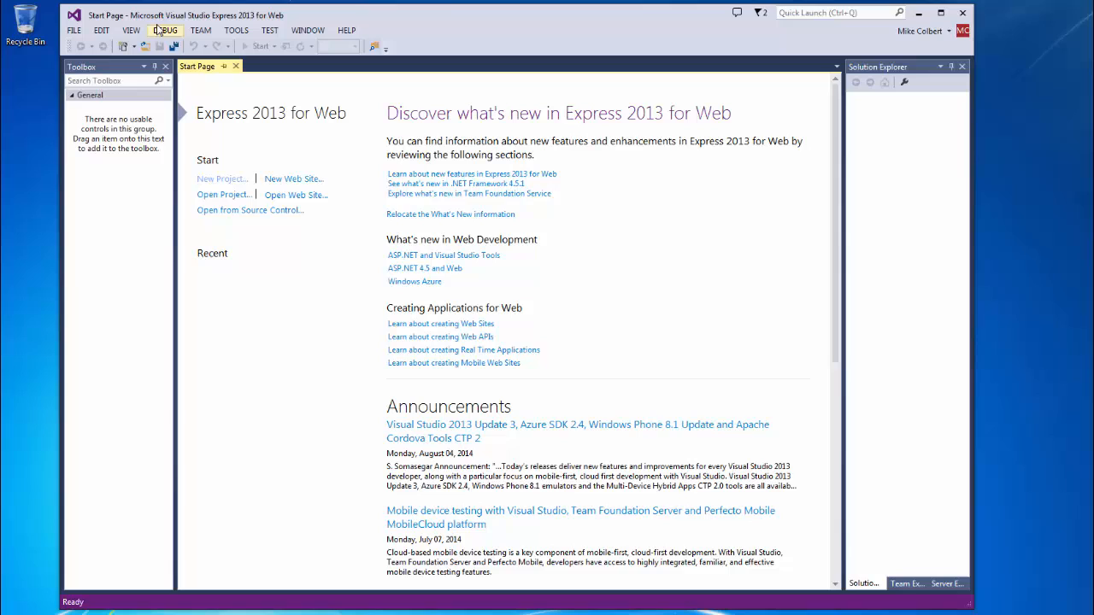
pyautogui.moveTo(236, 30)
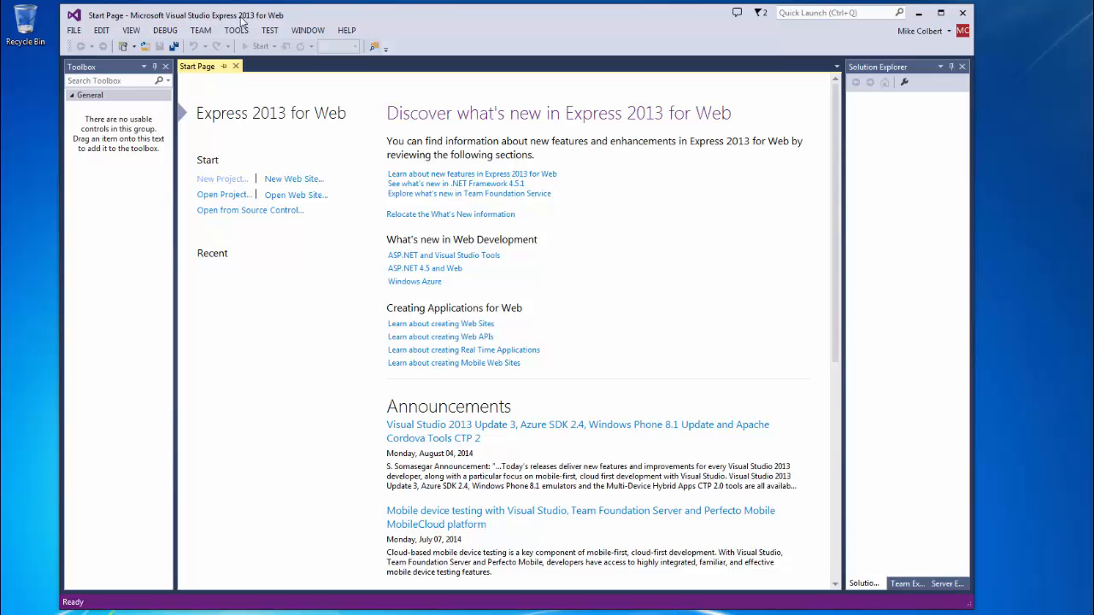
pyautogui.moveTo(271, 24)
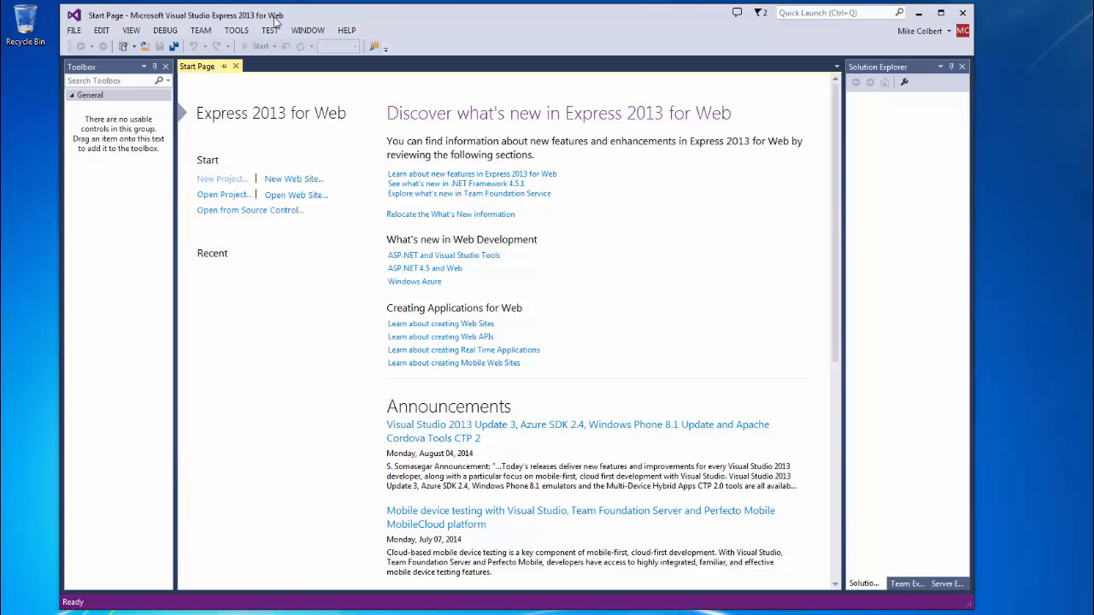
pyautogui.moveTo(923, 44)
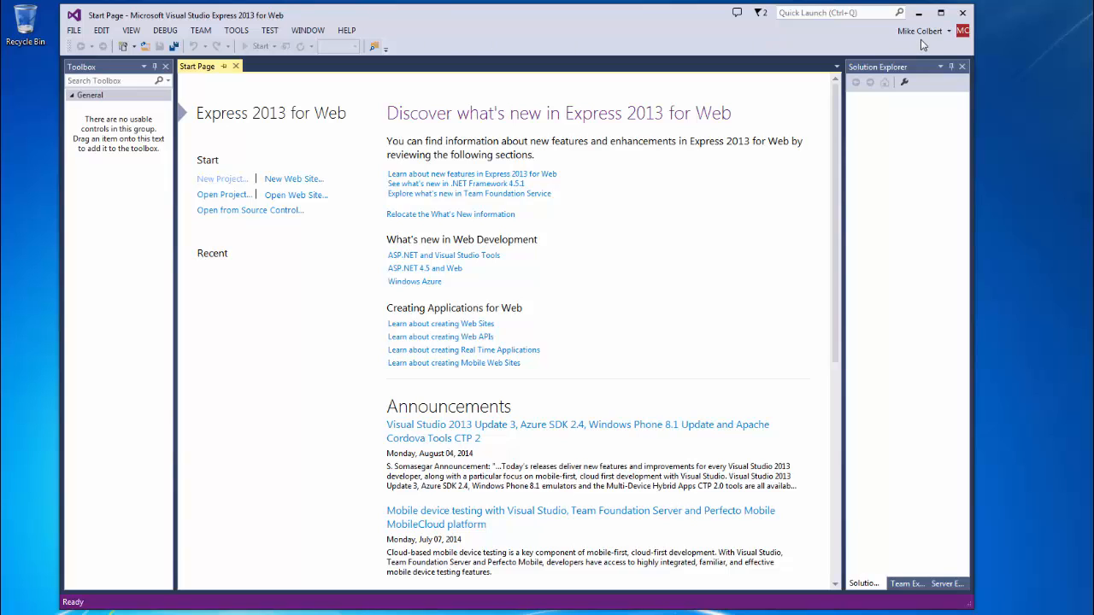
pyautogui.moveTo(921, 31)
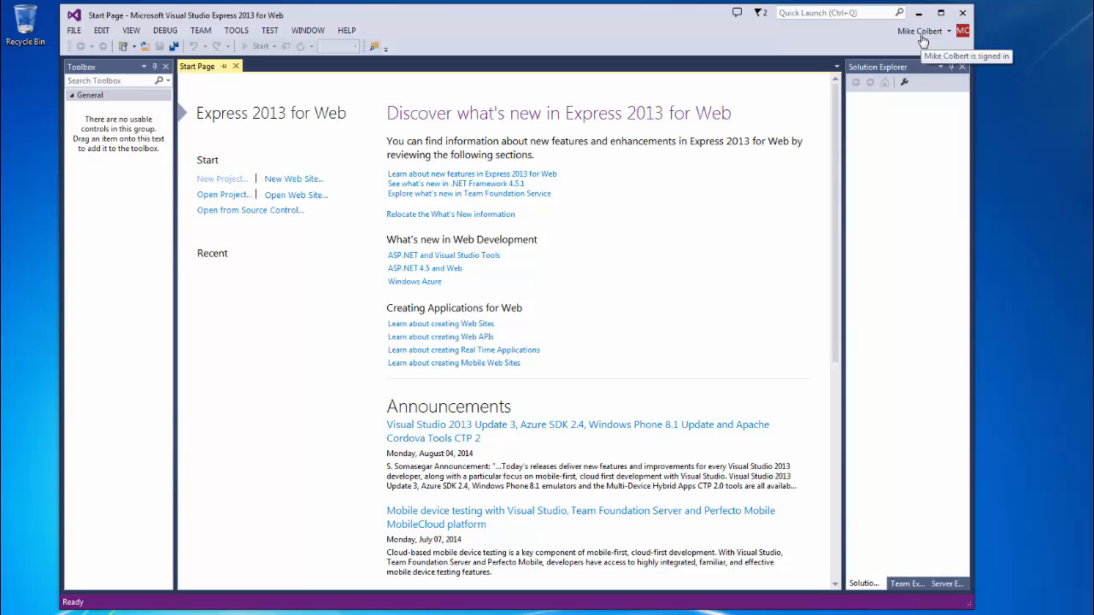
pyautogui.moveTo(133, 63)
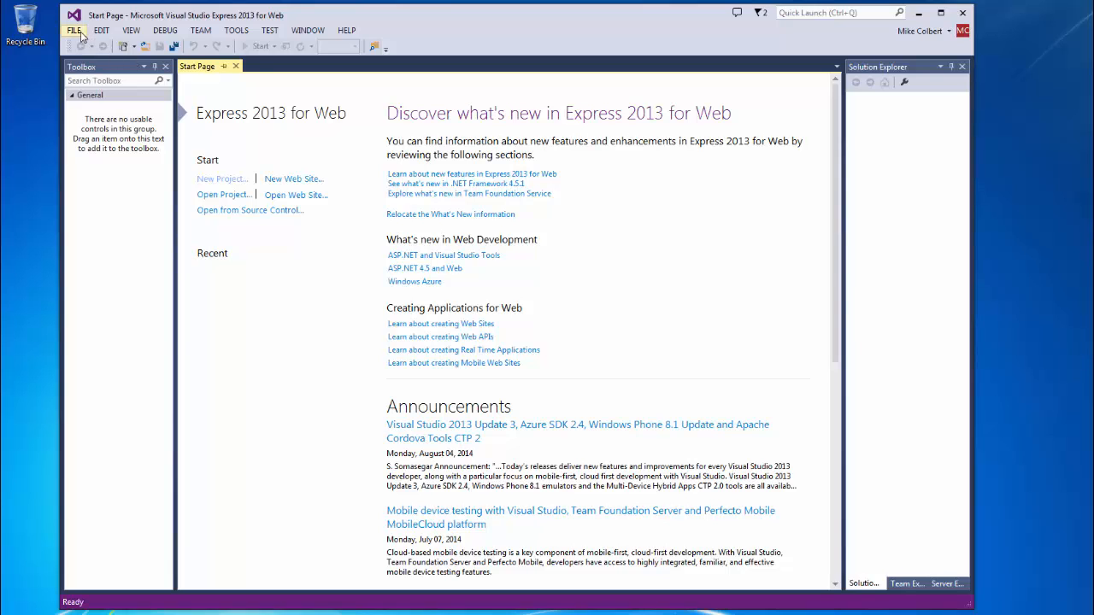
# Start a new web site from the Visual Basic ASP.NET Empty Web Site template.
pyautogui.click(73, 30)
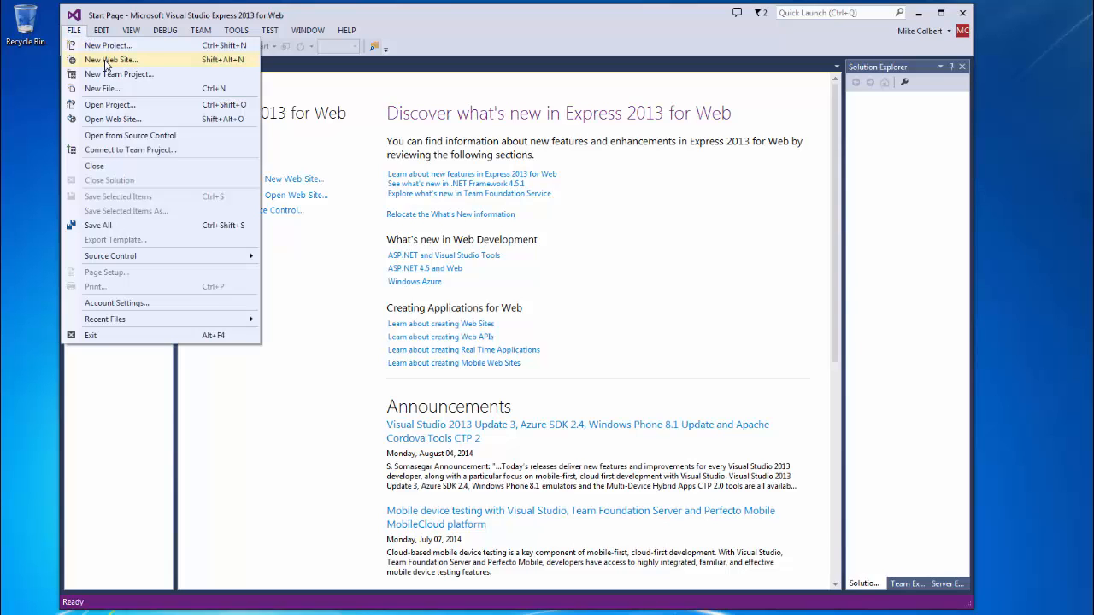
pyautogui.click(111, 59)
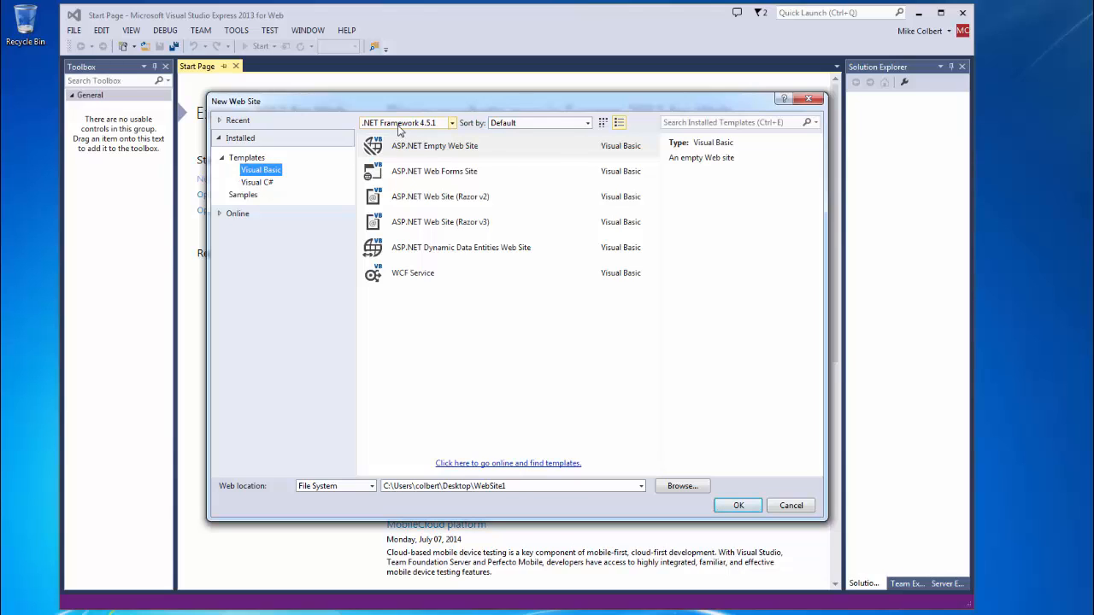
pyautogui.click(452, 122)
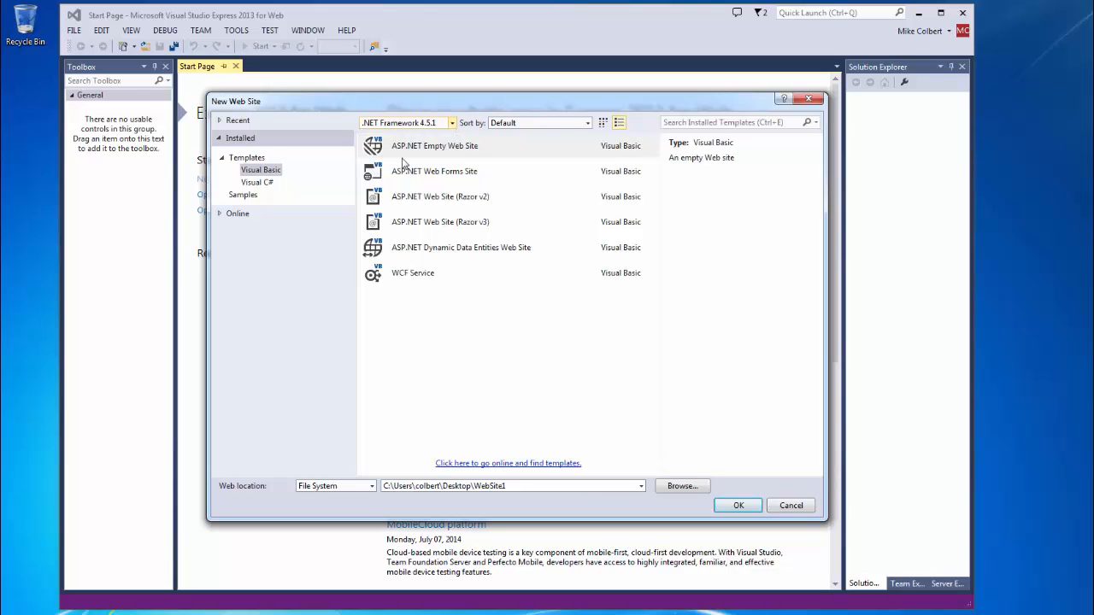
pyautogui.moveTo(432, 154)
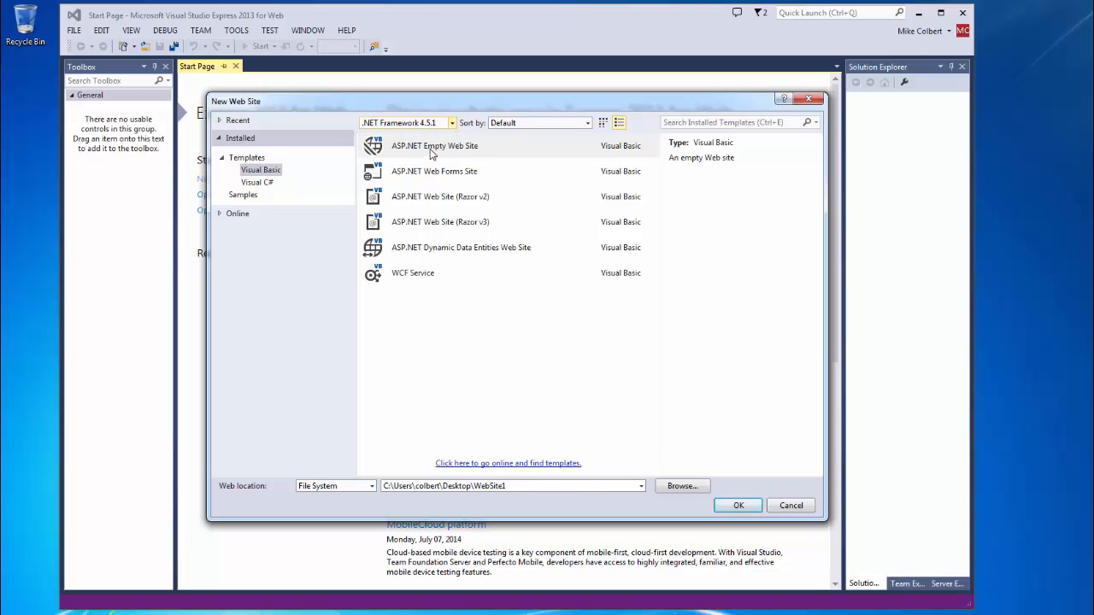
pyautogui.click(434, 146)
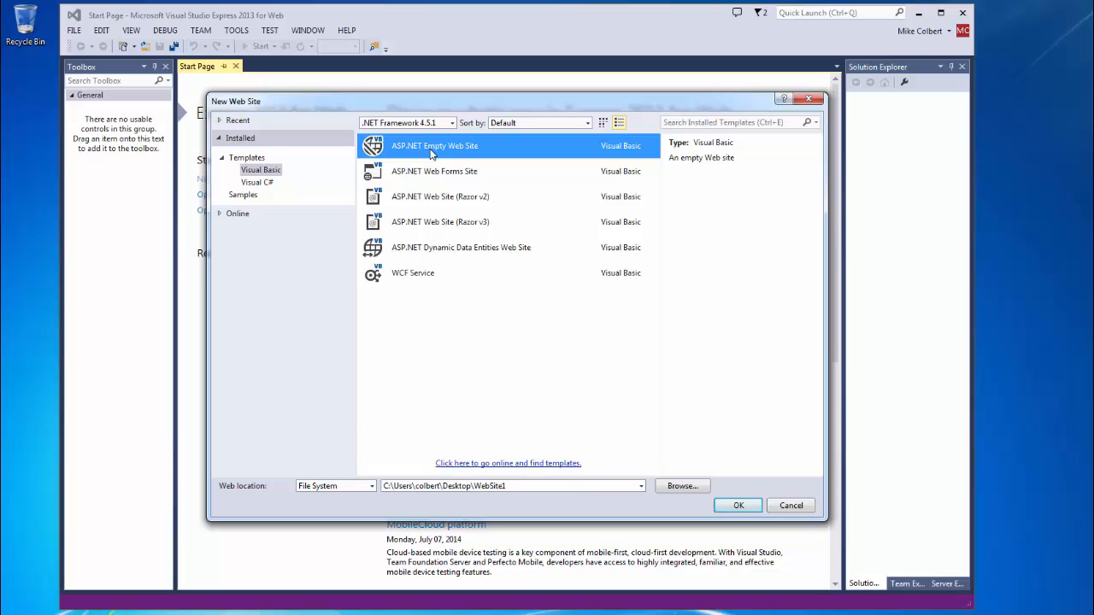
pyautogui.moveTo(477, 482)
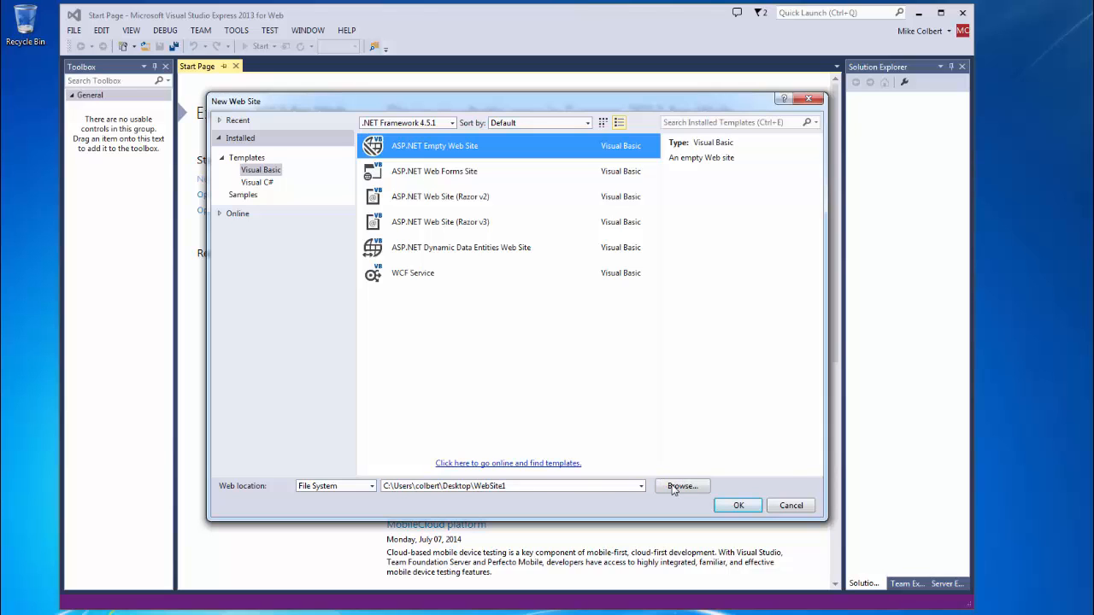
# Create the empty web site in a new Desktop\TestSite1 folder, confirming folder creation.
pyautogui.click(682, 486)
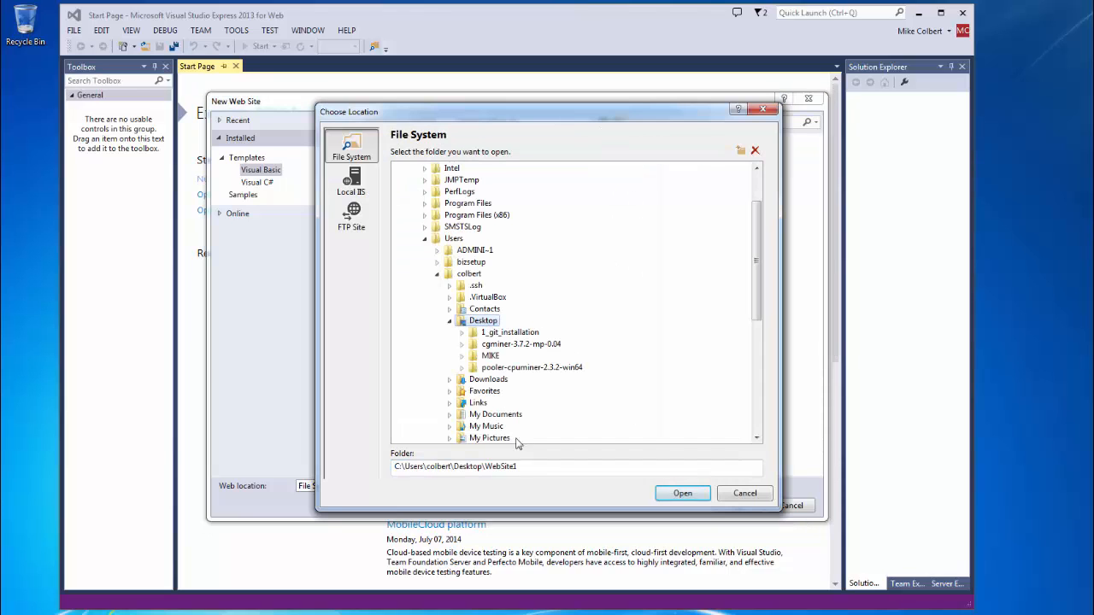
pyautogui.doubleClick(500, 465)
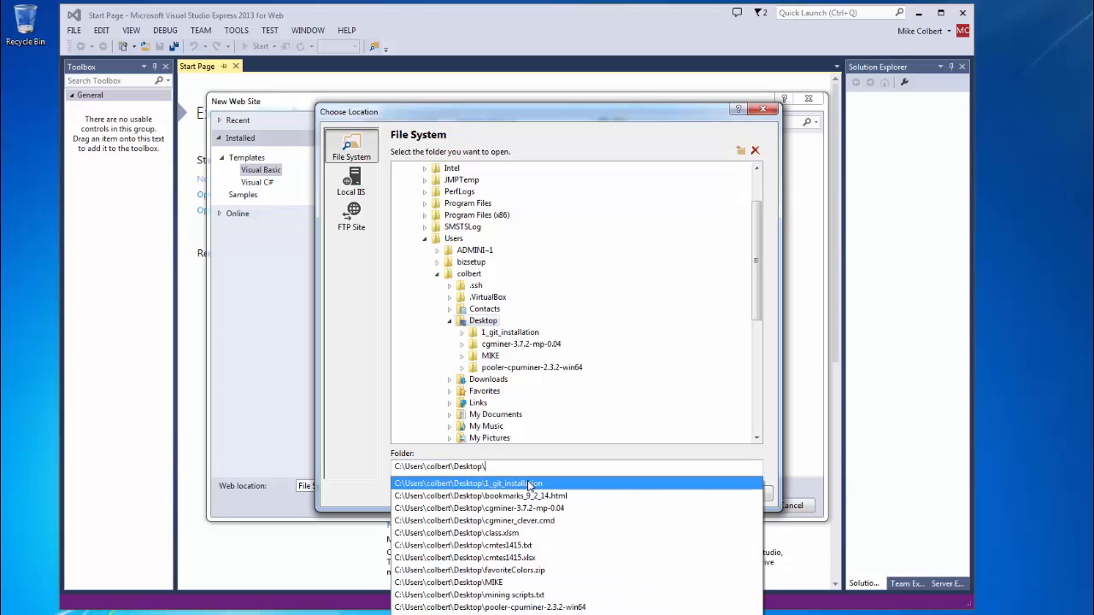
pyautogui.write('TestSite1')
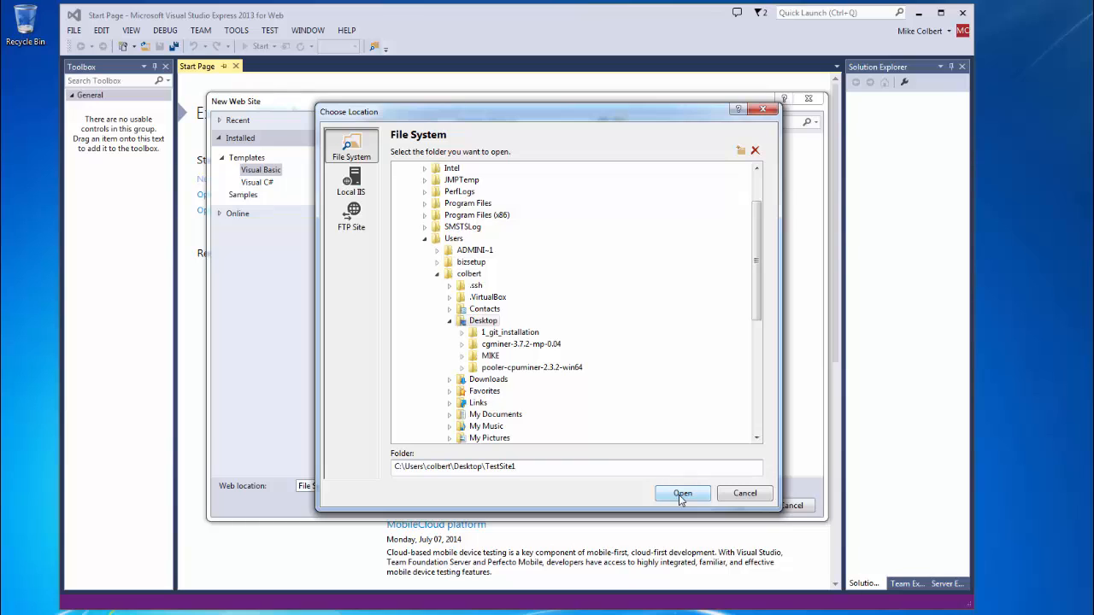
pyautogui.click(682, 493)
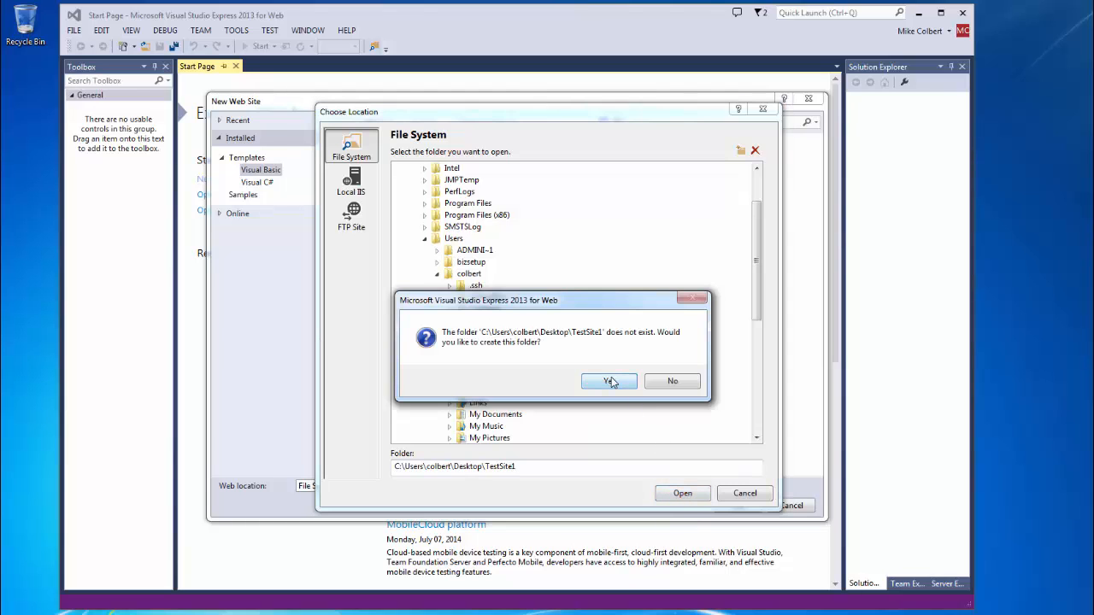
pyautogui.click(609, 381)
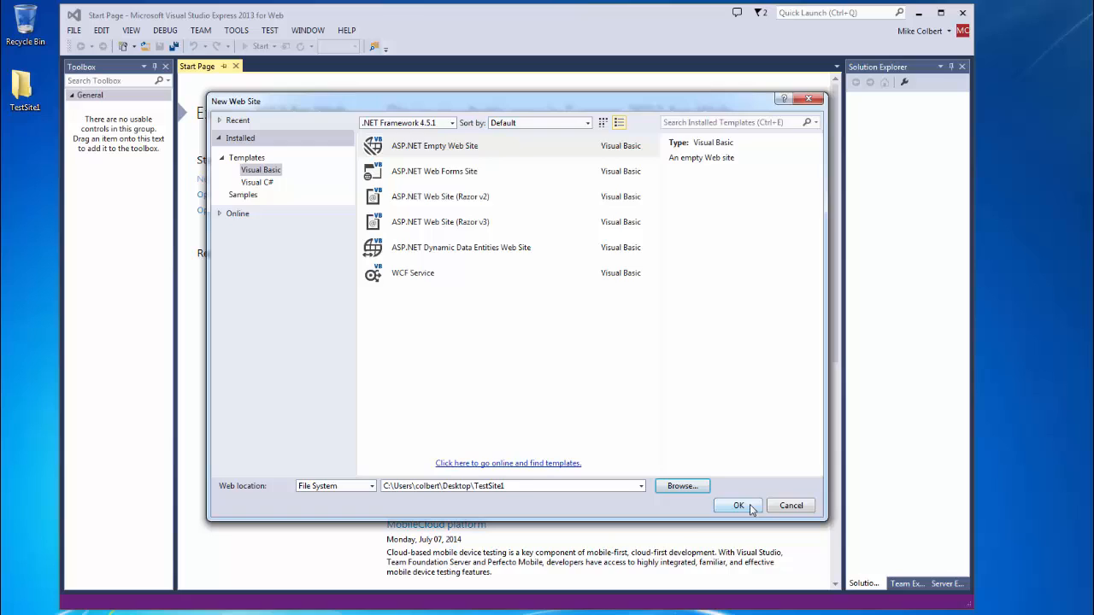
pyautogui.click(738, 505)
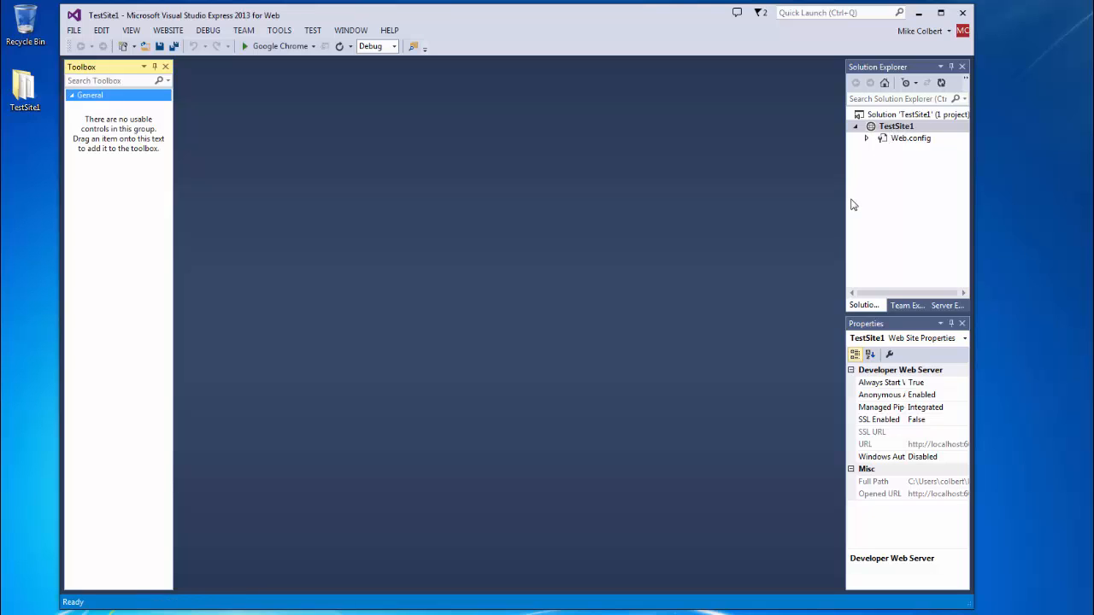
pyautogui.moveTo(848, 215)
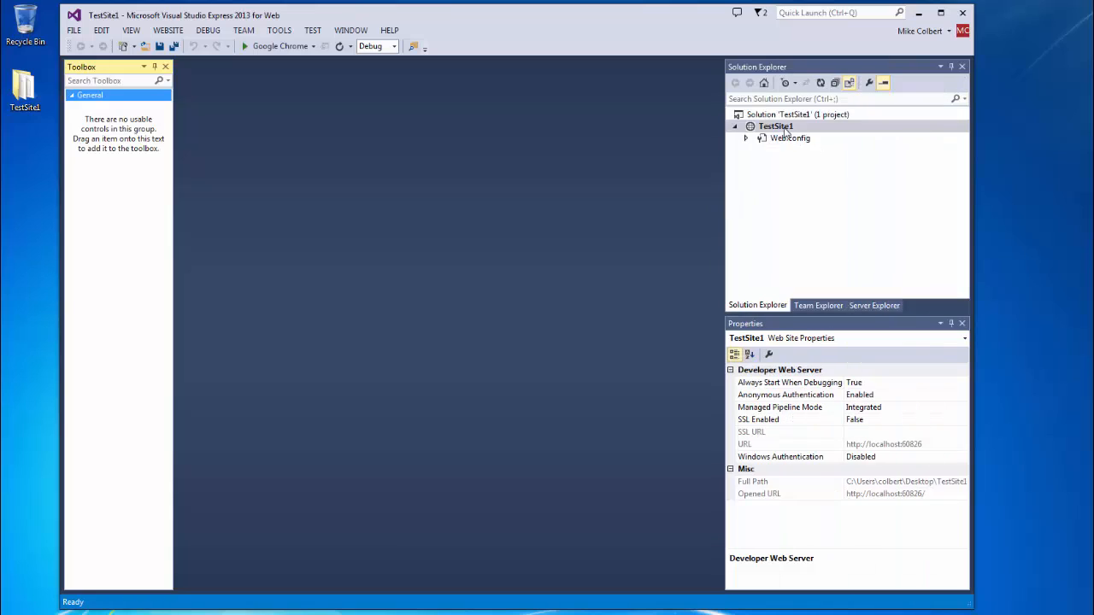
pyautogui.moveTo(757, 305)
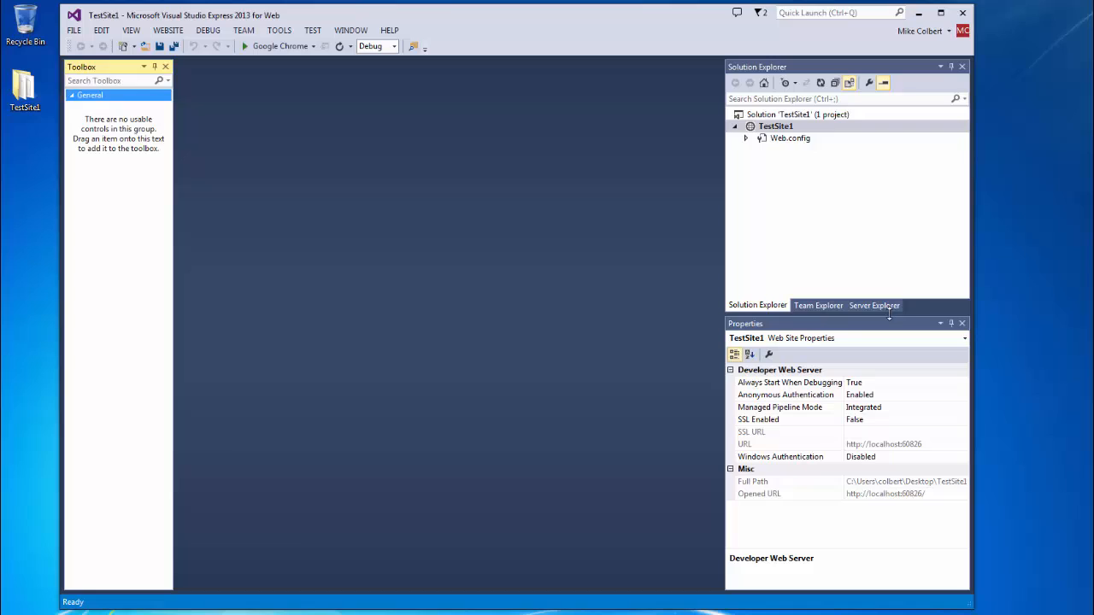
pyautogui.moveTo(920, 315)
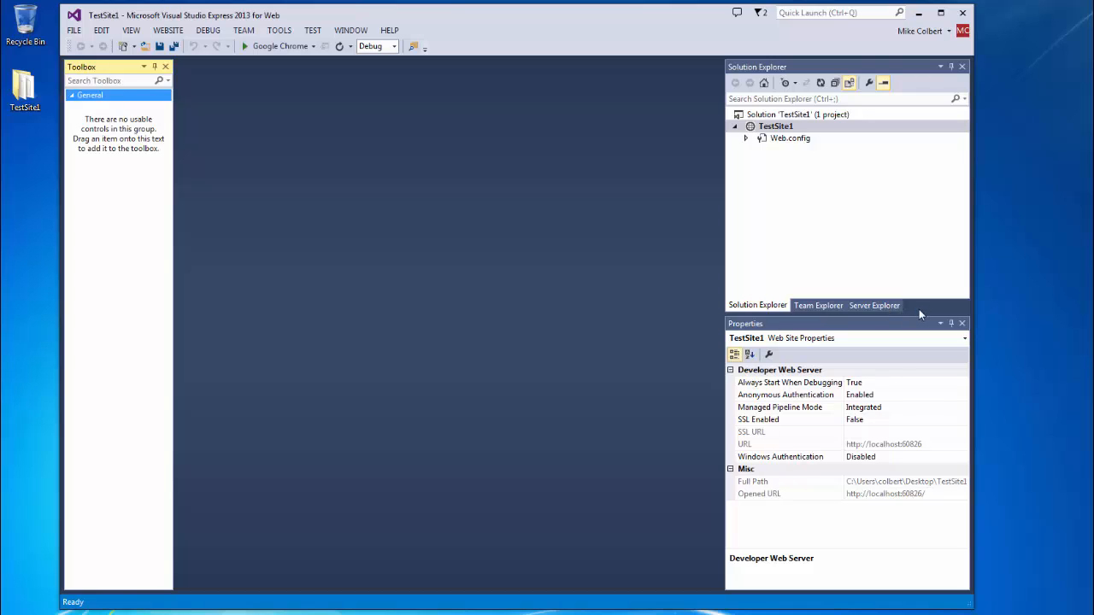
pyautogui.moveTo(963, 314)
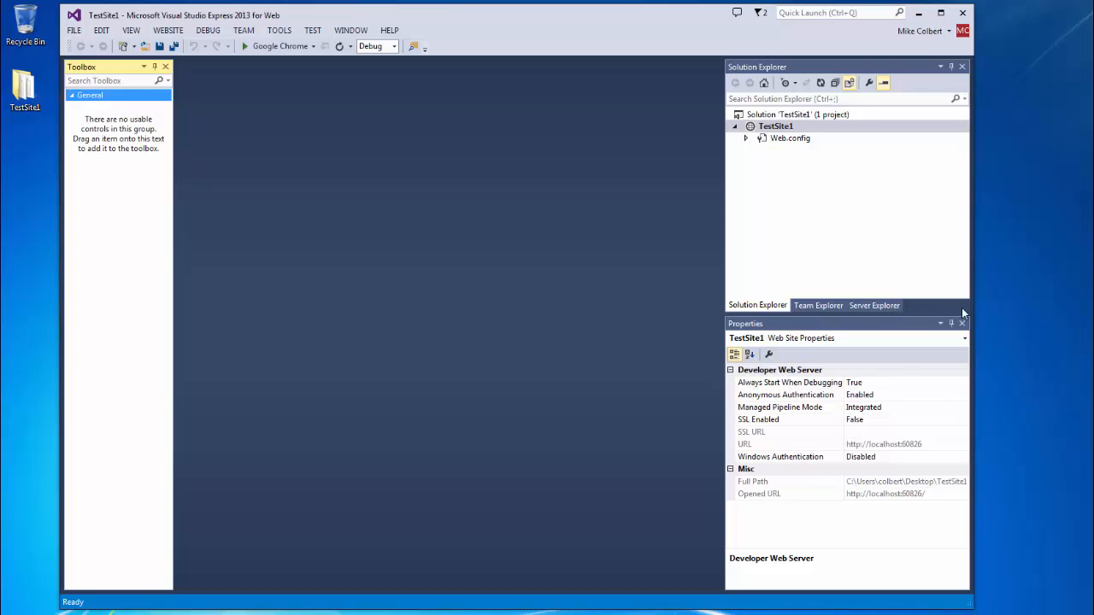
pyautogui.moveTo(727, 243)
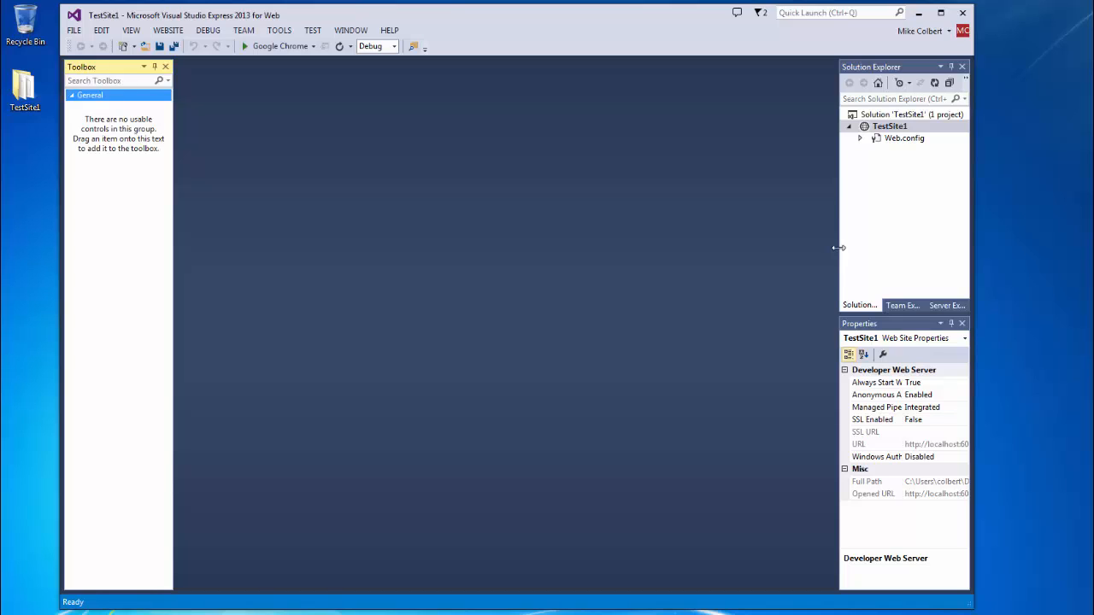
pyautogui.moveTo(876, 141)
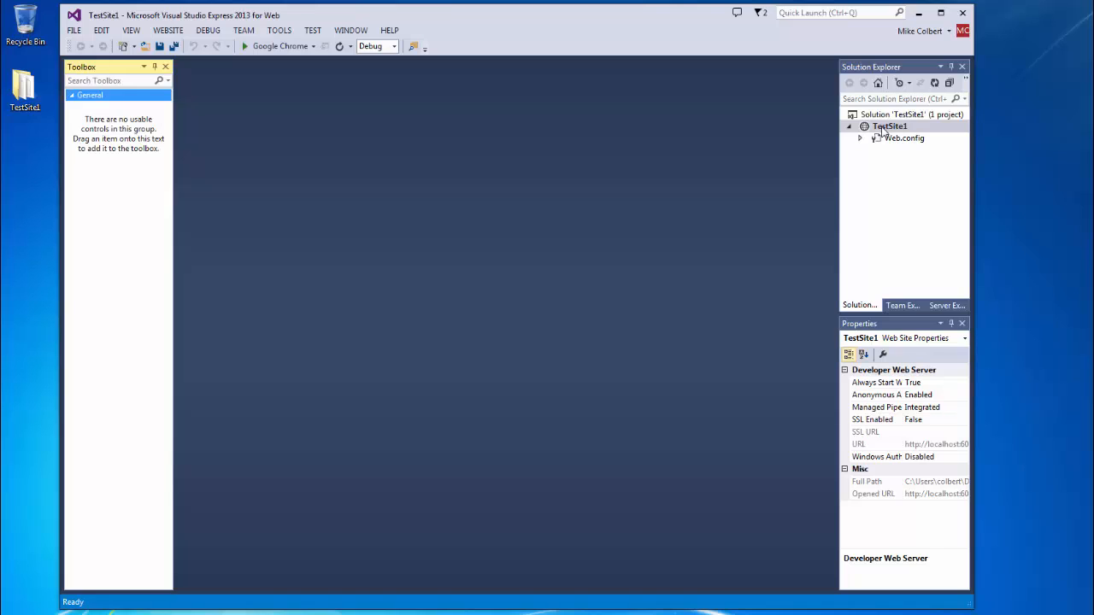
# Add a Web Form named Default.aspx with its code placed in a separate file.
pyautogui.rightClick(889, 125)
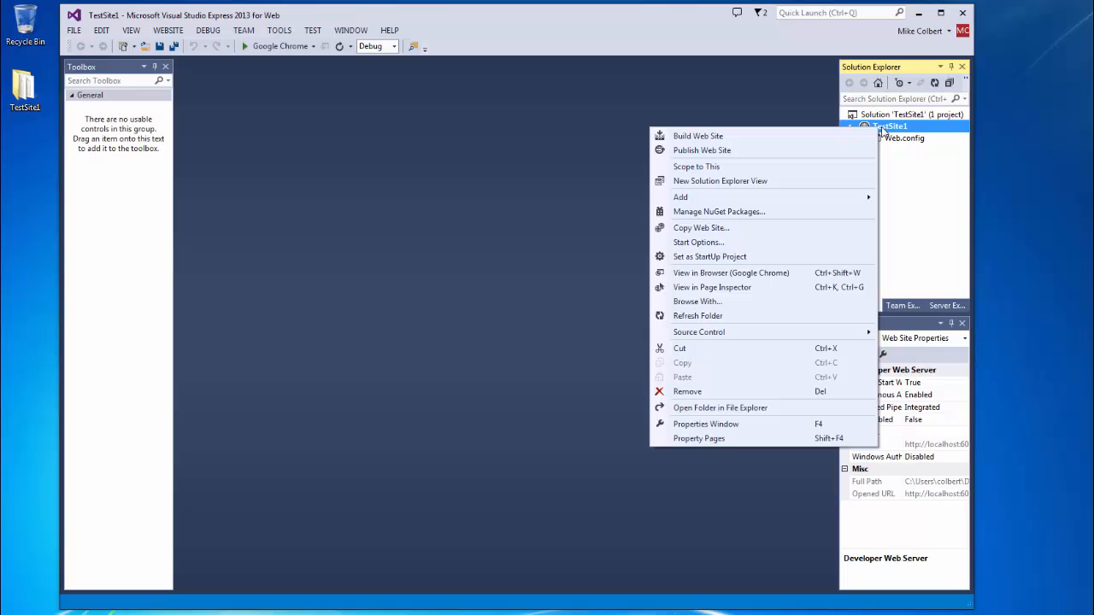
pyautogui.moveTo(680, 197)
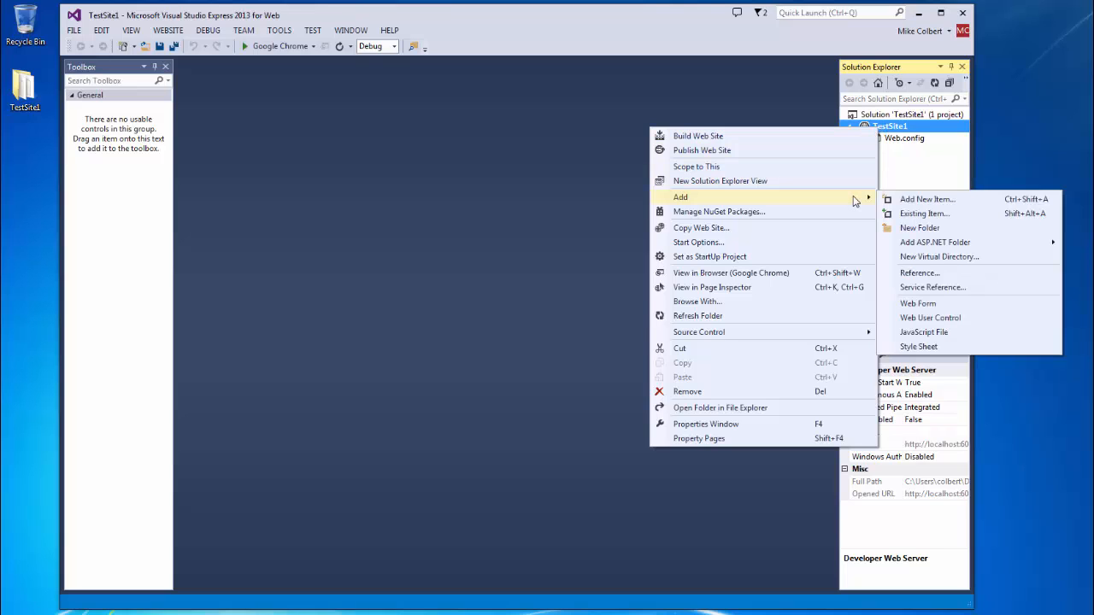
pyautogui.moveTo(927, 199)
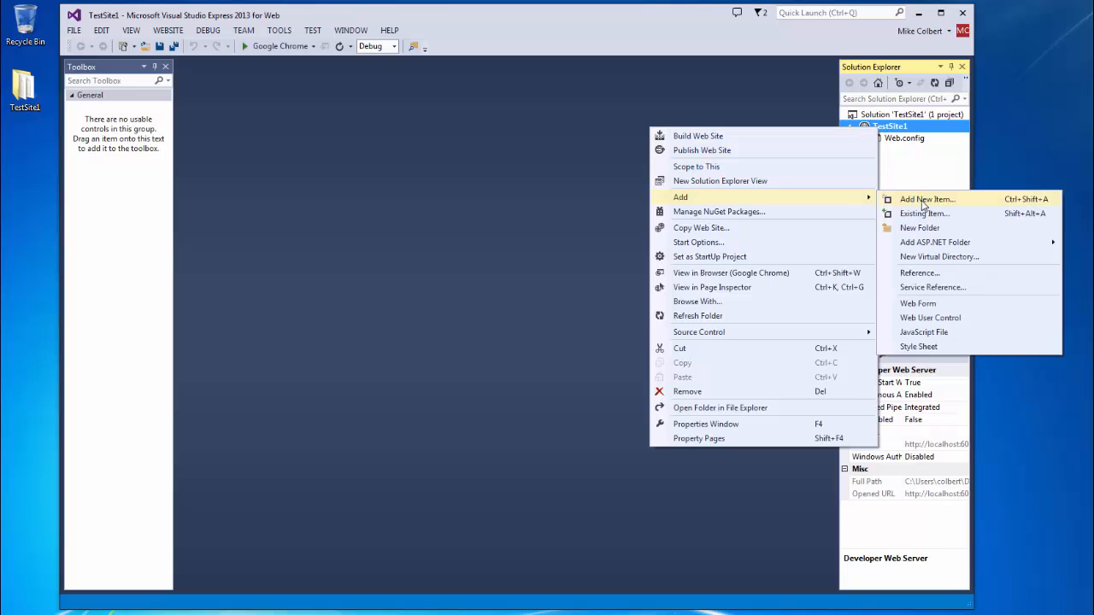
pyautogui.click(926, 199)
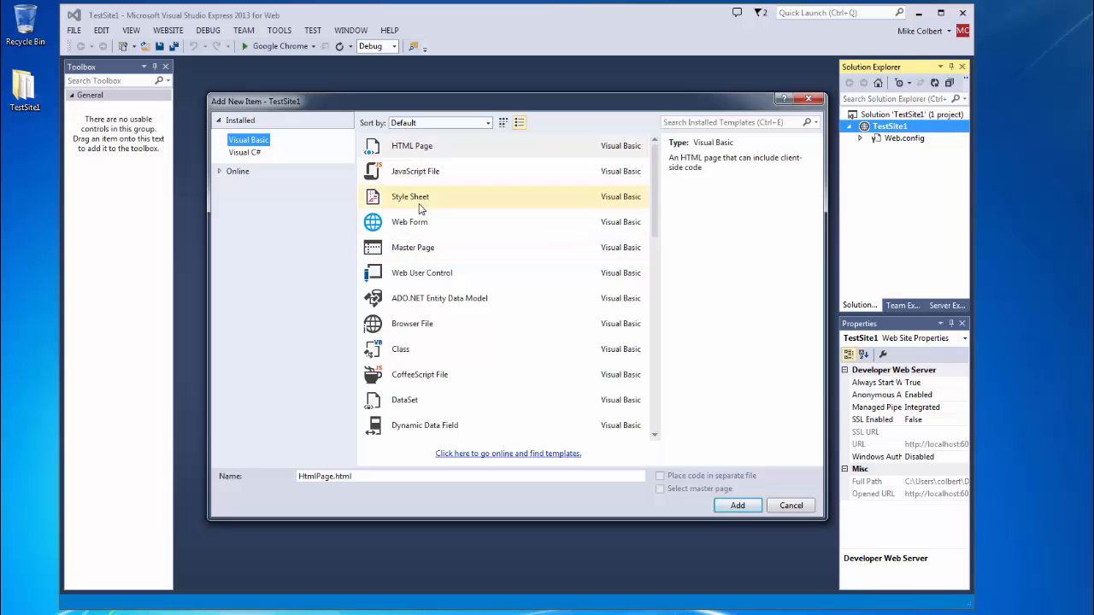
pyautogui.click(248, 139)
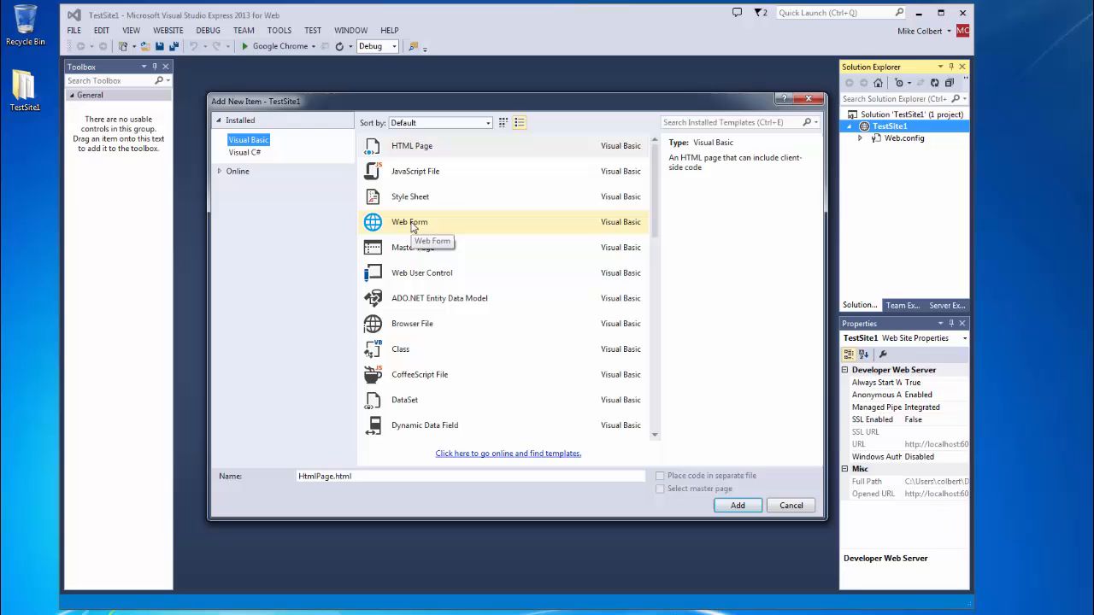
pyautogui.click(409, 221)
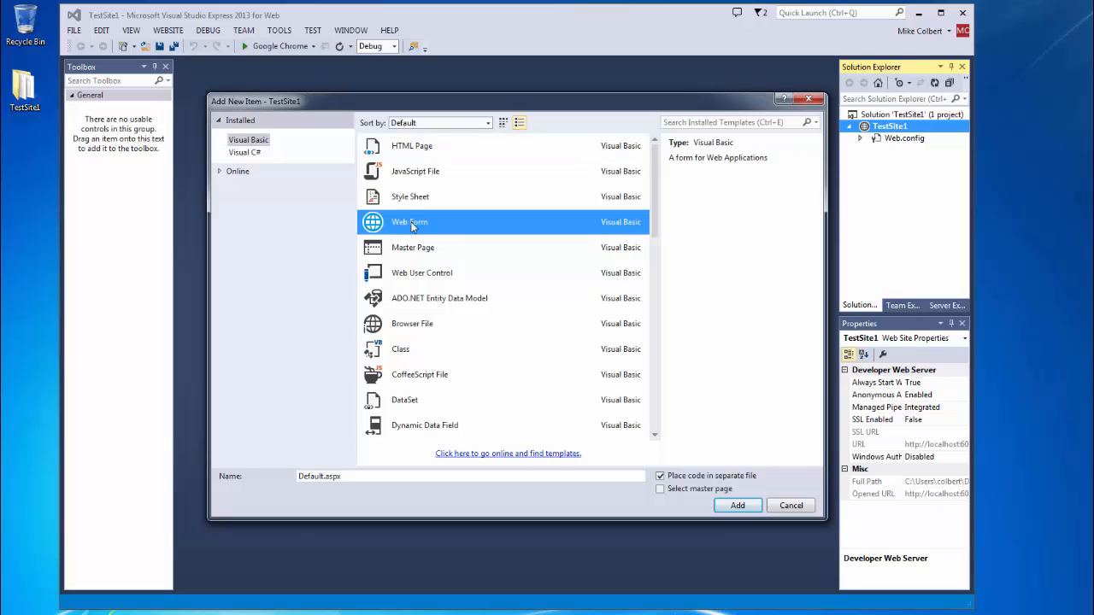
pyautogui.moveTo(413, 240)
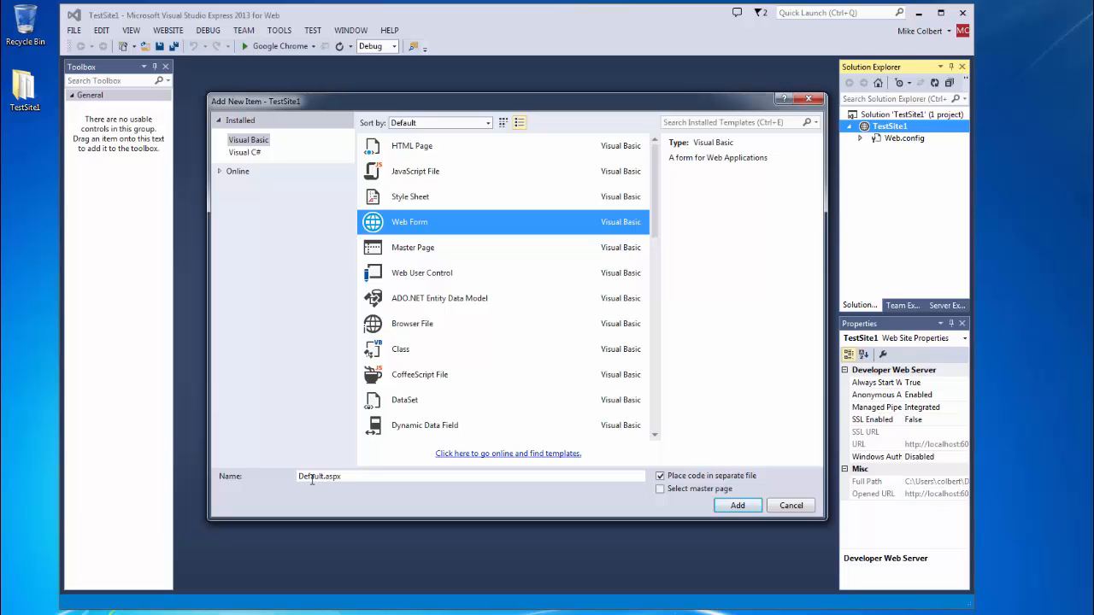
pyautogui.click(660, 475)
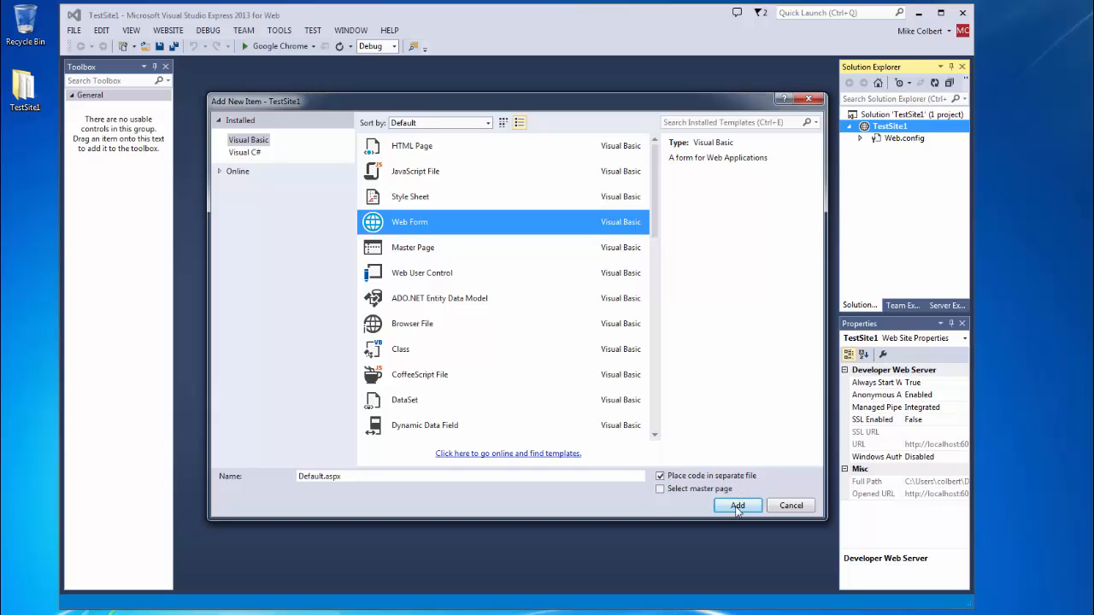
pyautogui.click(737, 505)
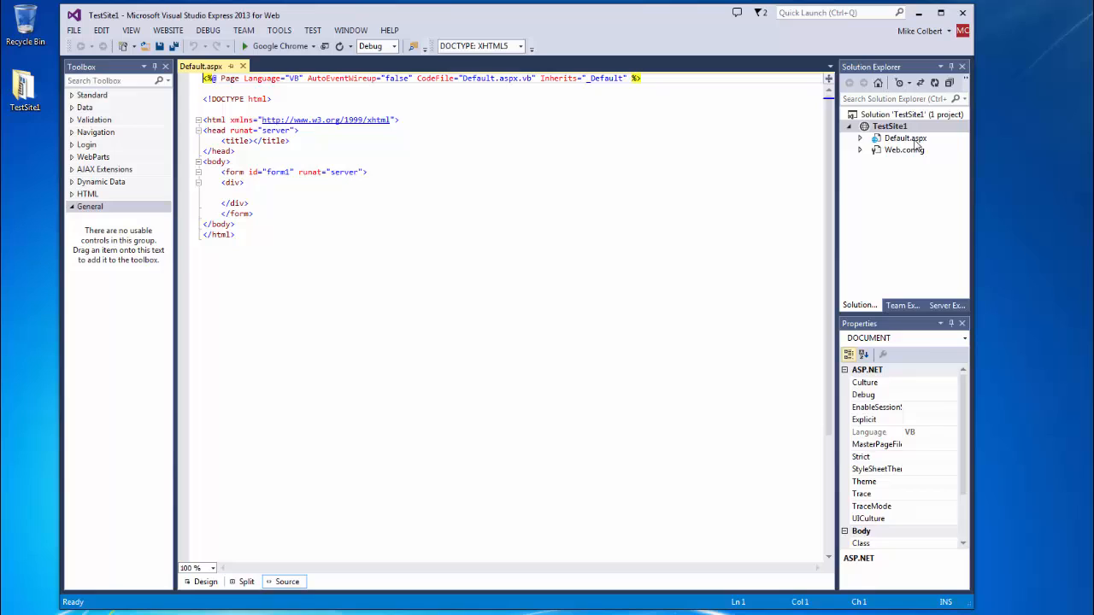
pyautogui.click(889, 125)
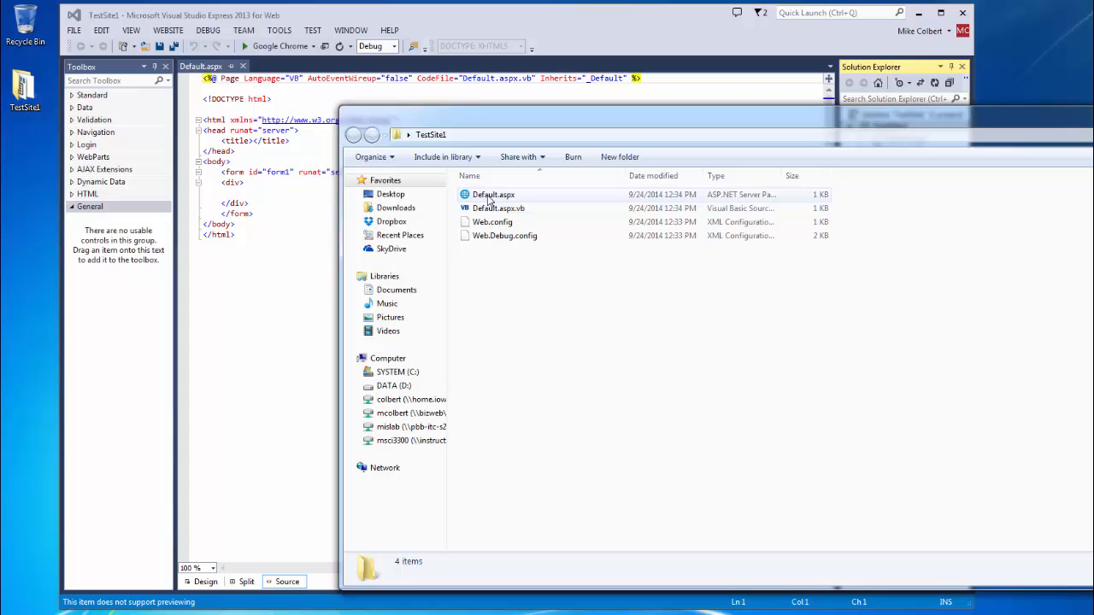
# Close the Windows Explorer window listing the TestSite1 files.
pyautogui.click(498, 207)
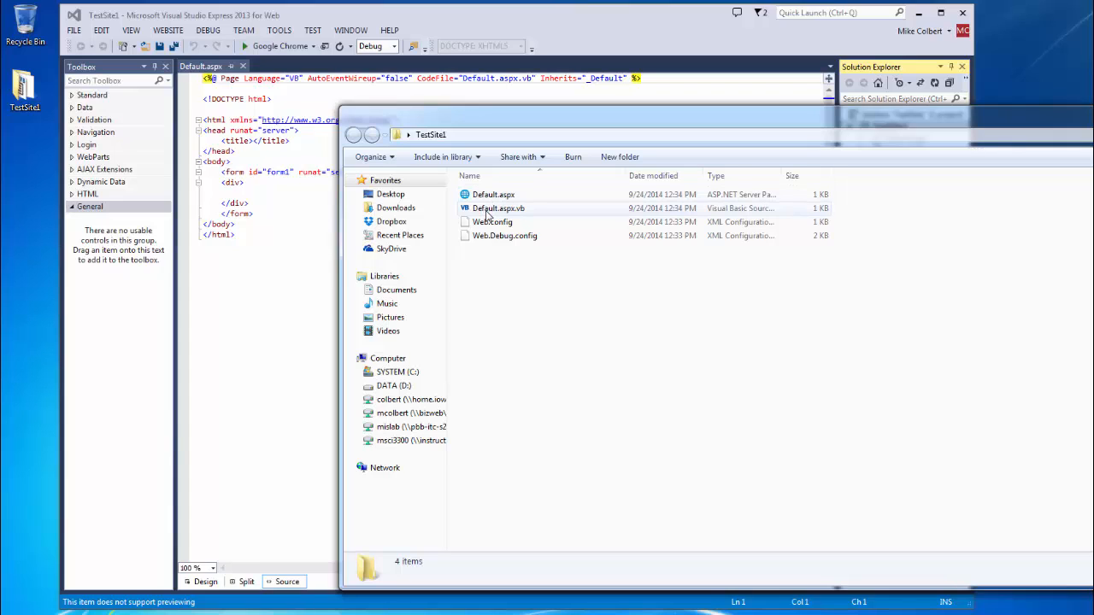
pyautogui.moveTo(497, 209)
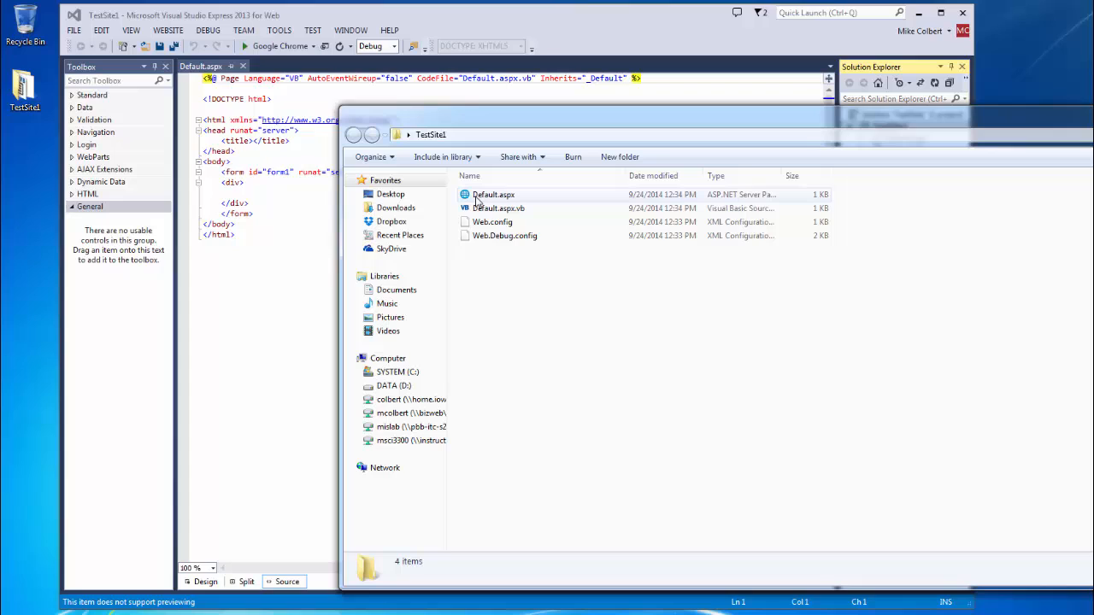
pyautogui.moveTo(508, 203)
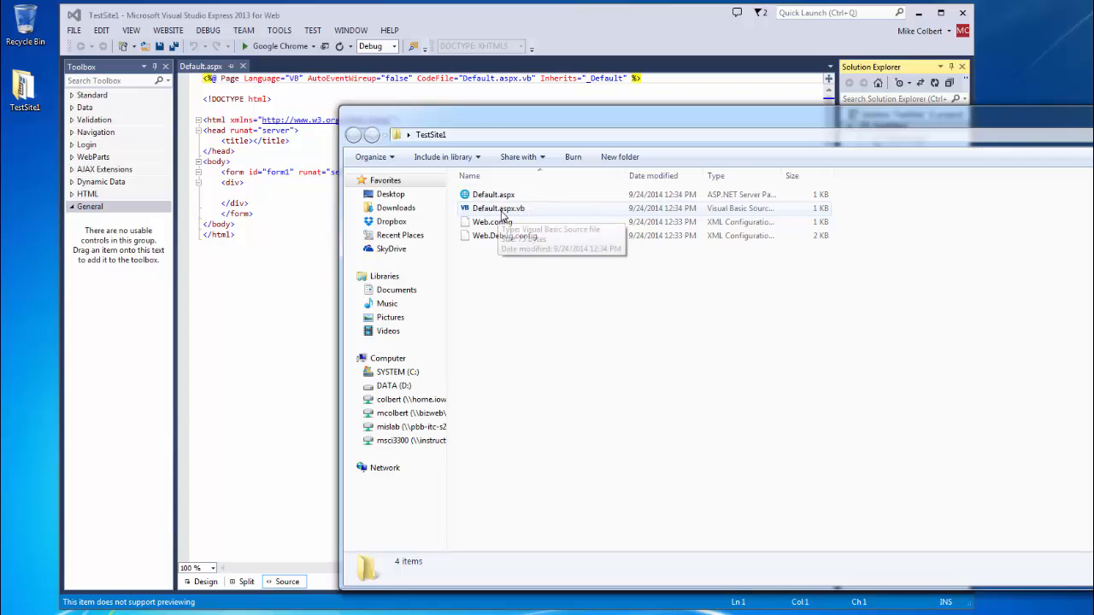
pyautogui.moveTo(520, 214)
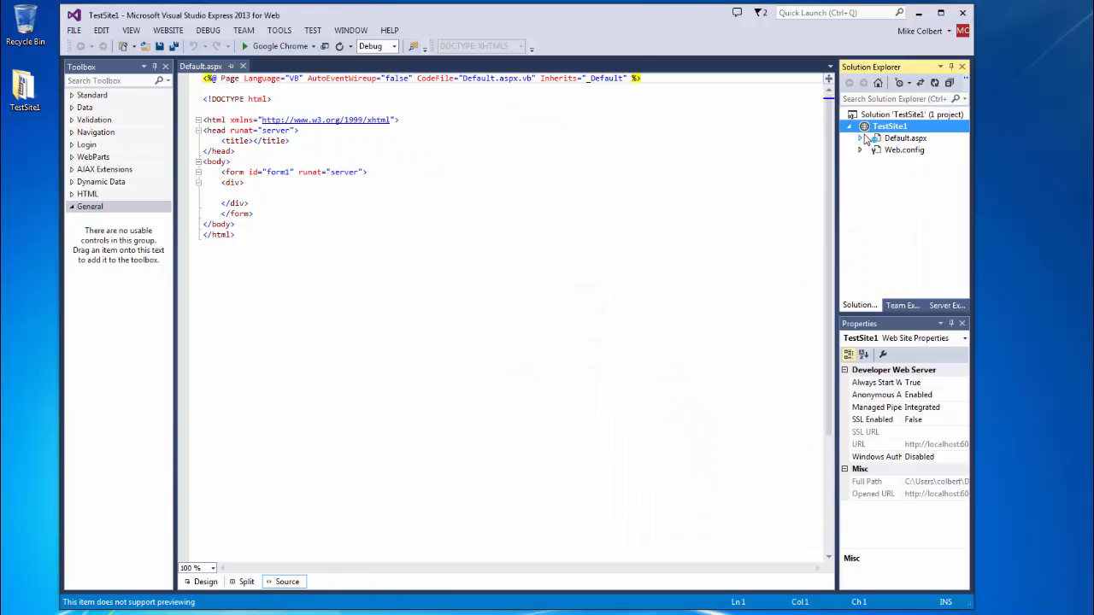
# Expand Default.aspx to reveal Default.aspx.vb, then open Default.aspx for editing.
pyautogui.click(859, 138)
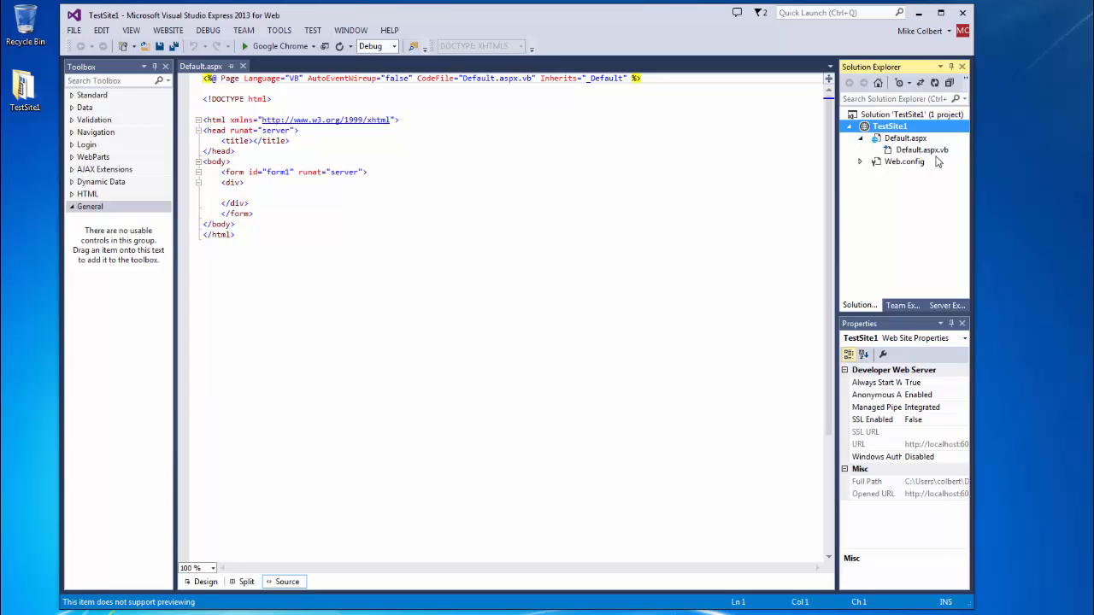
pyautogui.doubleClick(923, 149)
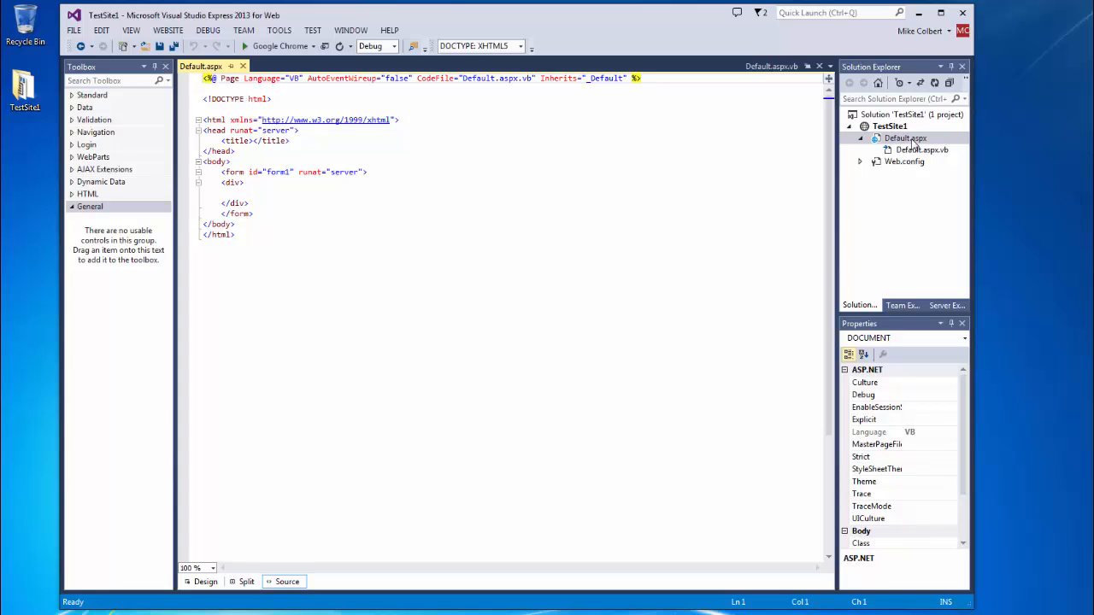
pyautogui.moveTo(201, 66)
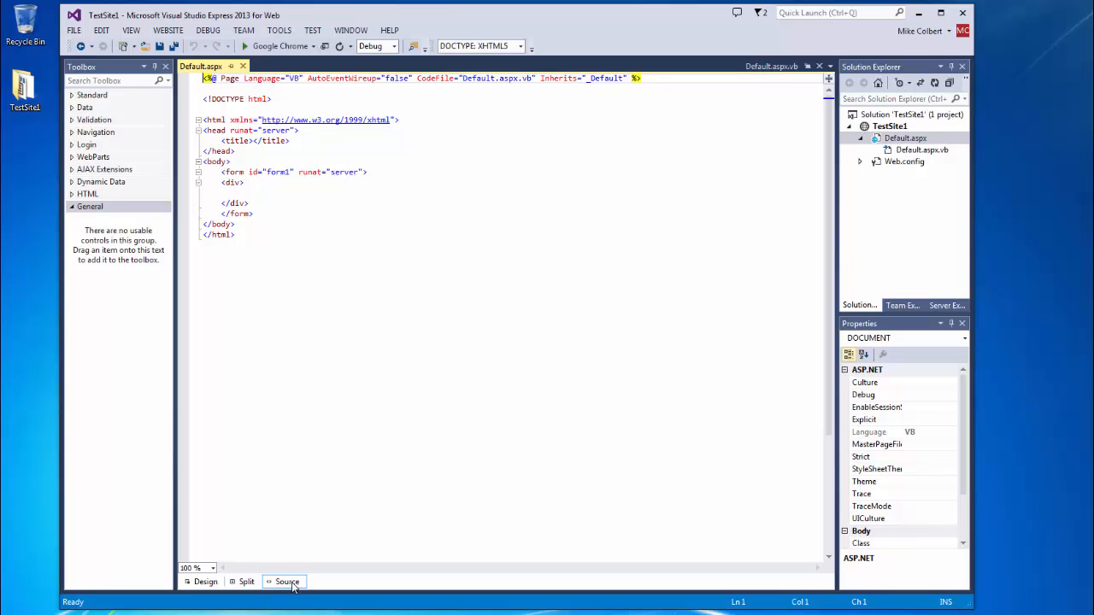
# In Design view, type 'Hello world!' inside the page's div.
pyautogui.click(205, 581)
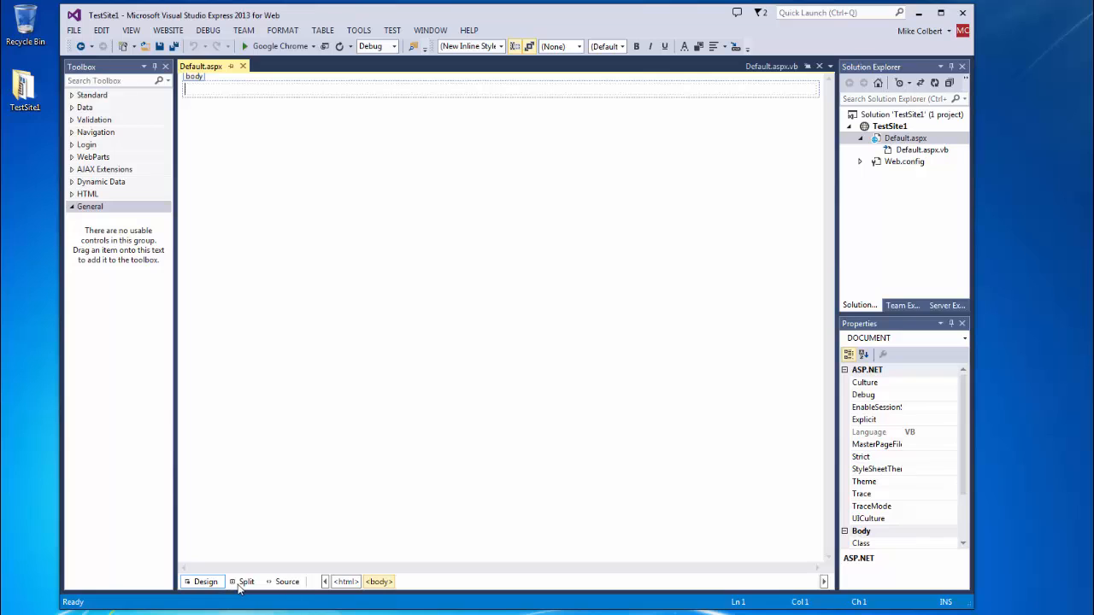
pyautogui.click(246, 581)
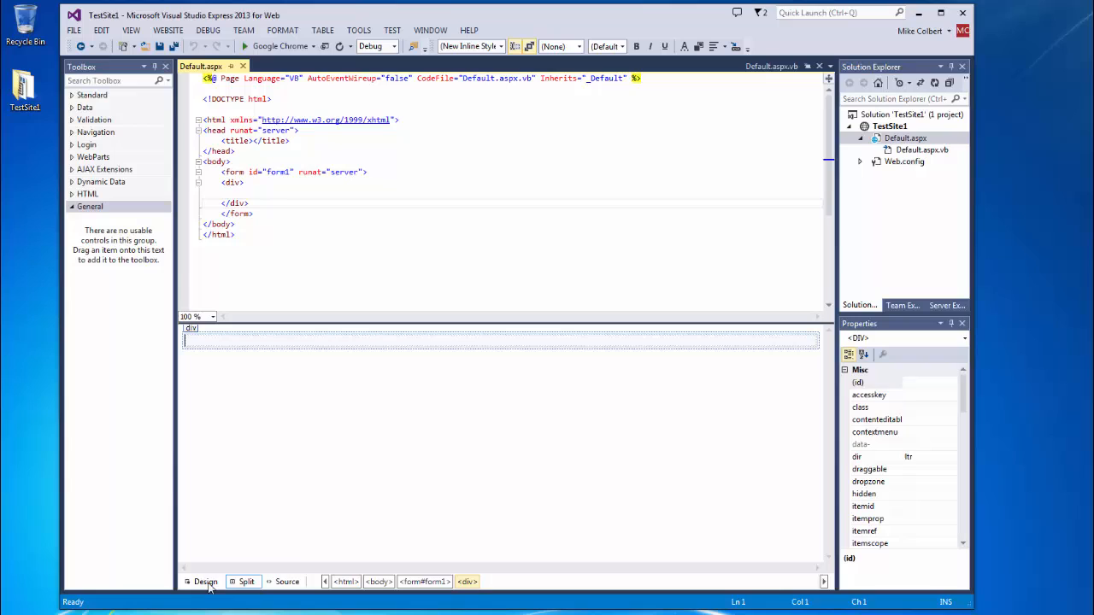
pyautogui.click(205, 581)
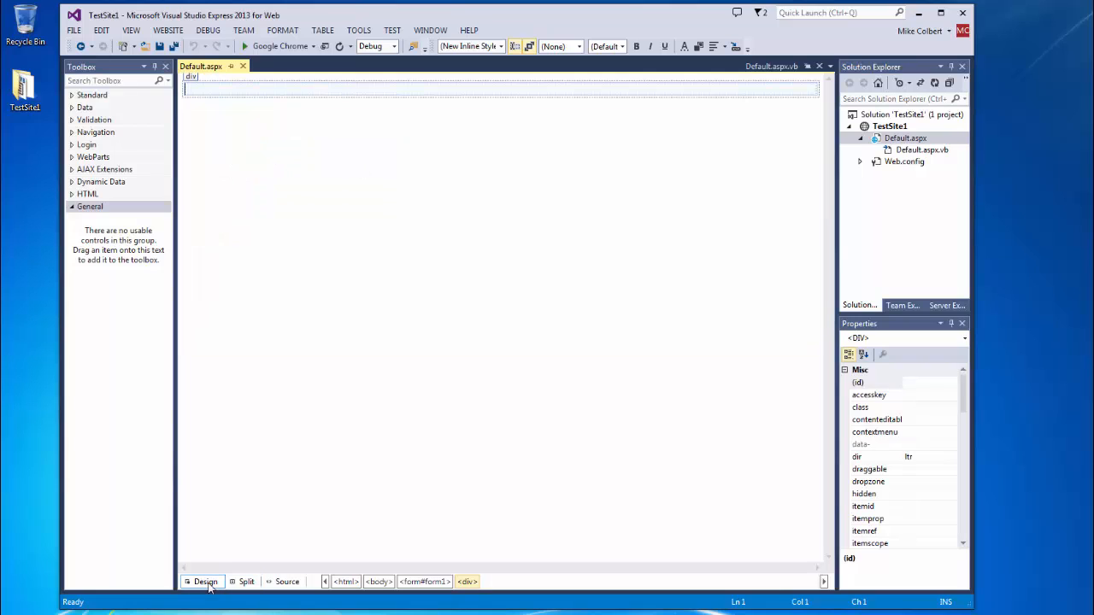
pyautogui.click(208, 89)
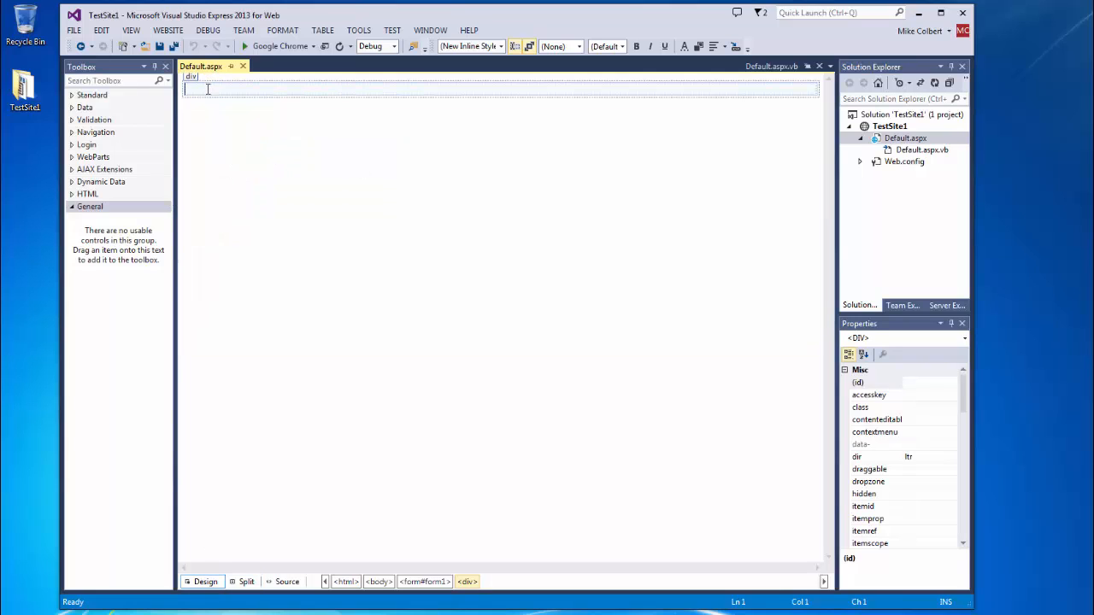
pyautogui.write('He')
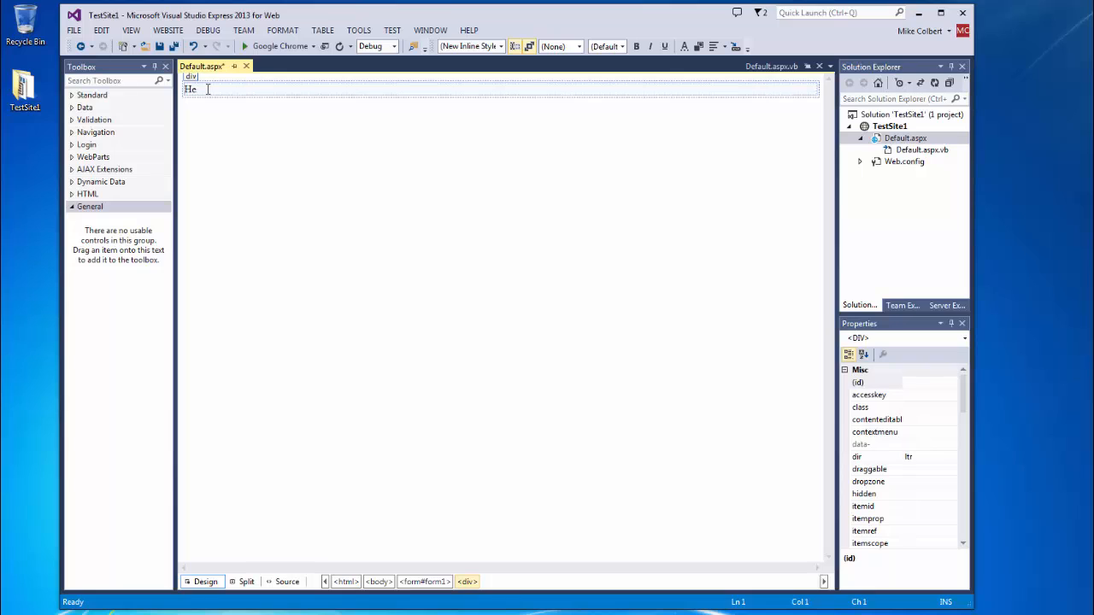
pyautogui.write('llo')
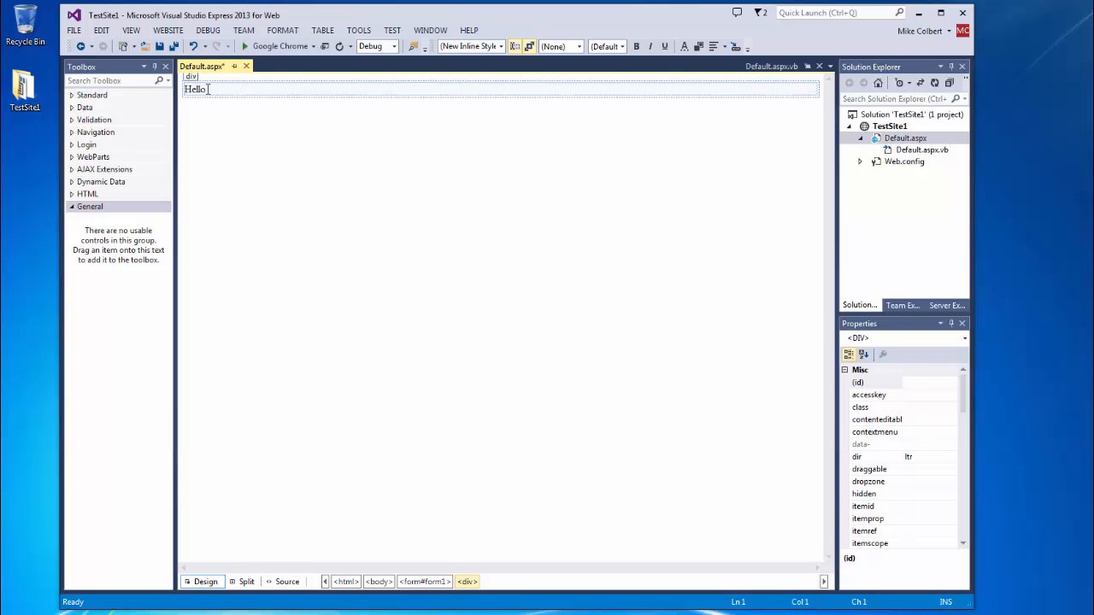
pyautogui.write('world')
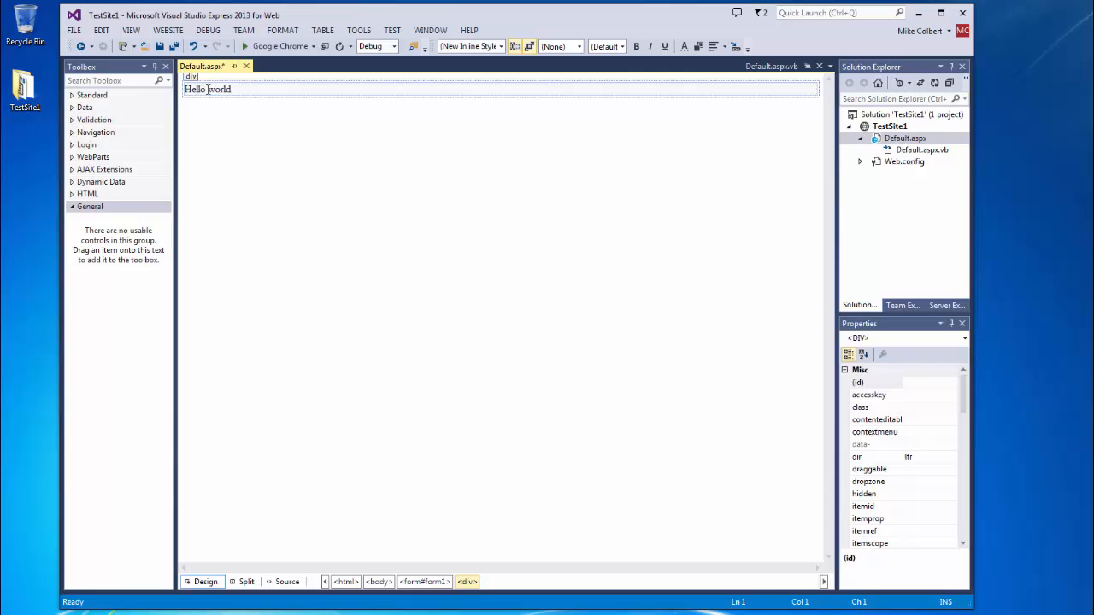
pyautogui.write('!')
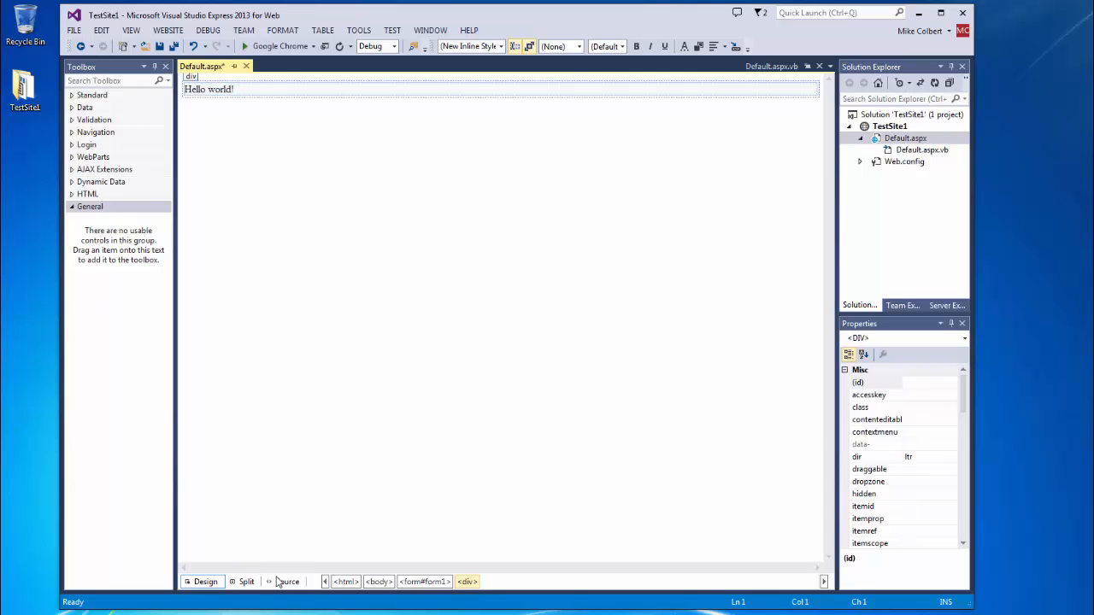
# Show the markup in Source view and select the Language="VB" and runat="server" attributes.
pyautogui.click(286, 581)
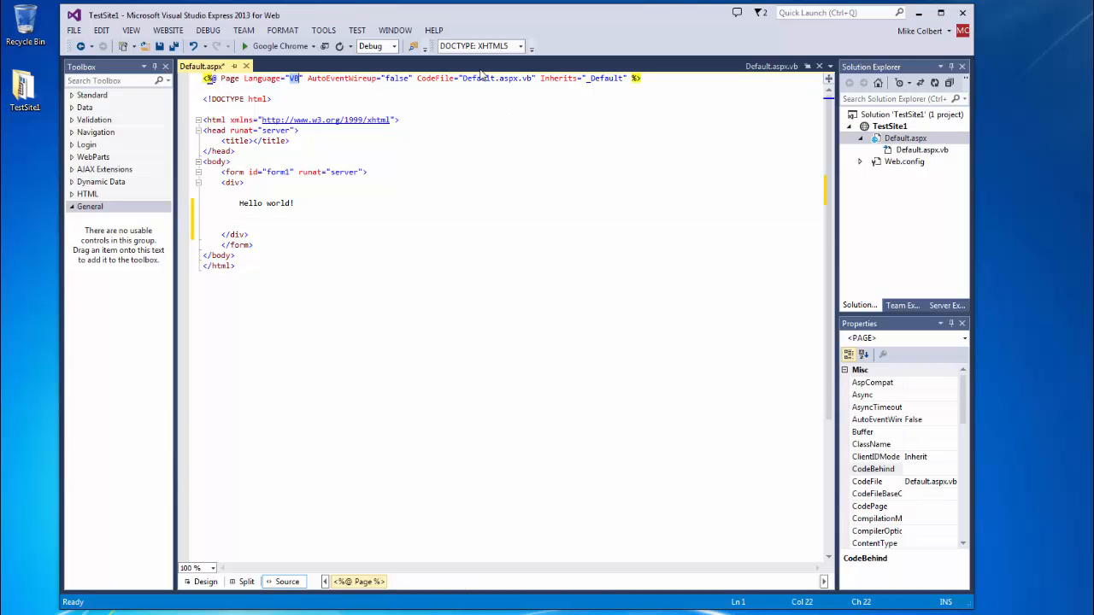
pyautogui.doubleClick(496, 77)
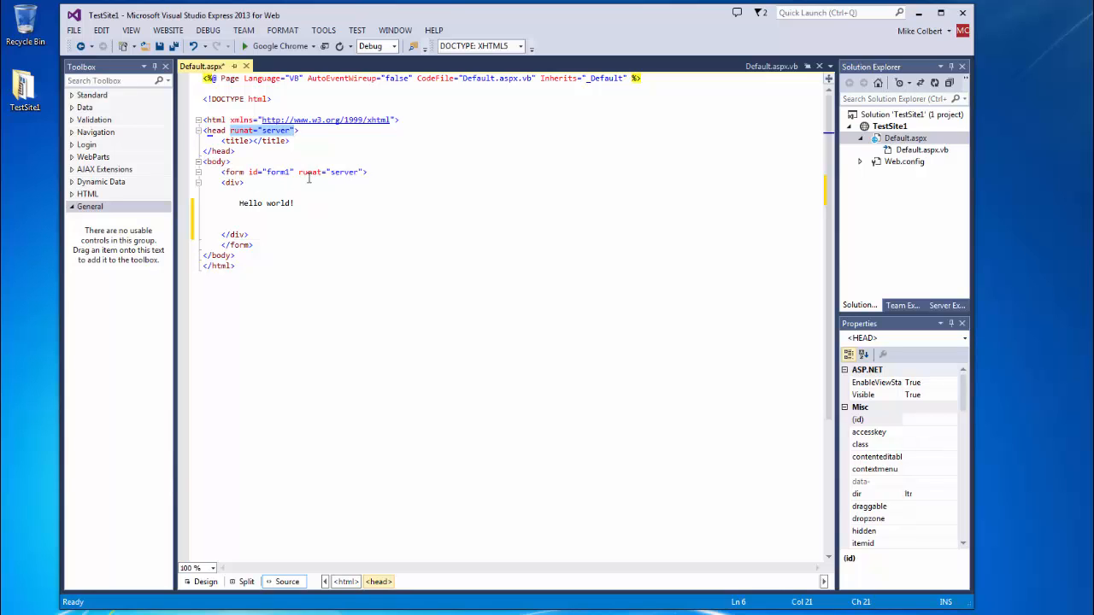
pyautogui.click(329, 171)
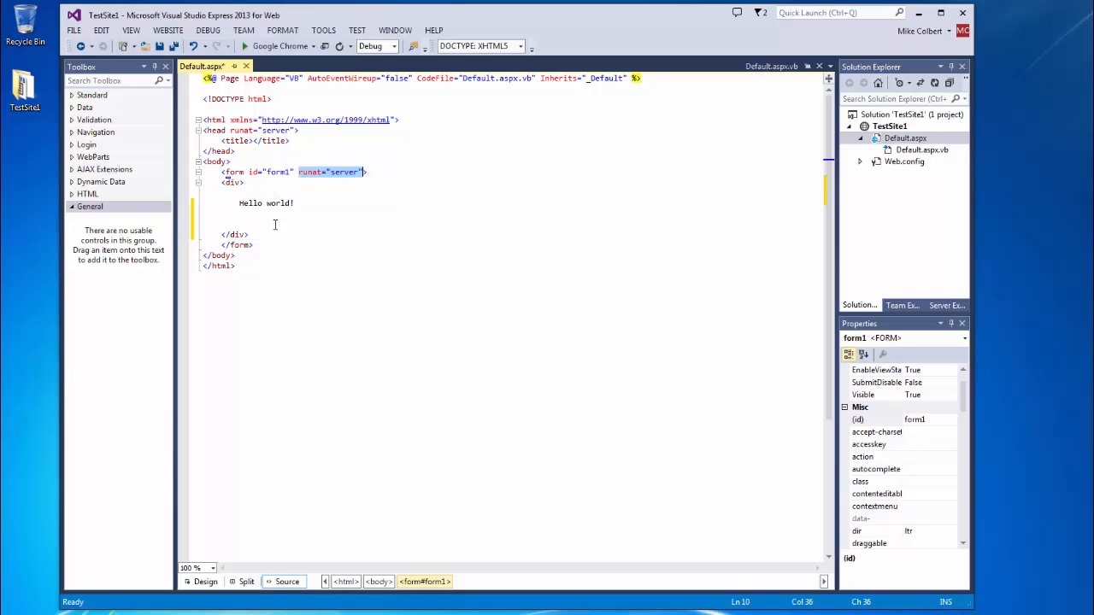
pyautogui.moveTo(277, 218)
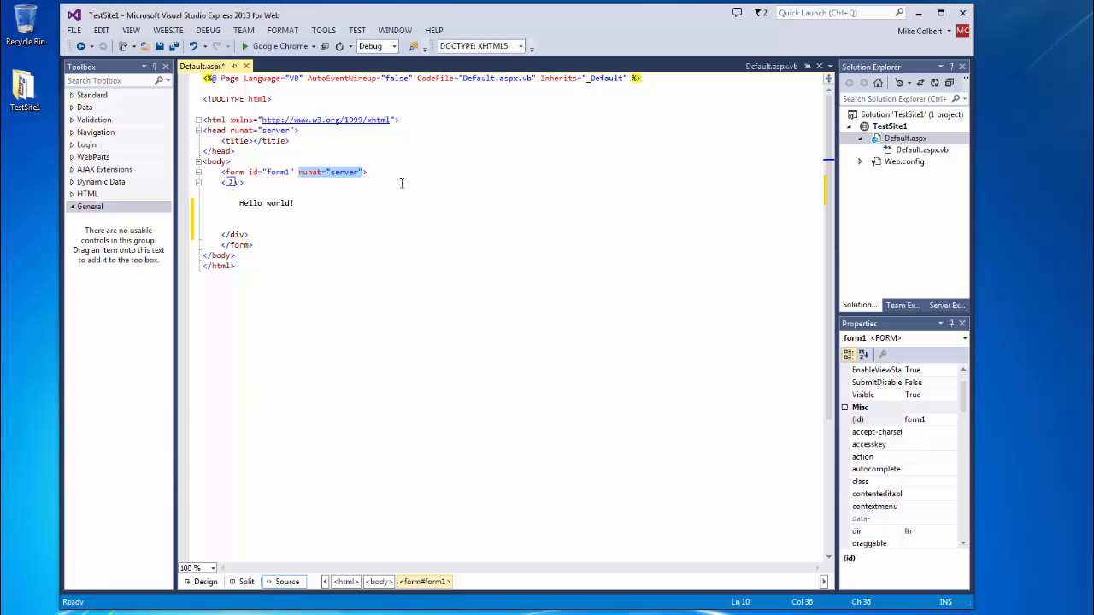
pyautogui.moveTo(279, 207)
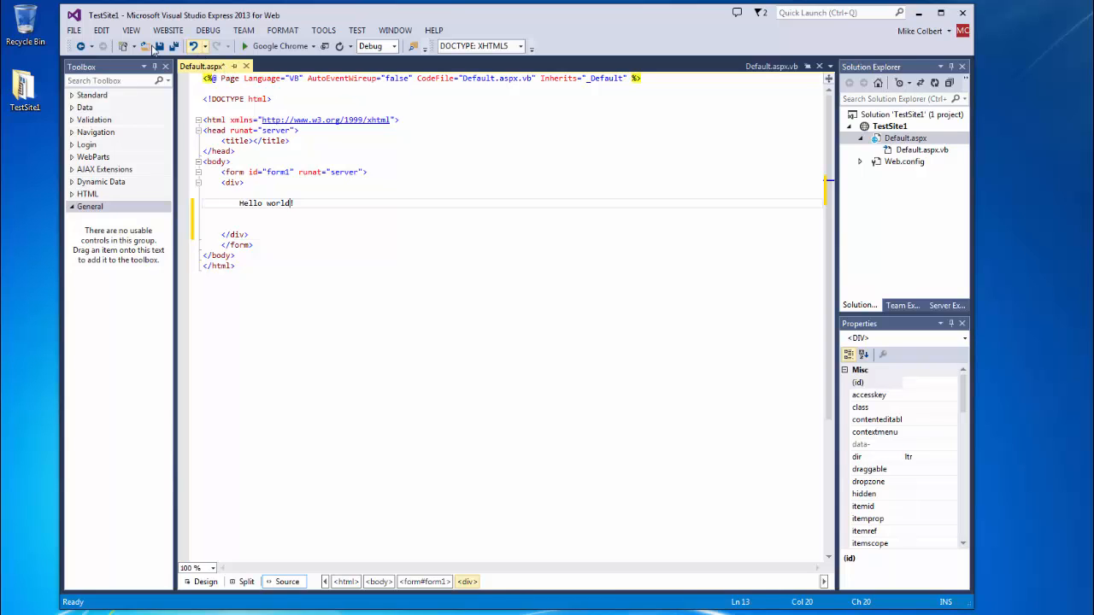
pyautogui.moveTo(160, 46)
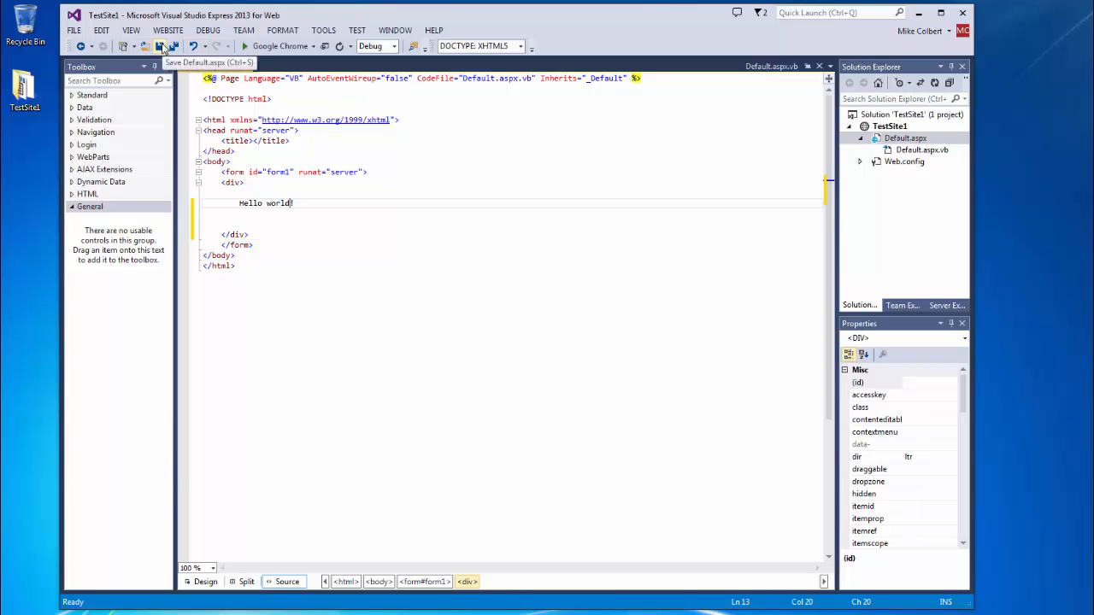
# Save Default.aspx and view it in Google Chrome.
pyautogui.click(159, 46)
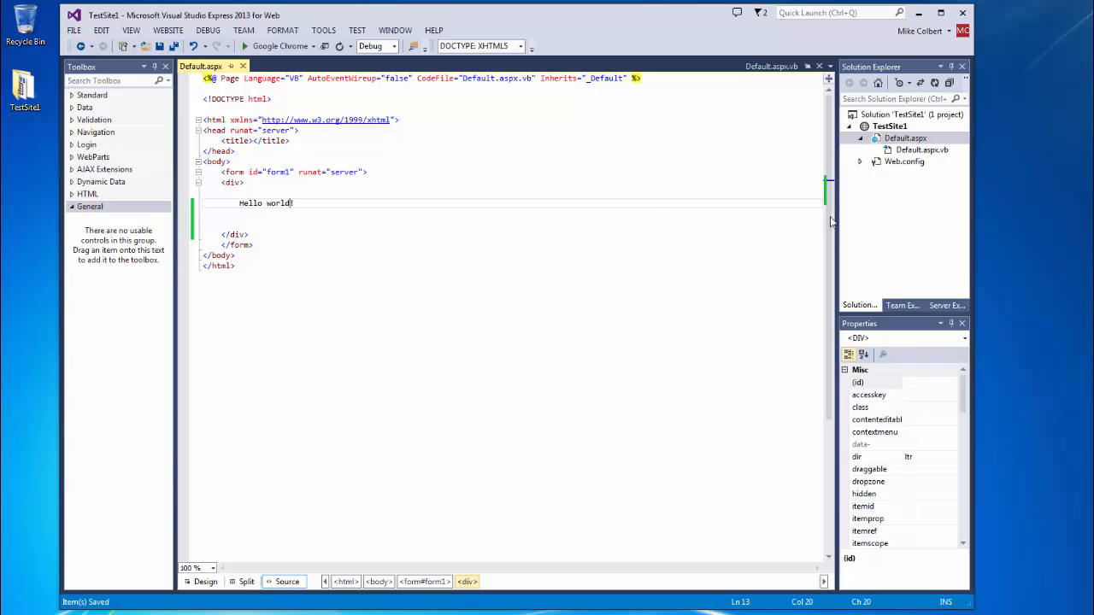
pyautogui.rightClick(905, 138)
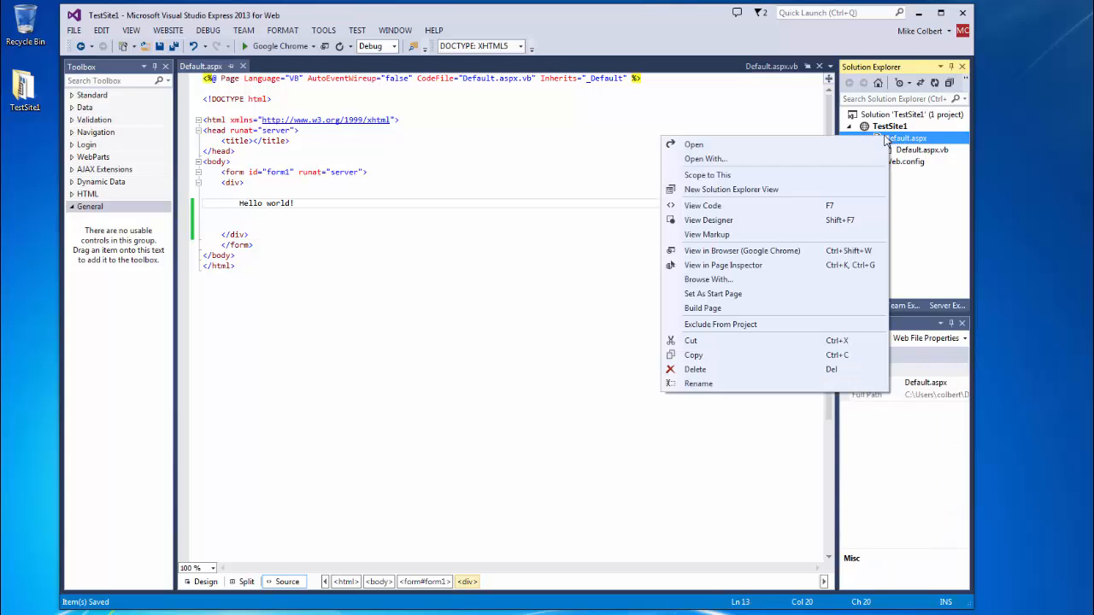
pyautogui.moveTo(826, 248)
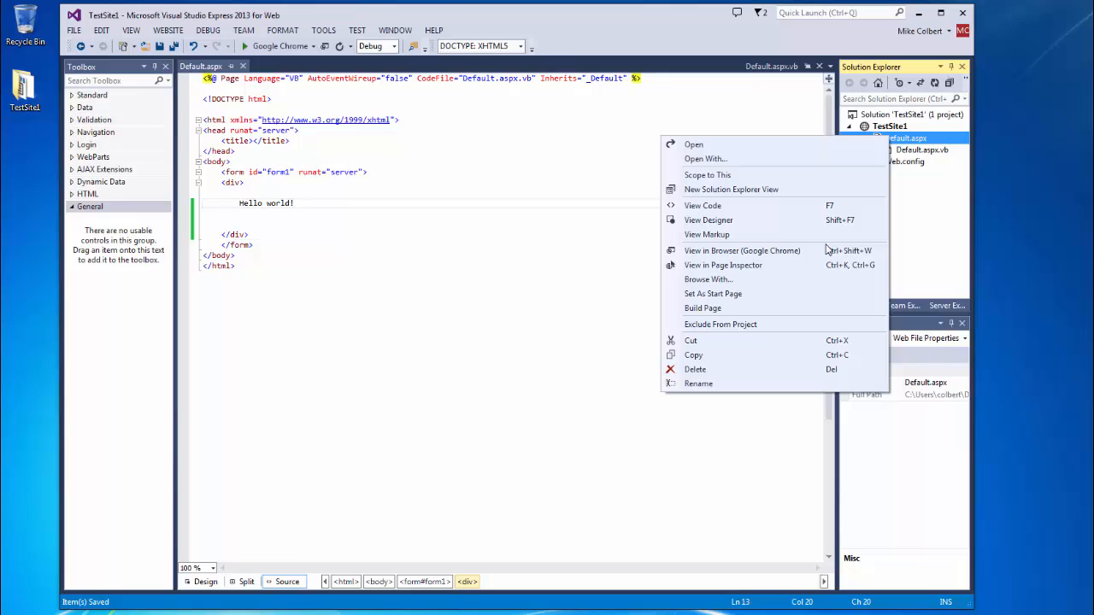
pyautogui.moveTo(742, 250)
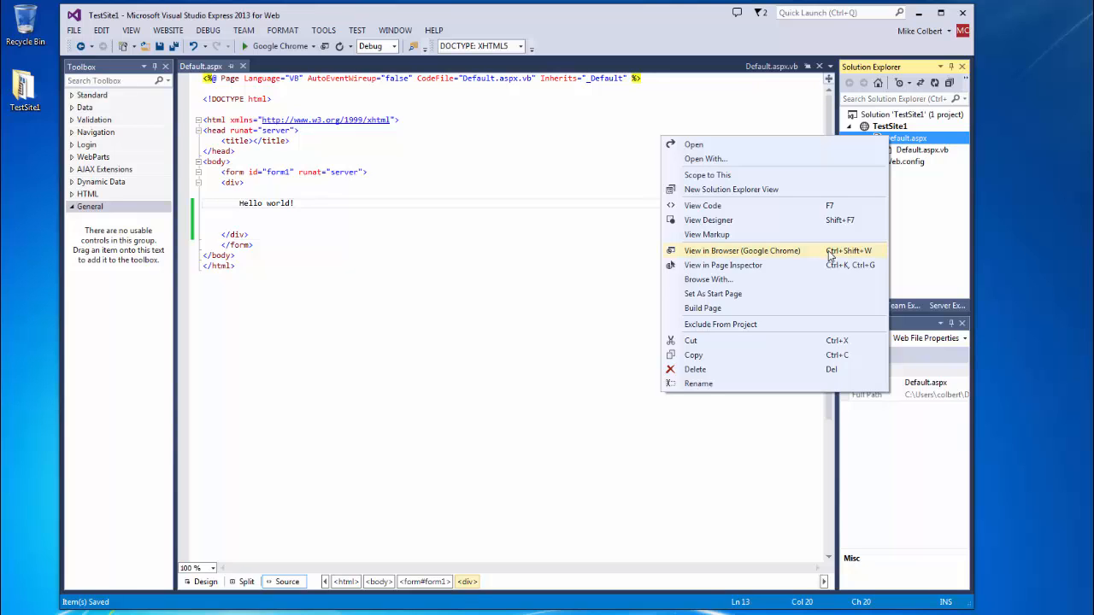
pyautogui.click(741, 251)
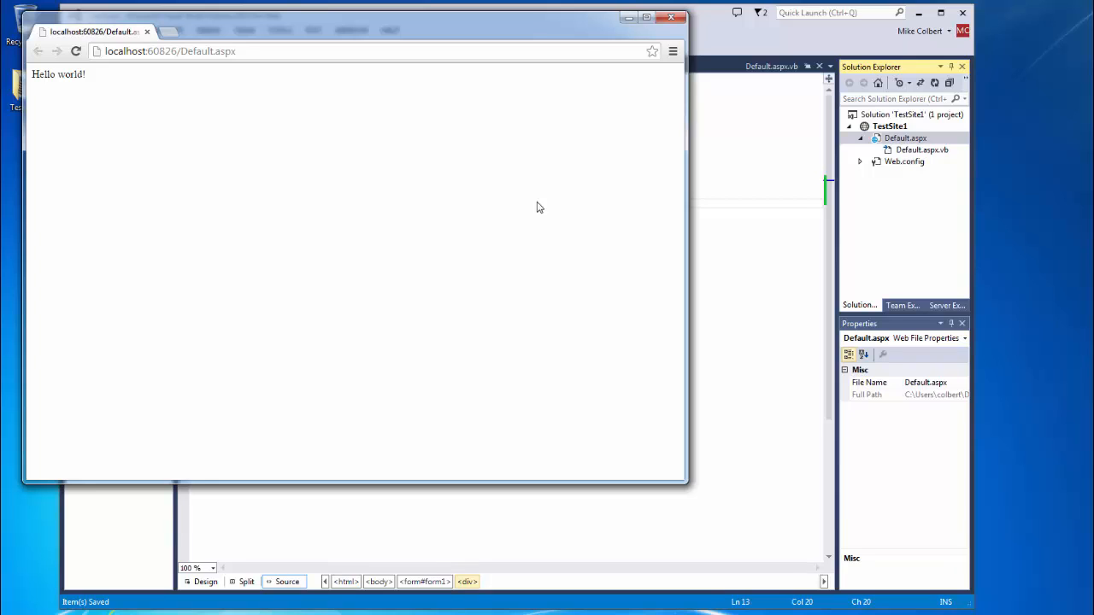
pyautogui.moveTo(249, 105)
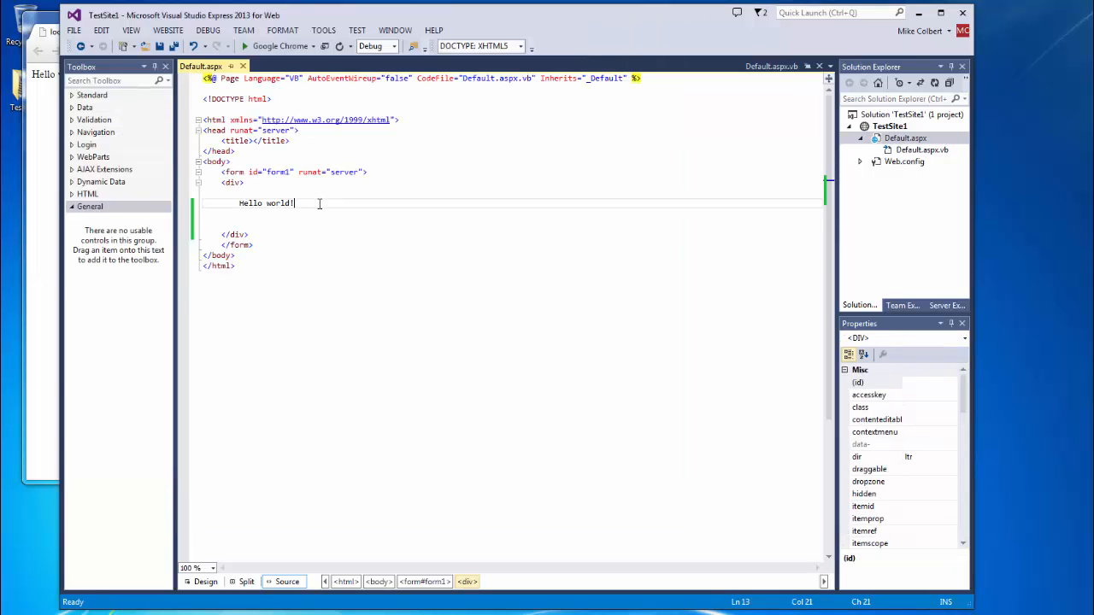
# Append "It's Mike!" after Hello world! in the source and save the page.
pyautogui.write("It'")
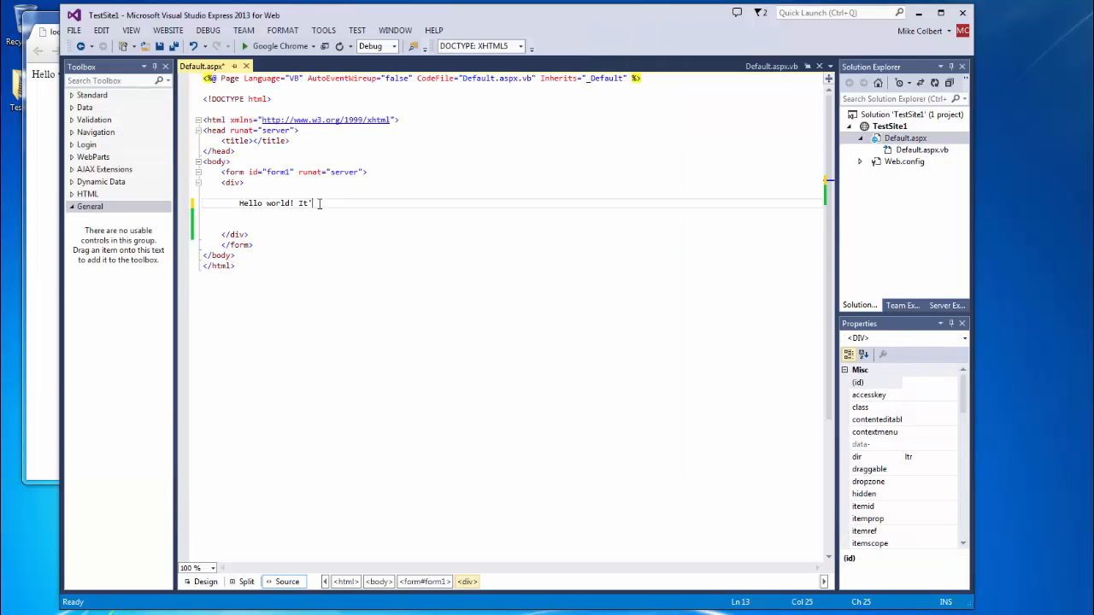
pyautogui.write('s')
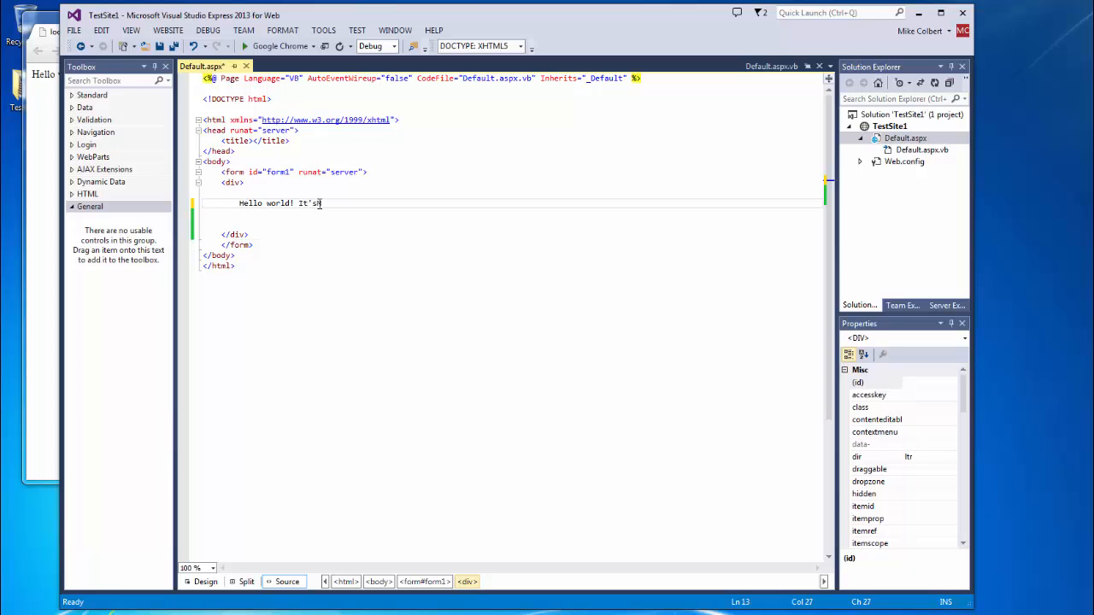
pyautogui.write('Mike')
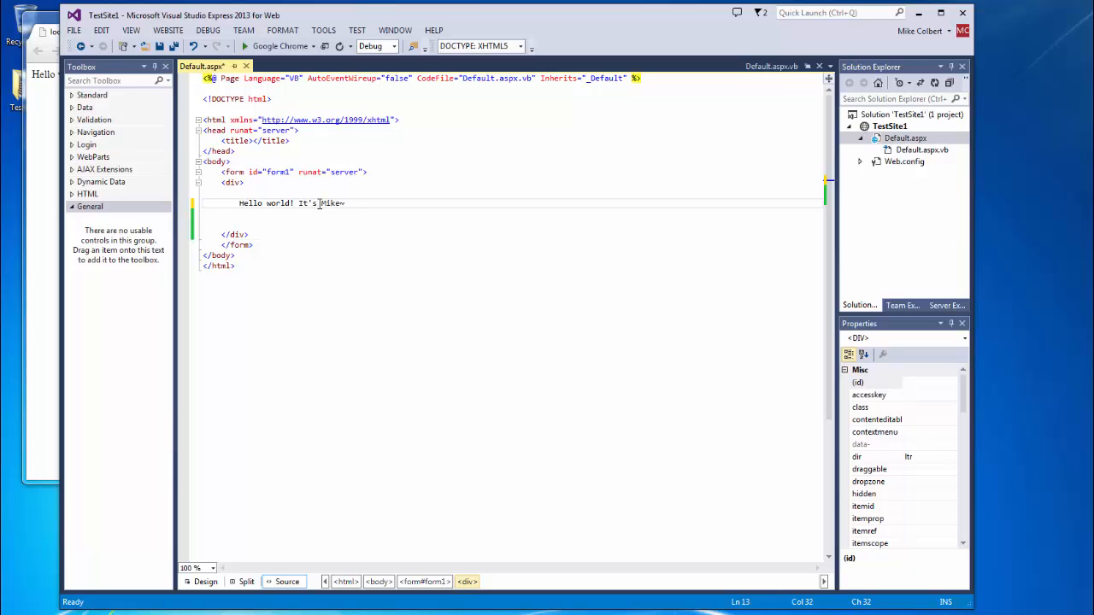
pyautogui.write('!')
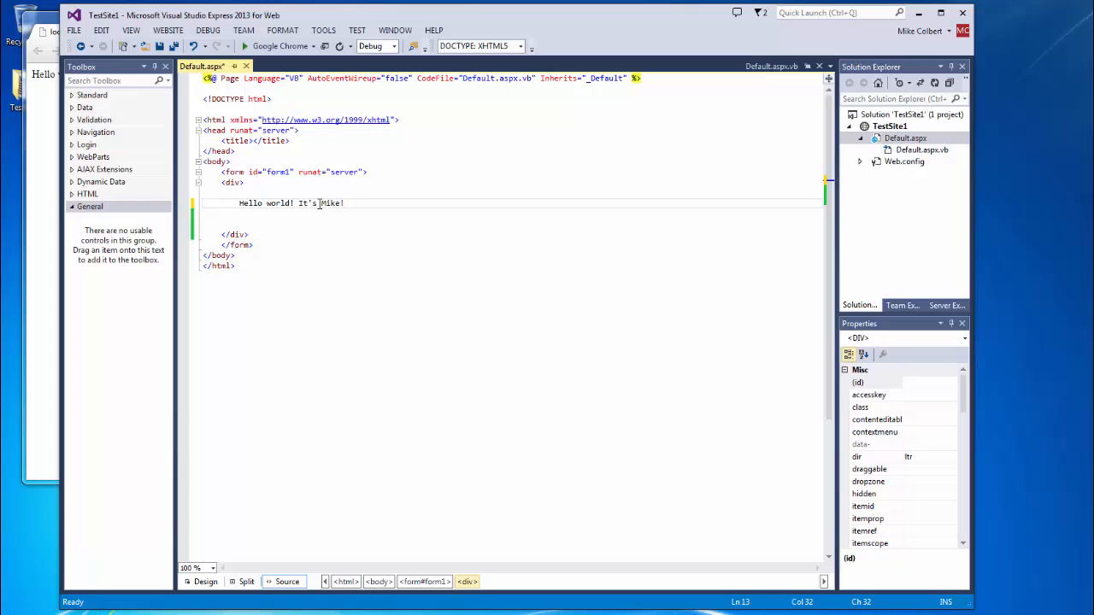
pyautogui.moveTo(226, 70)
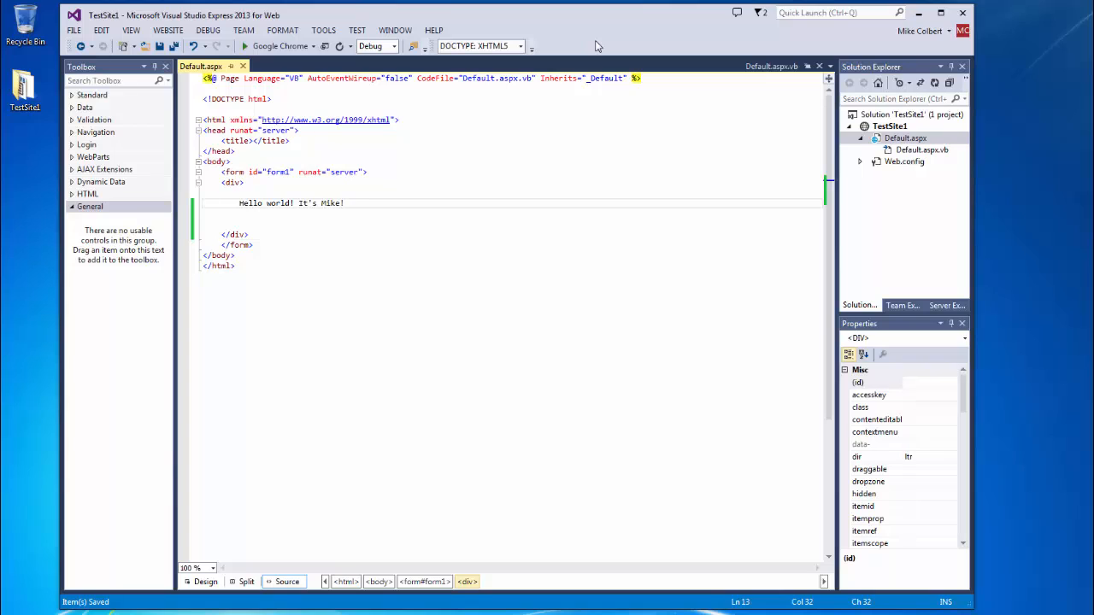
pyautogui.click(345, 202)
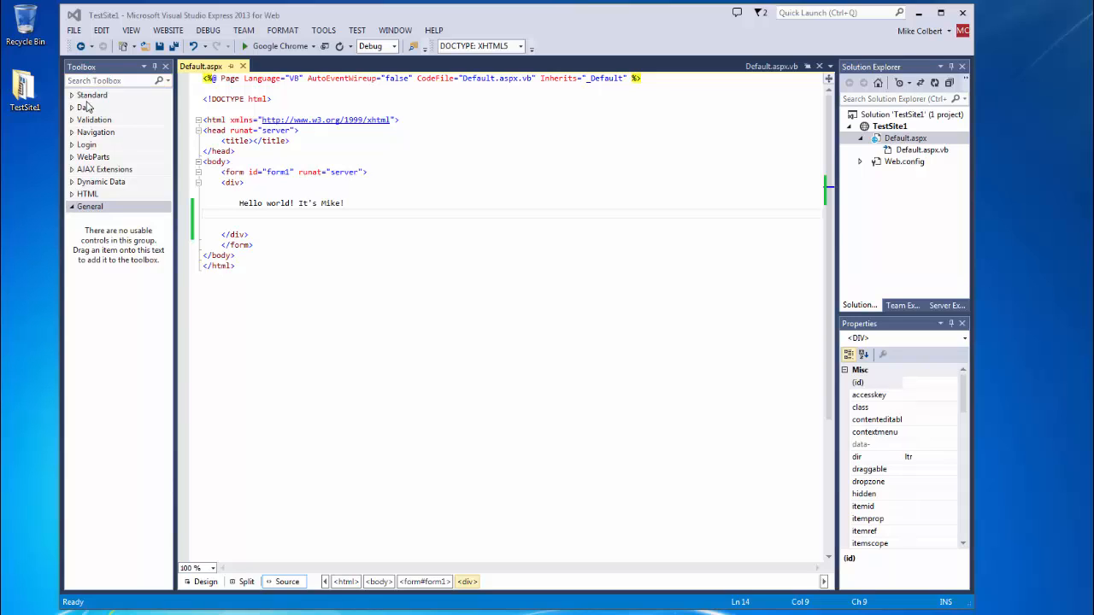
pyautogui.moveTo(74, 198)
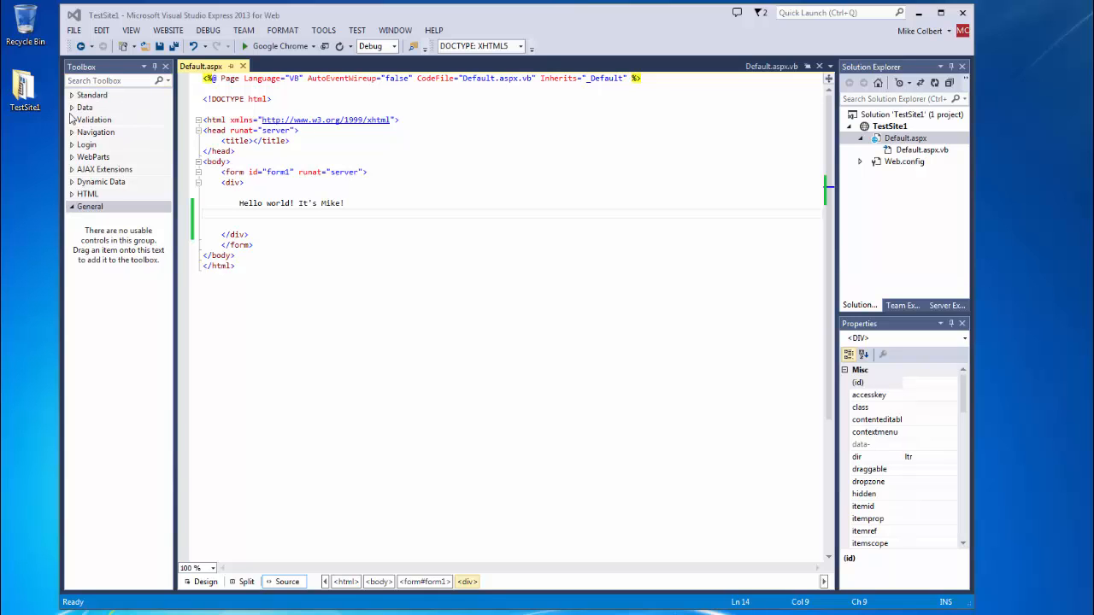
# Drag Label1 from the Toolbox's Standard controls onto a new line below the text.
pyautogui.click(87, 194)
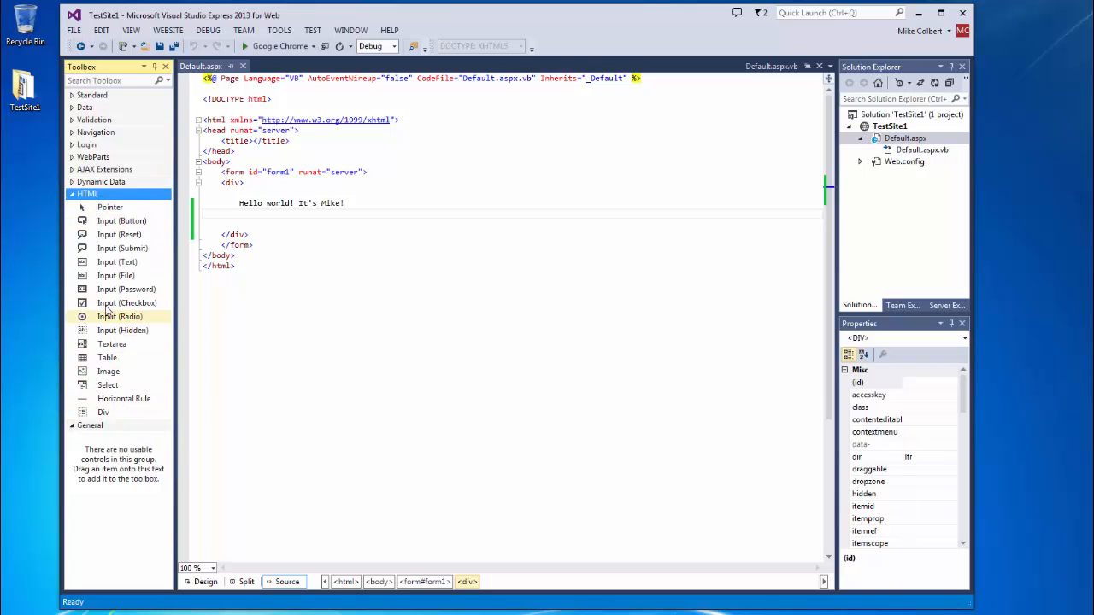
pyautogui.click(88, 194)
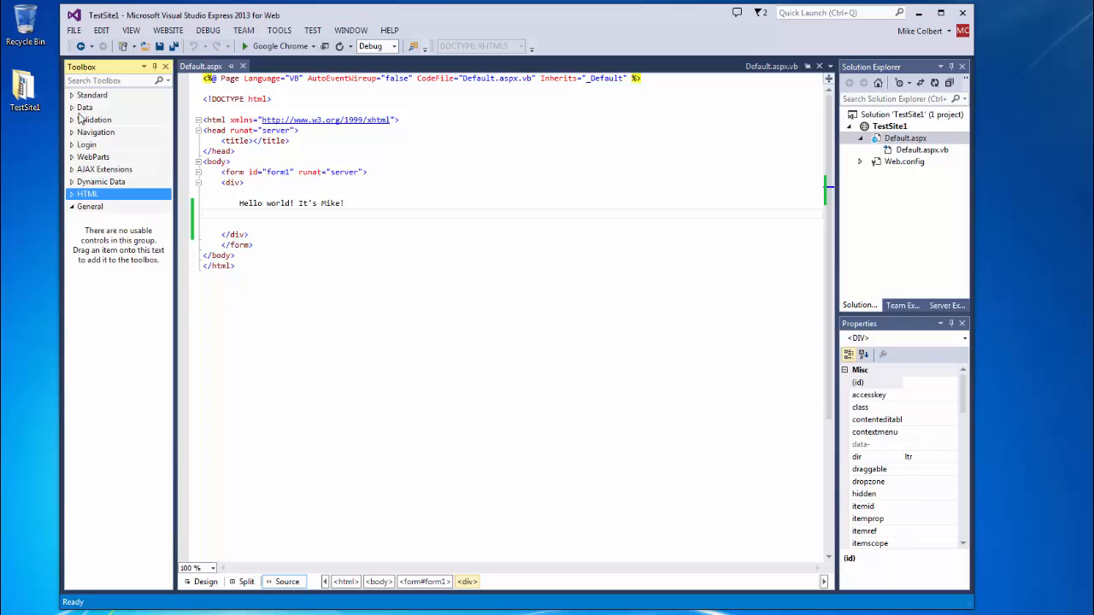
pyautogui.click(91, 94)
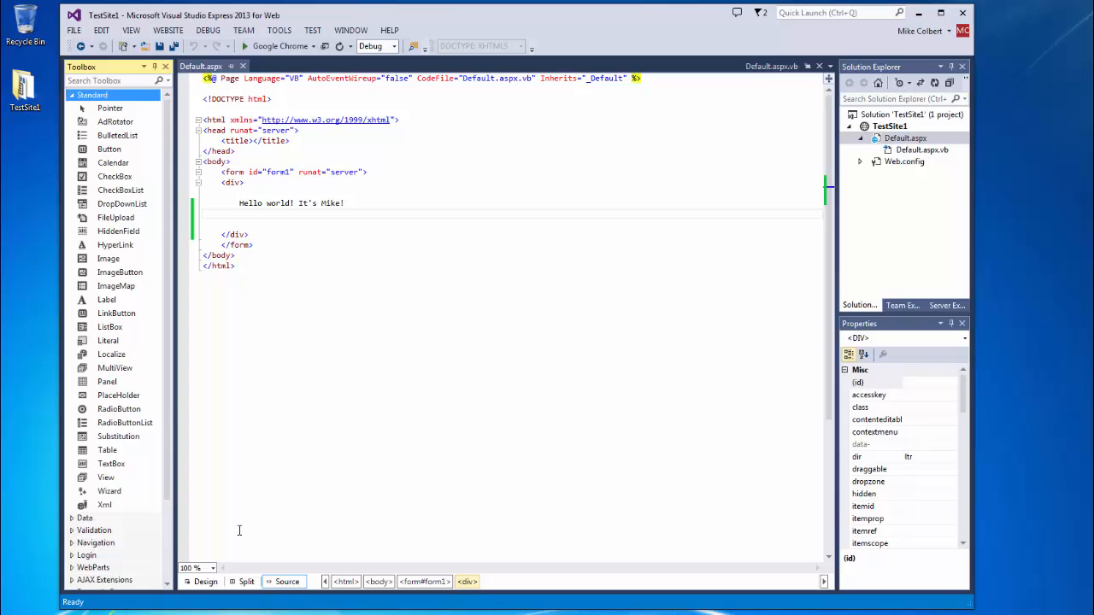
pyautogui.click(205, 581)
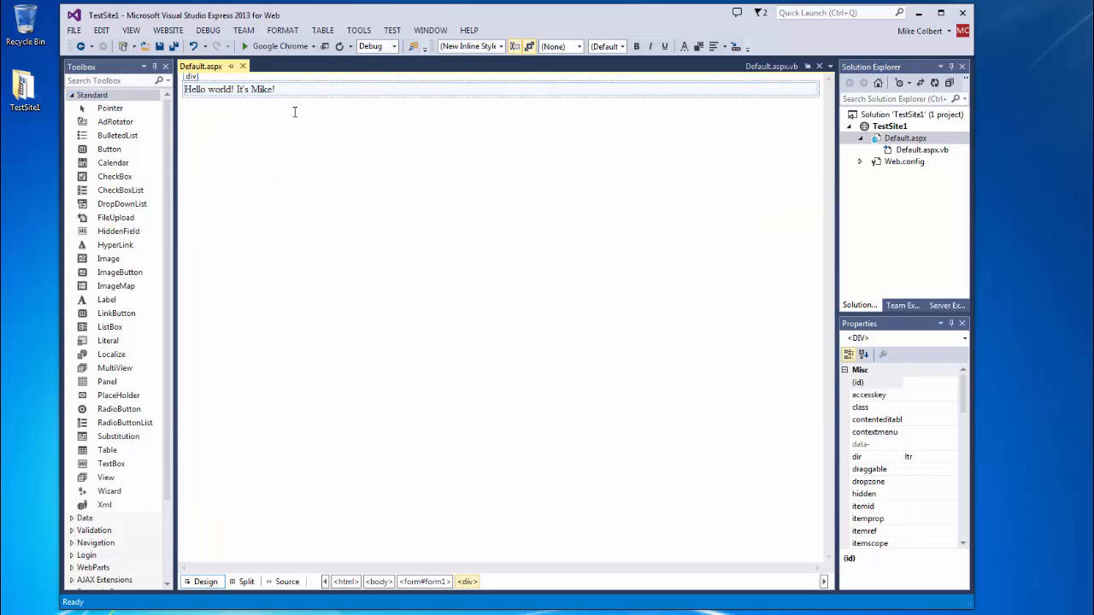
pyautogui.press('enter')
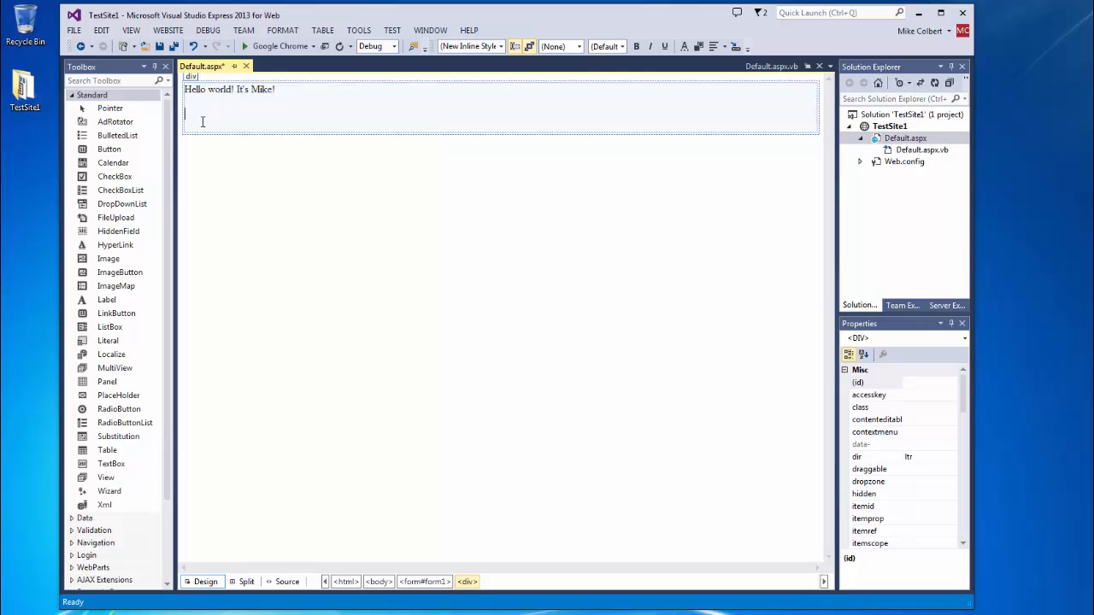
pyautogui.moveTo(110, 149)
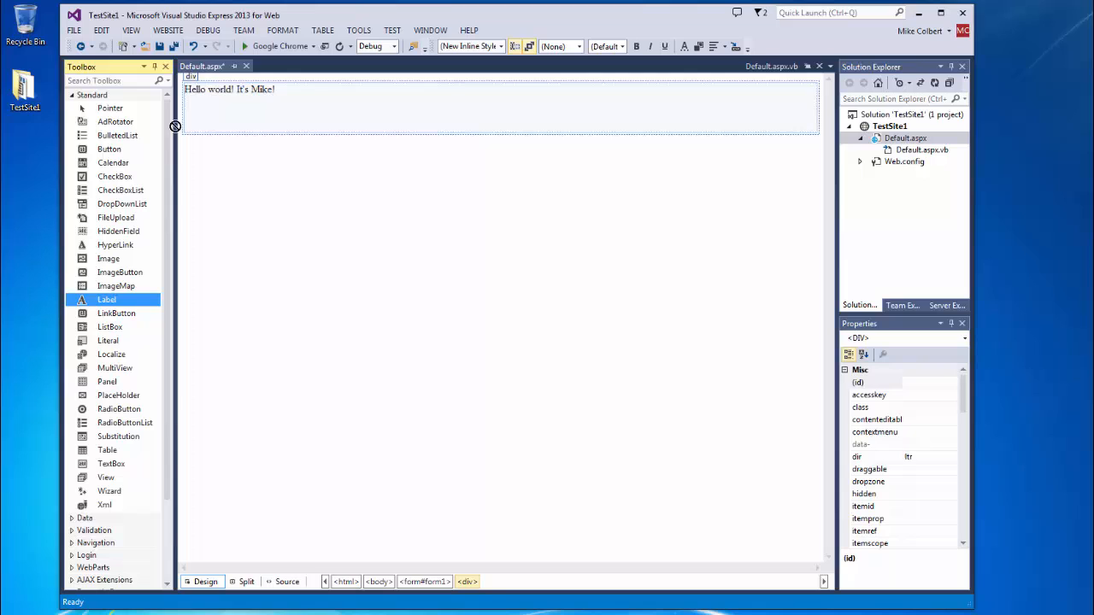
pyautogui.moveTo(106, 299); pyautogui.dragTo(195, 113)
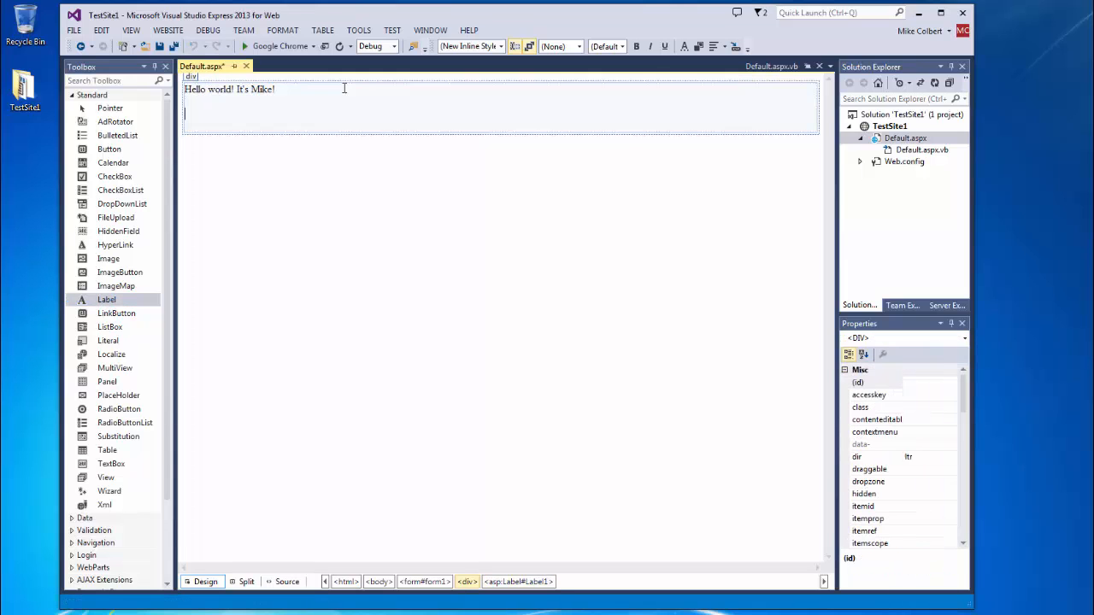
pyautogui.click(116, 313)
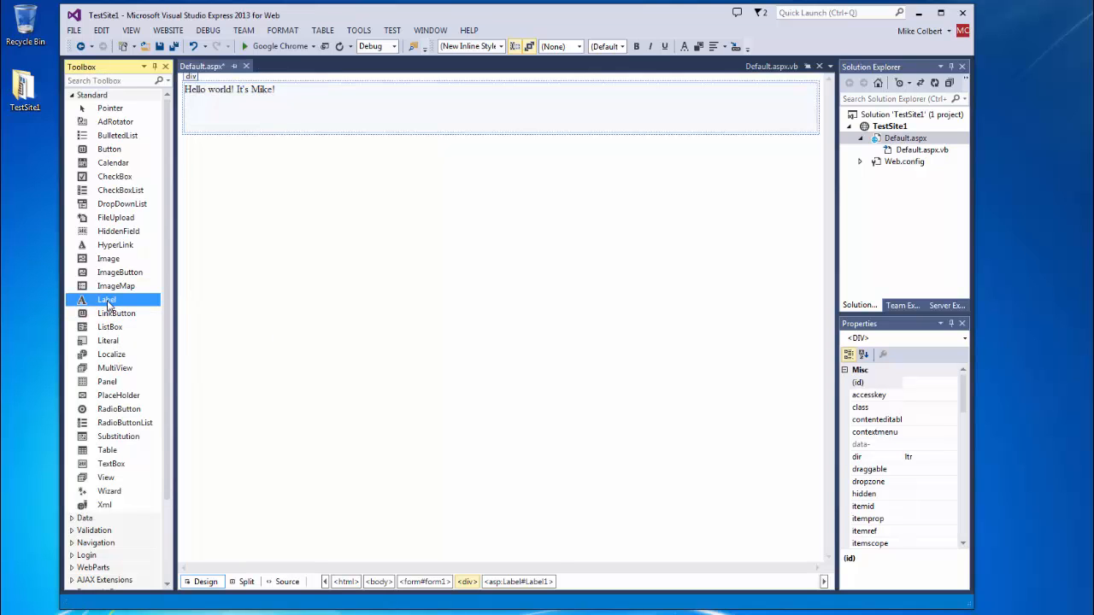
pyautogui.moveTo(106, 299); pyautogui.dragTo(195, 111)
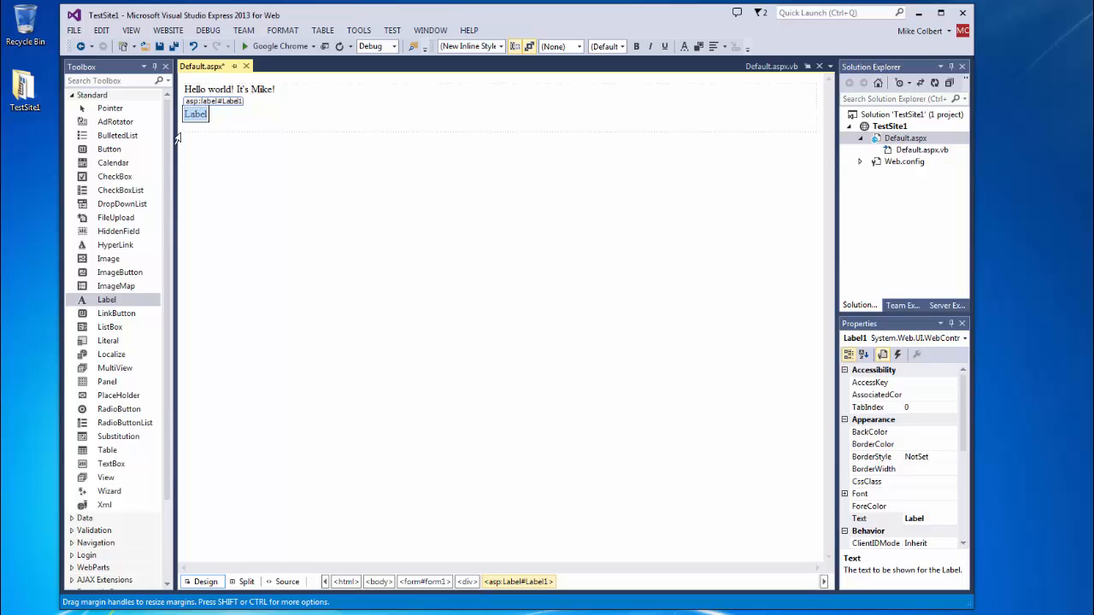
pyautogui.moveTo(109, 149)
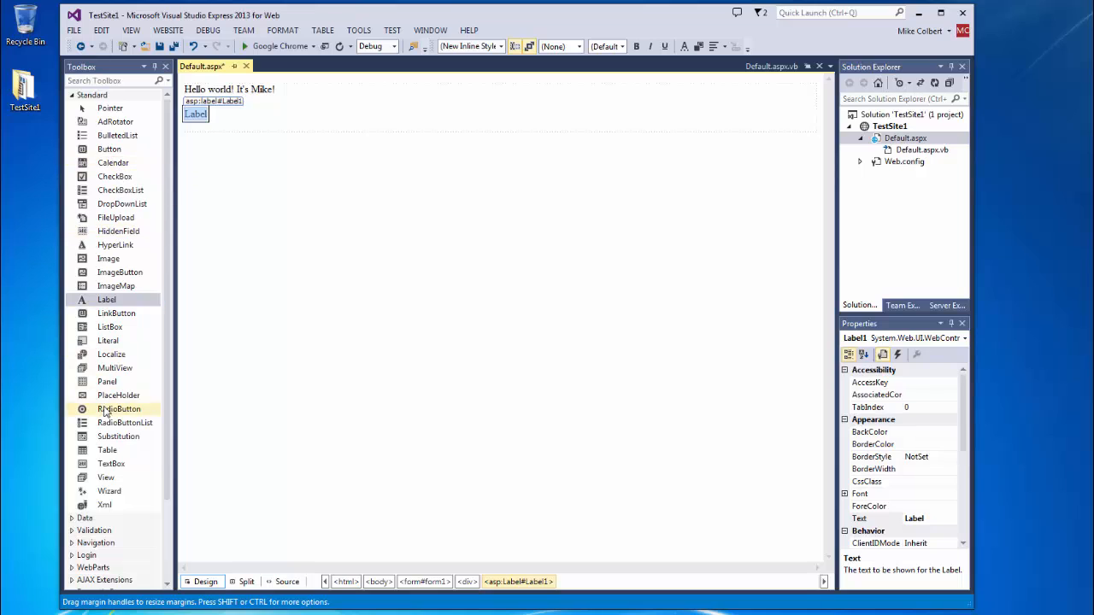
pyautogui.moveTo(122, 203)
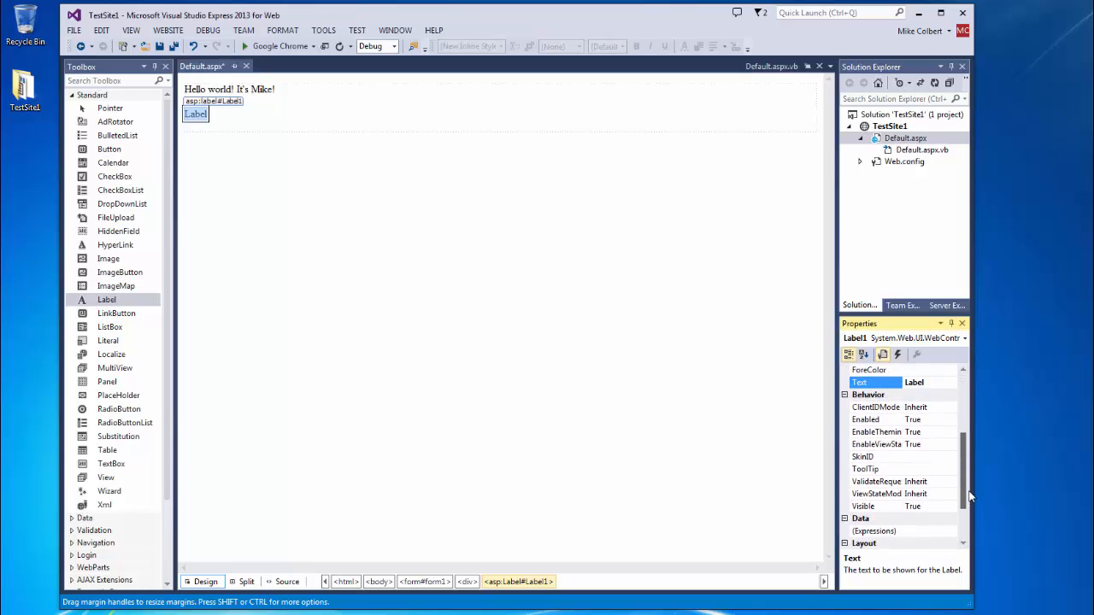
# Enter lbl_Welcome as the label's ID in the Properties window.
pyautogui.click(913, 382)
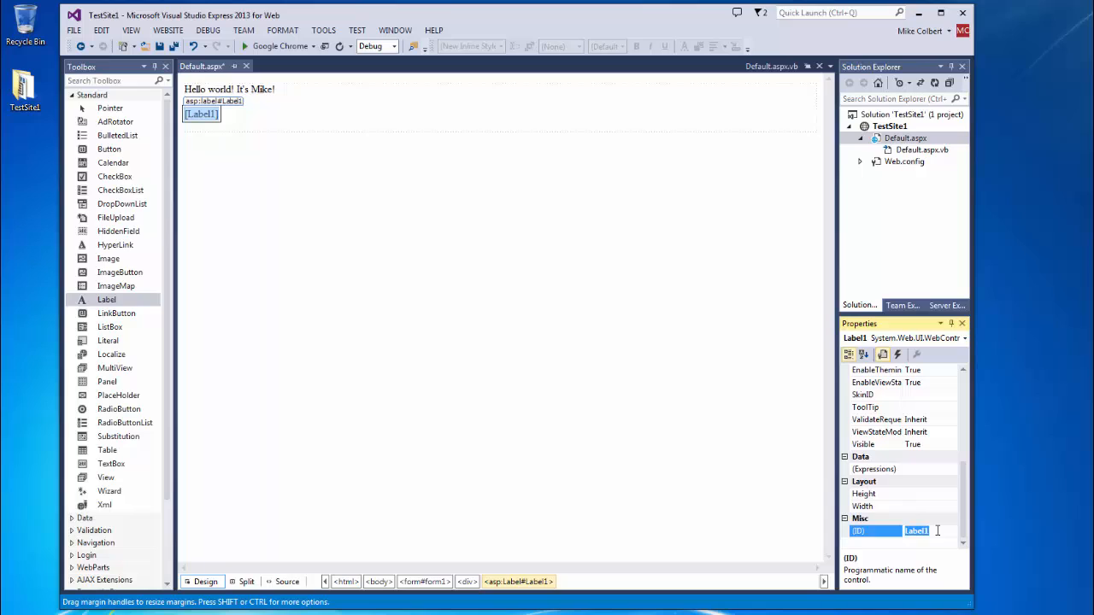
pyautogui.write('lbl_Welcome')
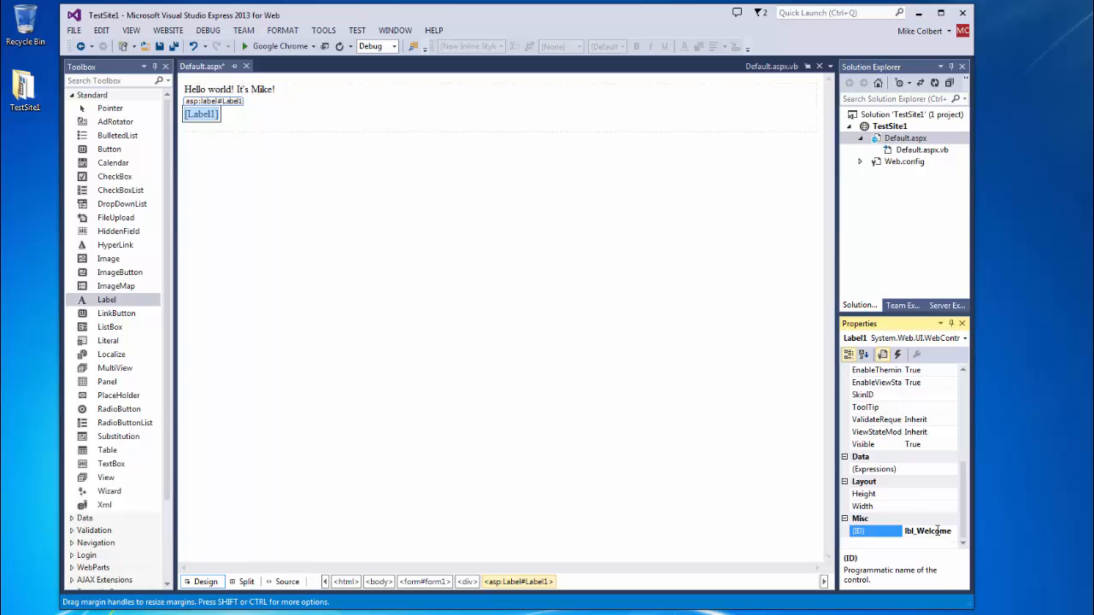
pyautogui.moveTo(934, 432)
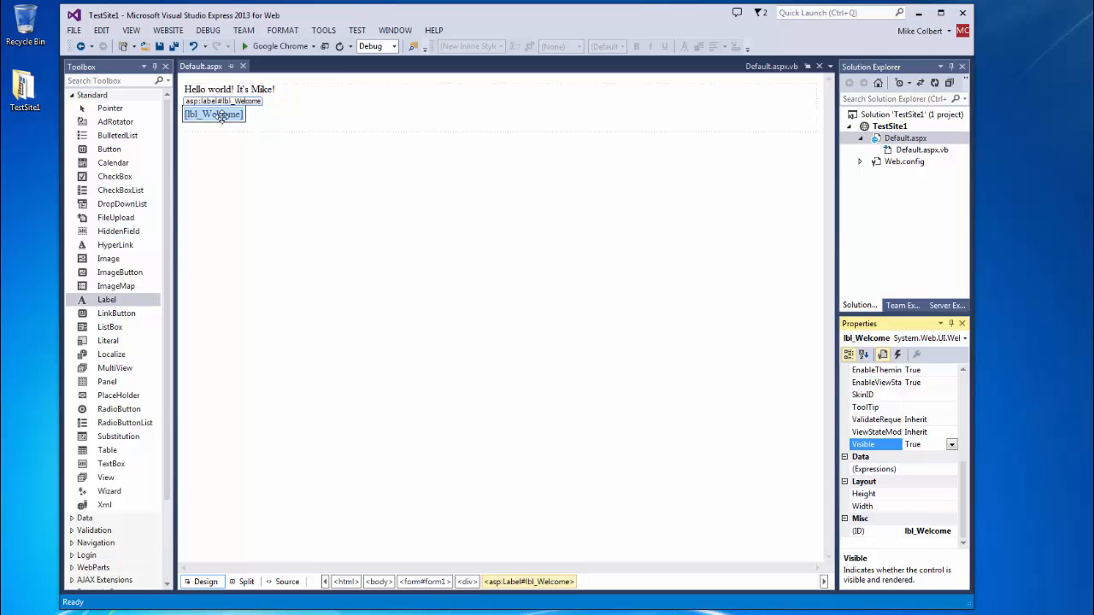
pyautogui.moveTo(261, 109)
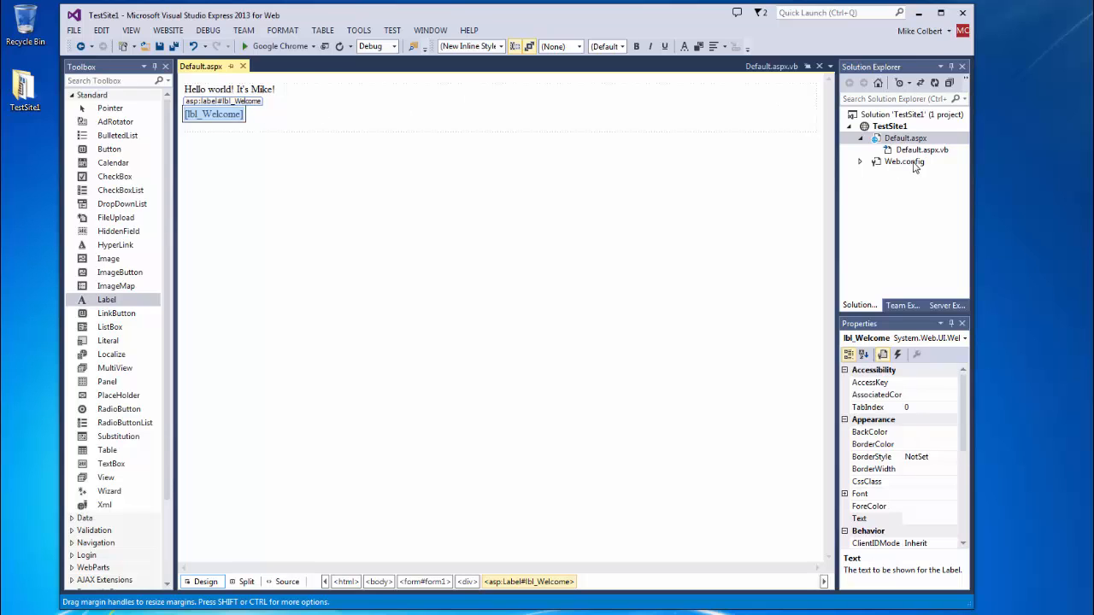
# Open Default.aspx.vb and generate Page_Load via the (Page Events) and Load dropdowns.
pyautogui.doubleClick(922, 150)
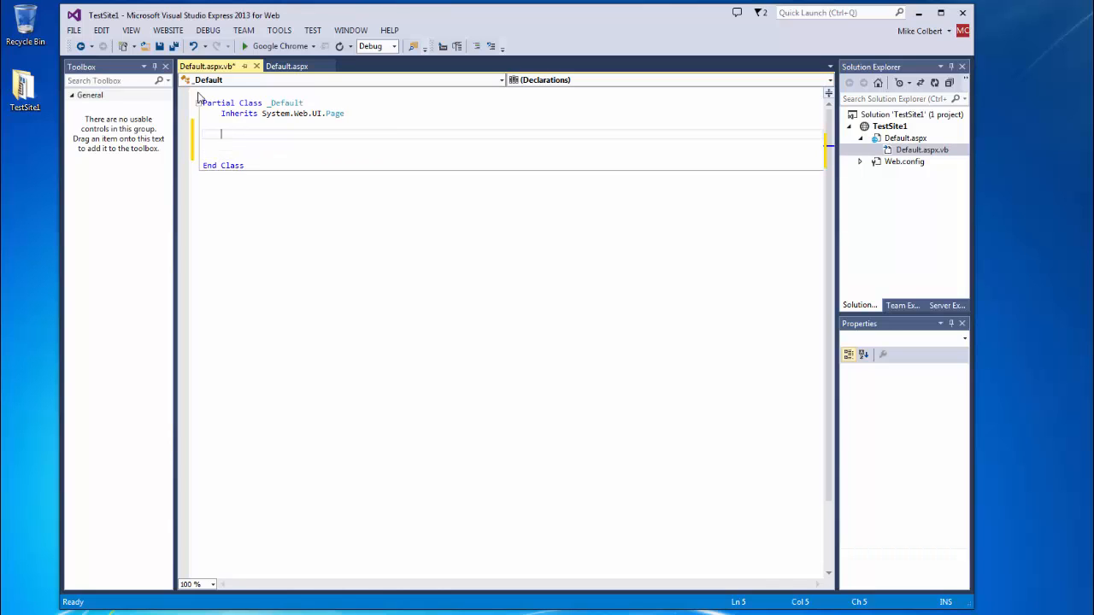
pyautogui.click(286, 65)
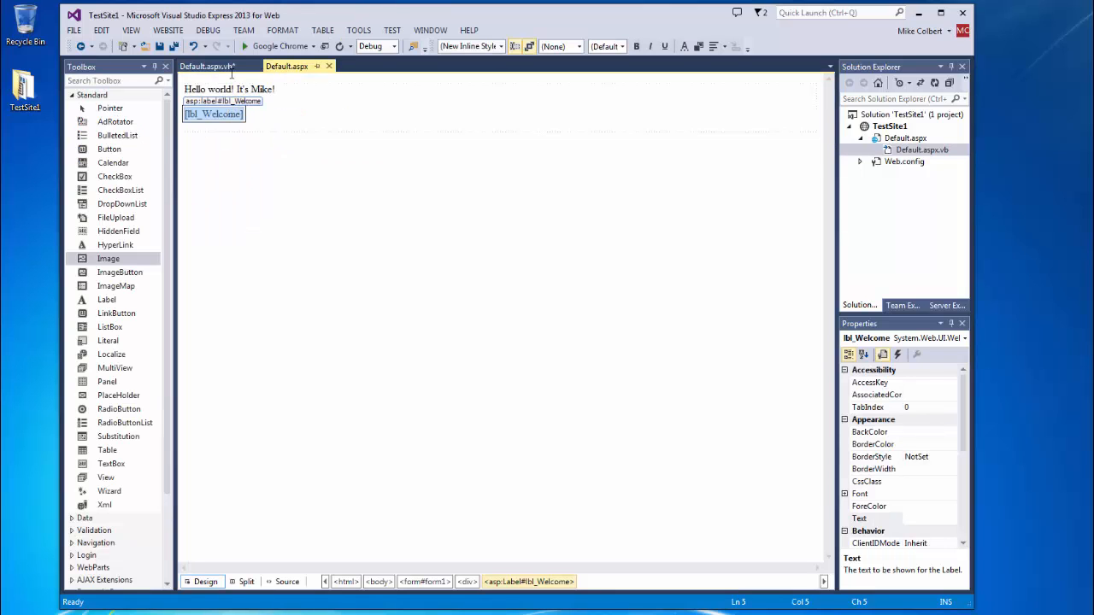
pyautogui.click(208, 66)
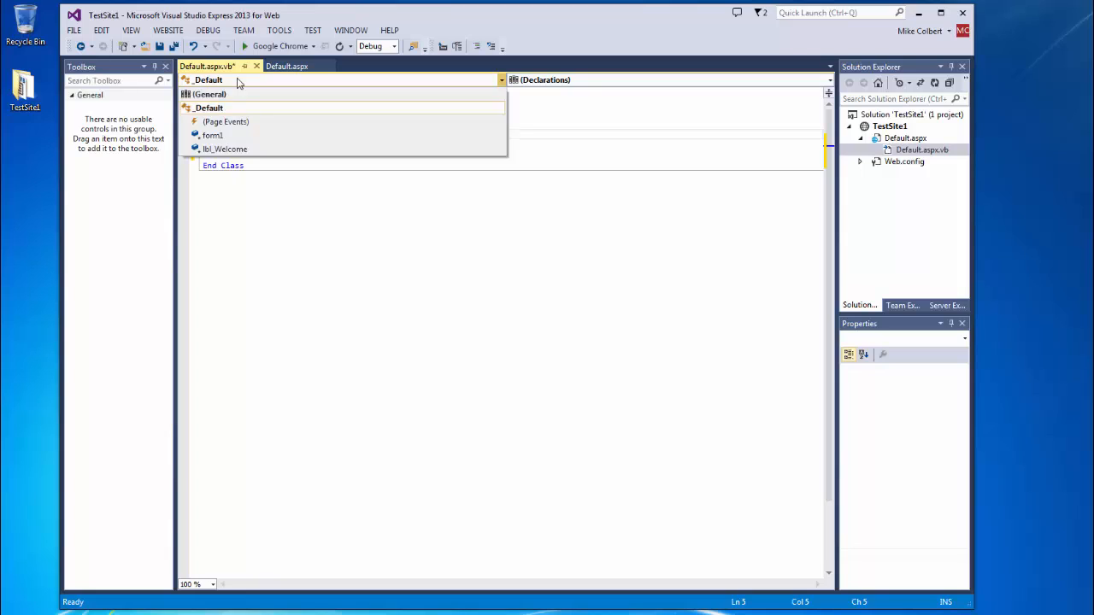
pyautogui.click(225, 121)
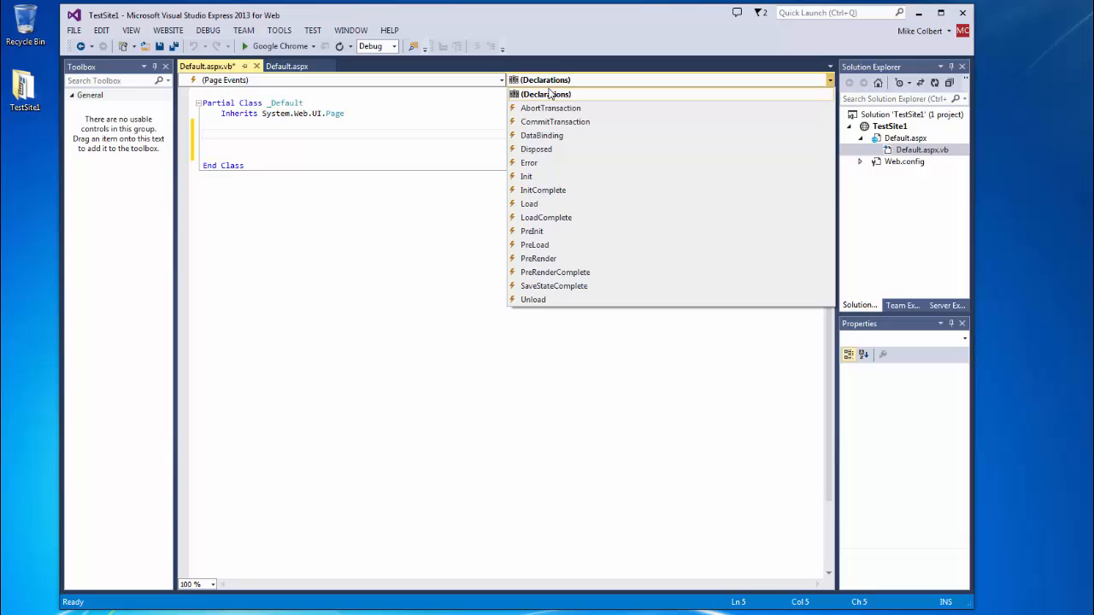
pyautogui.click(529, 203)
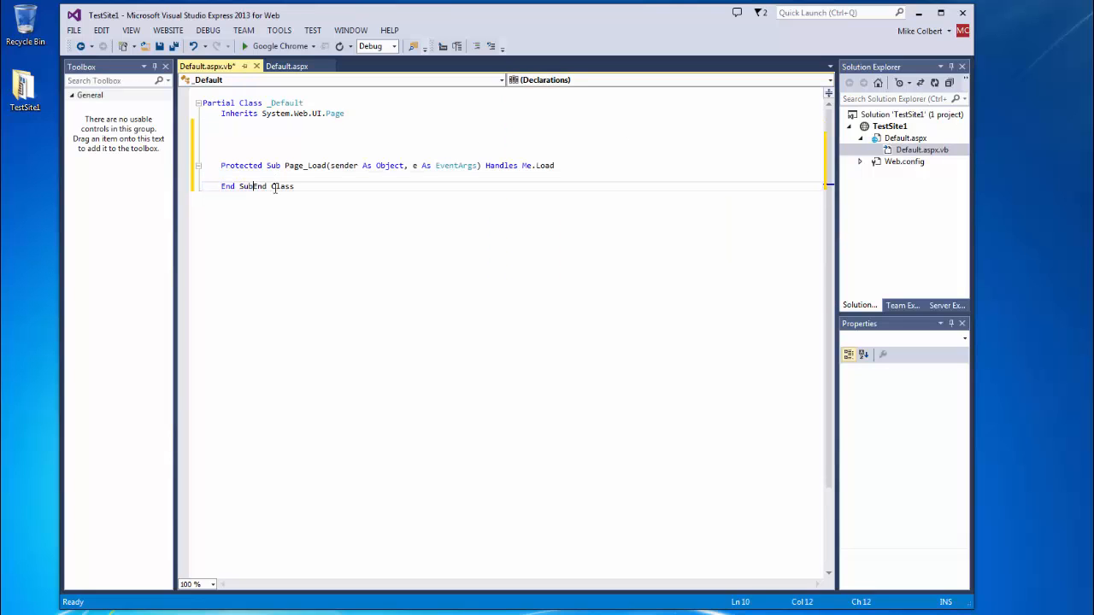
# Add lbl_Welcome.Text = "Welcome to my site!" inside Page_Load and save Default.aspx.vb.
pyautogui.press('Enter')
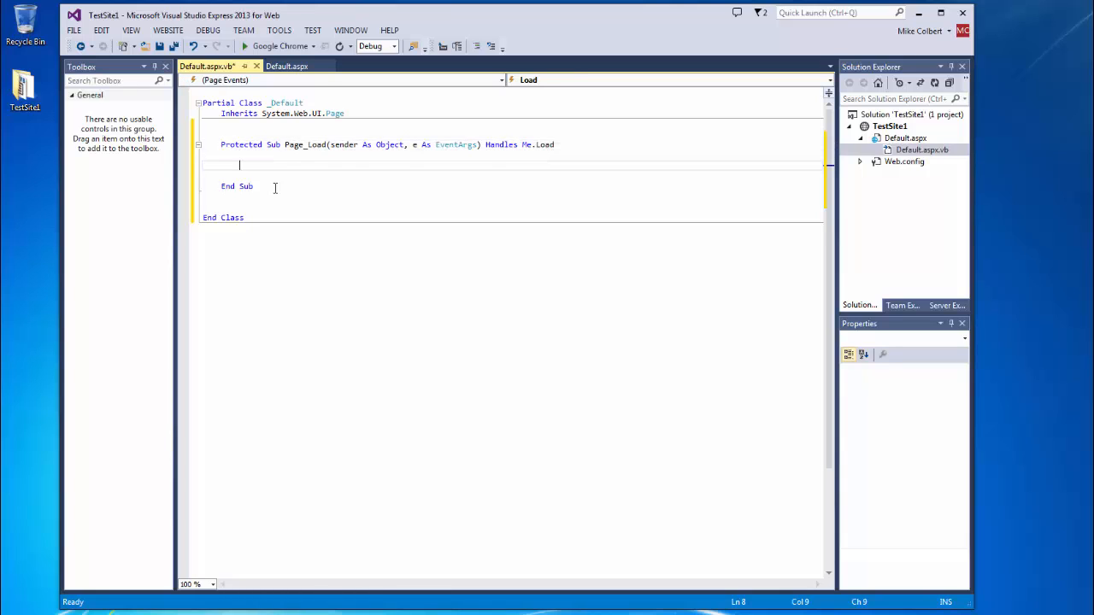
pyautogui.write('1')
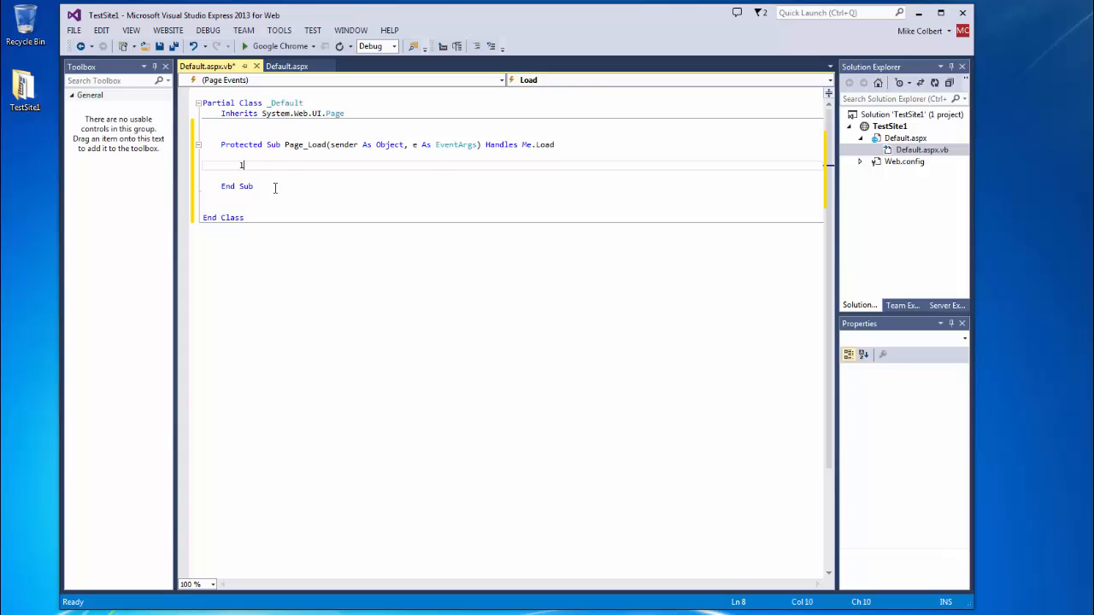
pyautogui.write('bl_Welcome')
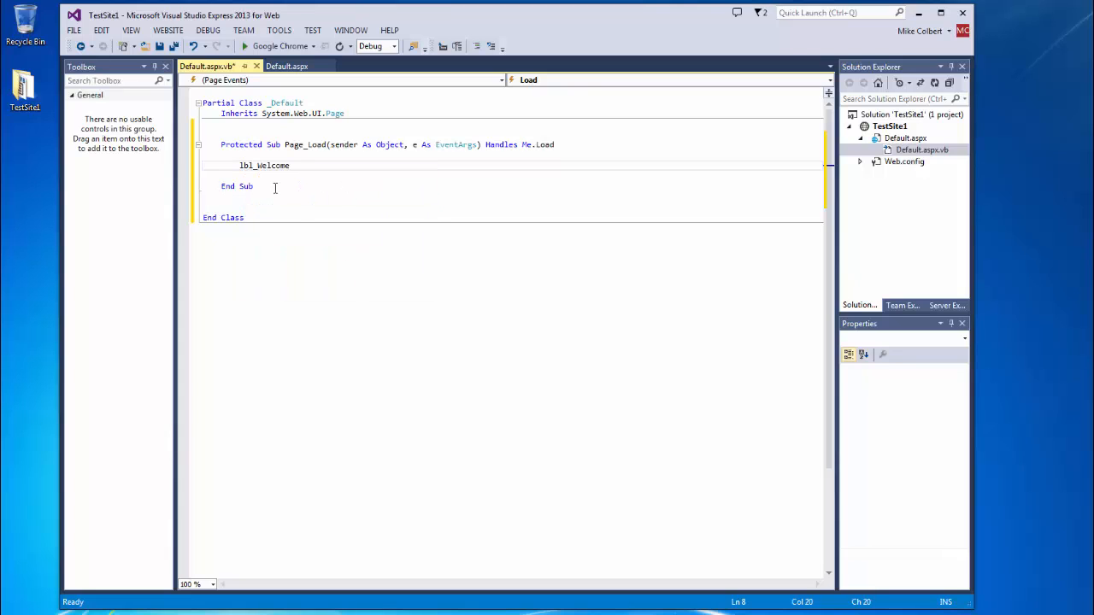
pyautogui.write('.Text')
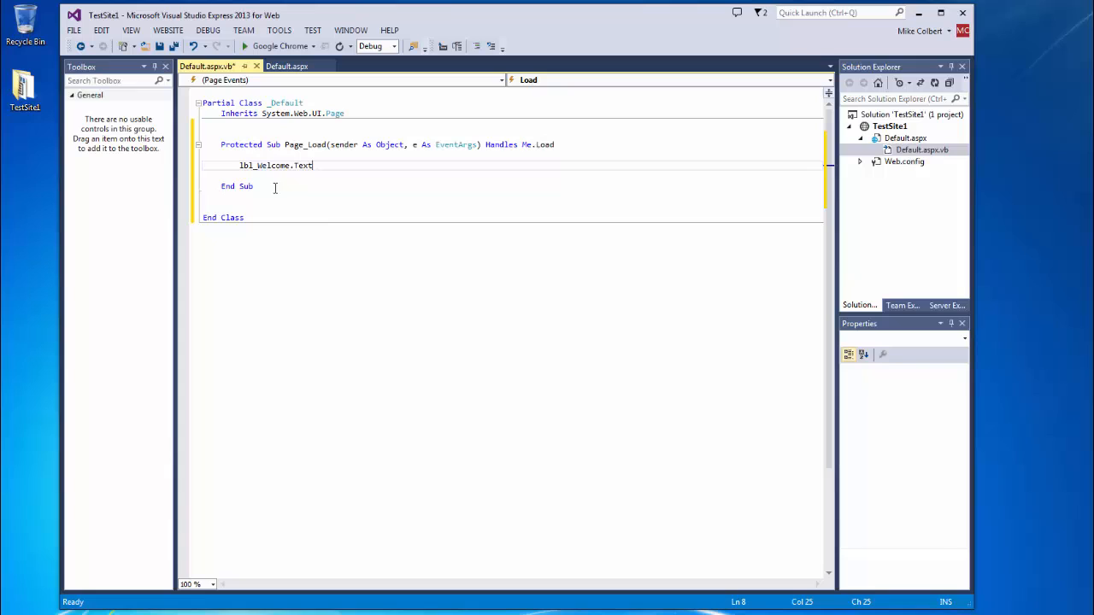
pyautogui.write('=""')
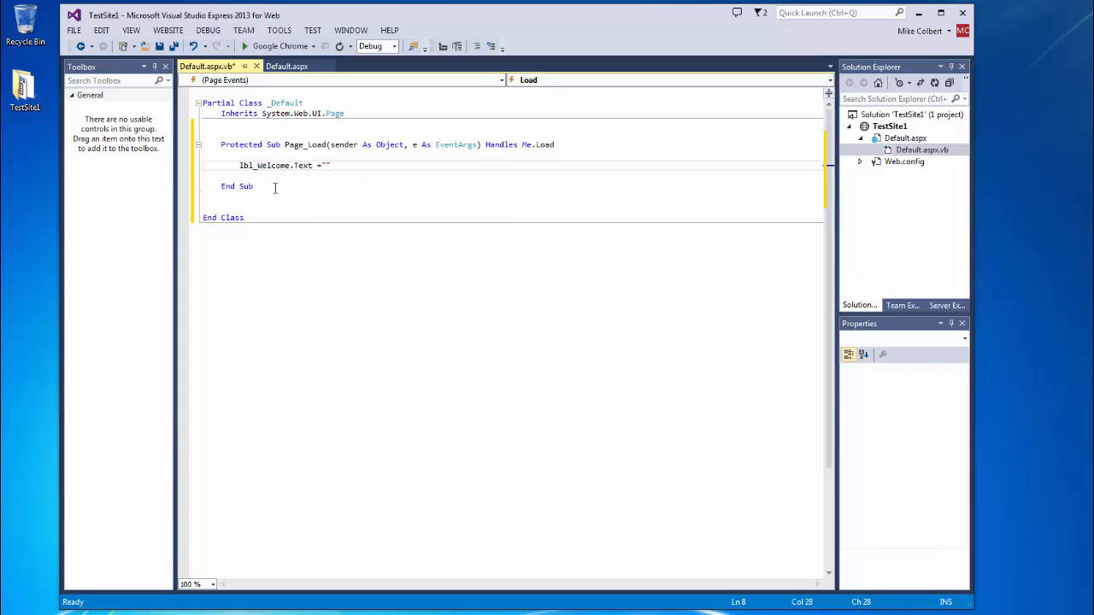
pyautogui.write('Welcome m')
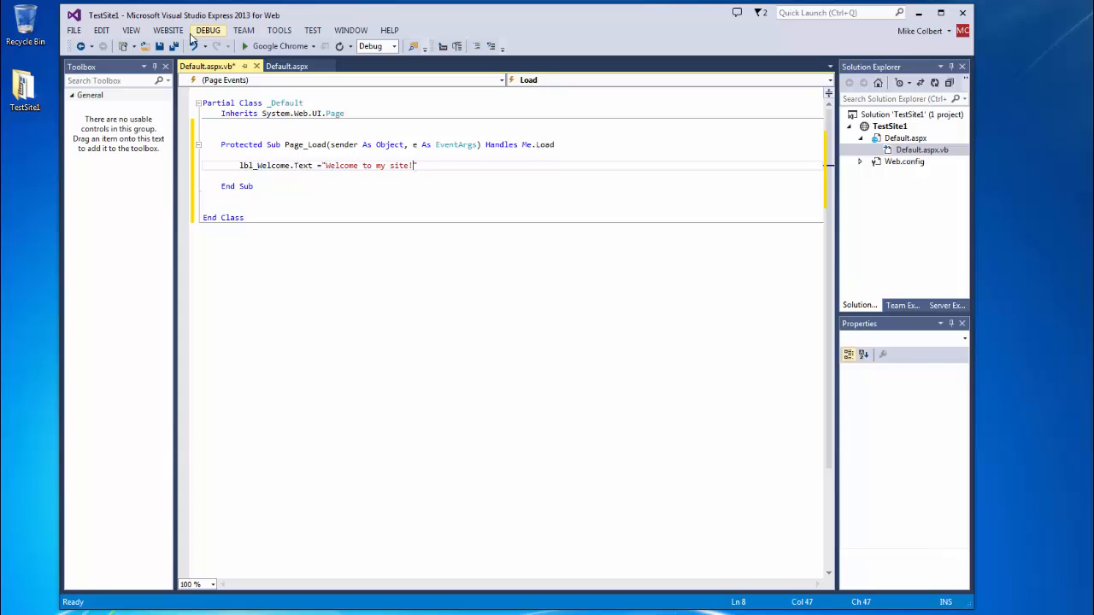
pyautogui.click(160, 46)
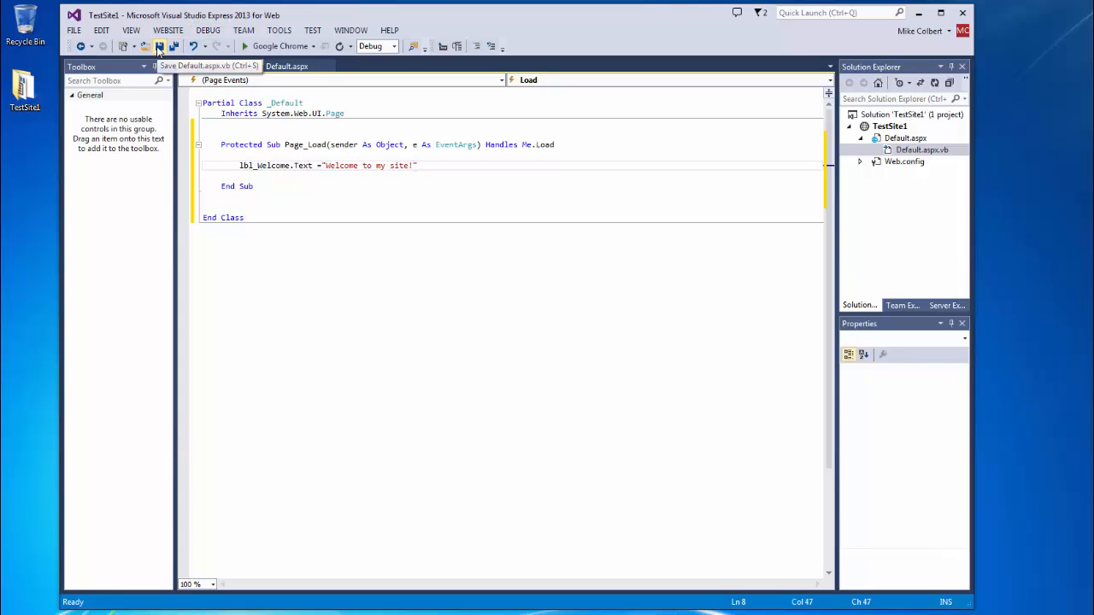
pyautogui.click(159, 46)
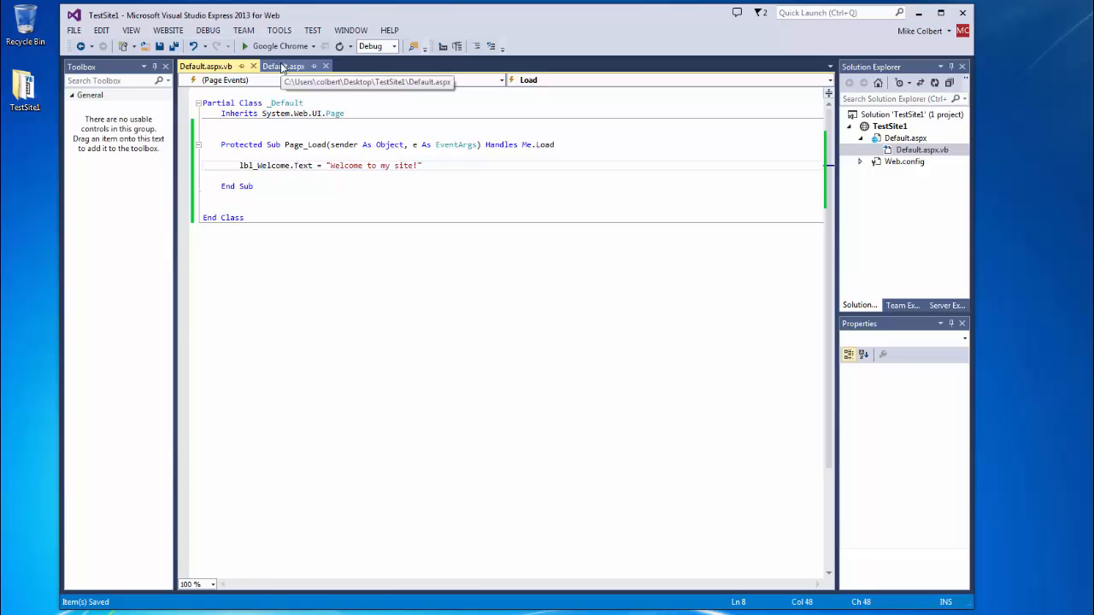
pyautogui.click(284, 65)
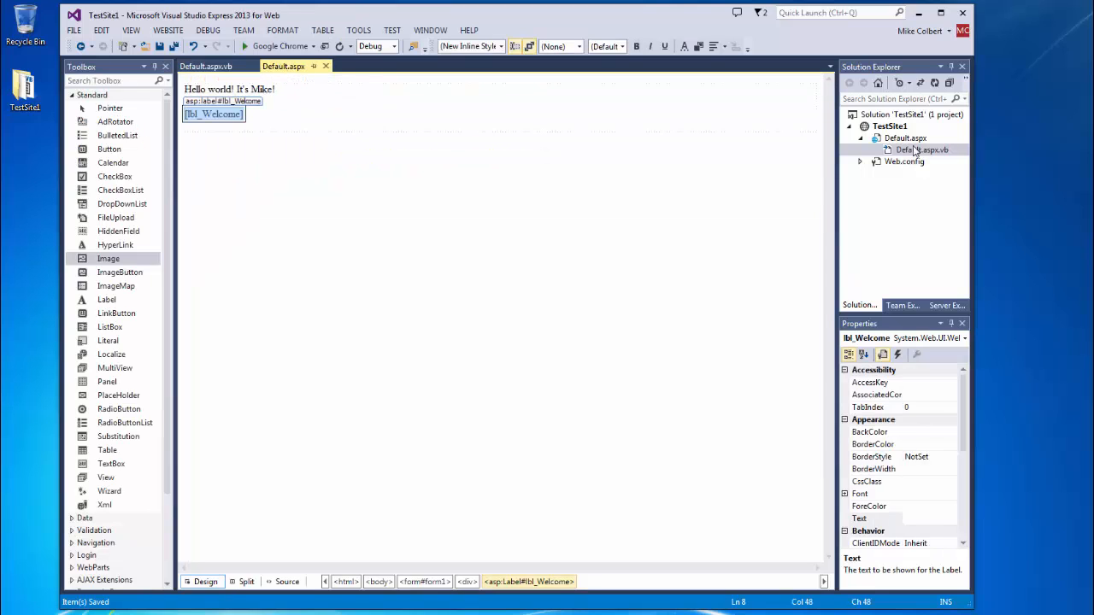
pyautogui.click(905, 138)
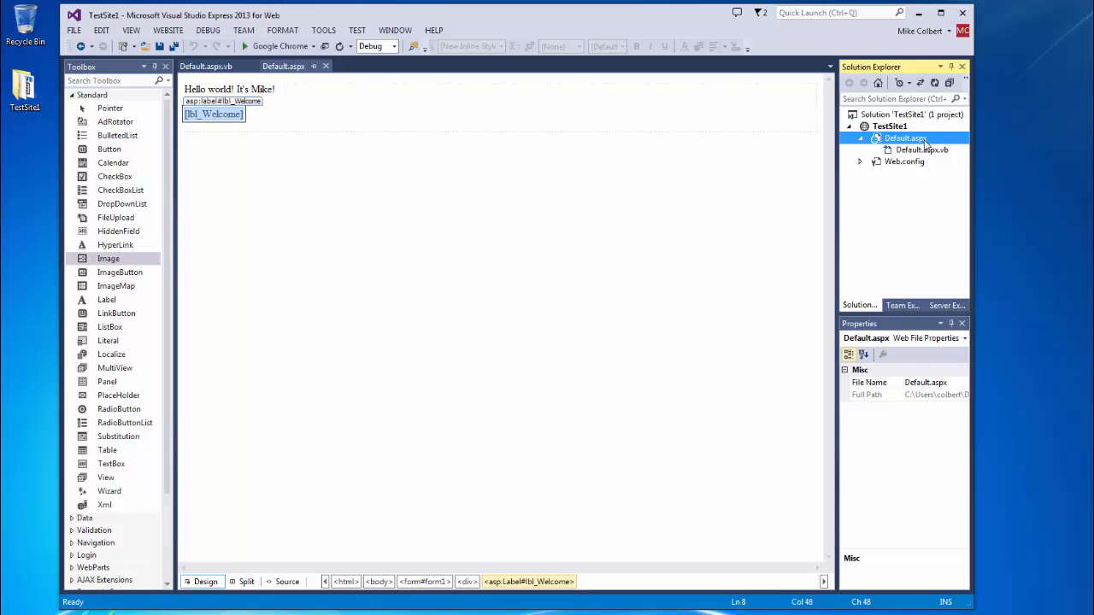
pyautogui.moveTo(757, 248)
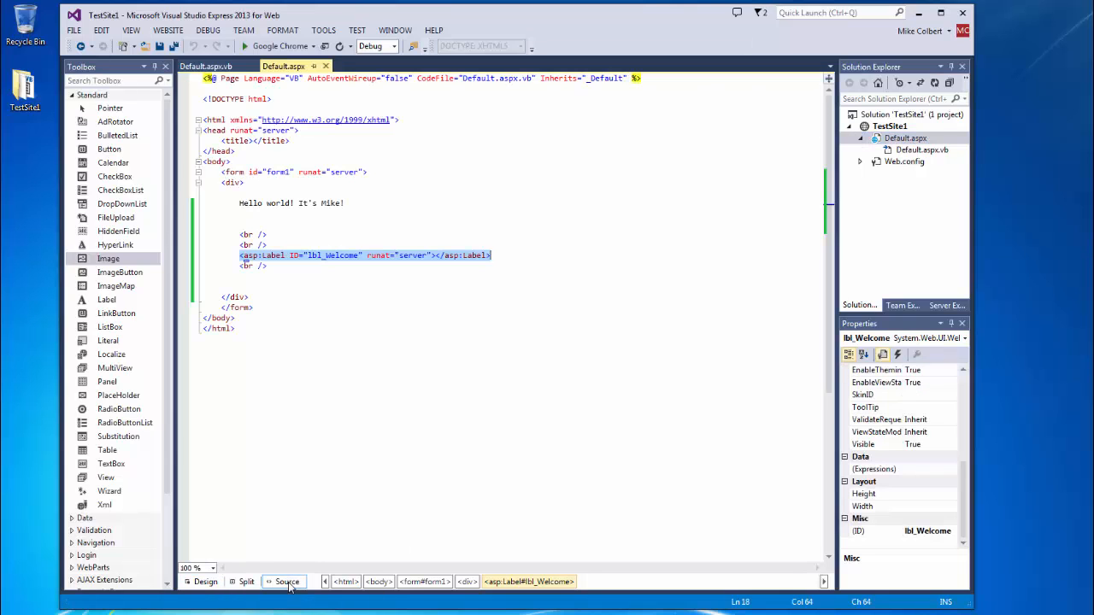
pyautogui.click(291, 78)
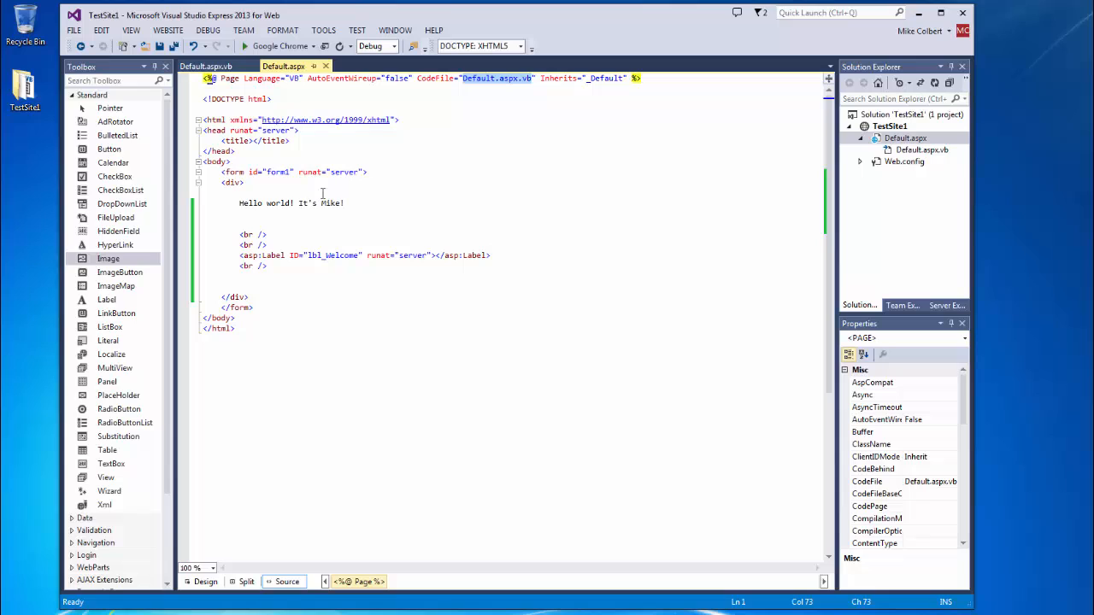
pyautogui.moveTo(314, 172)
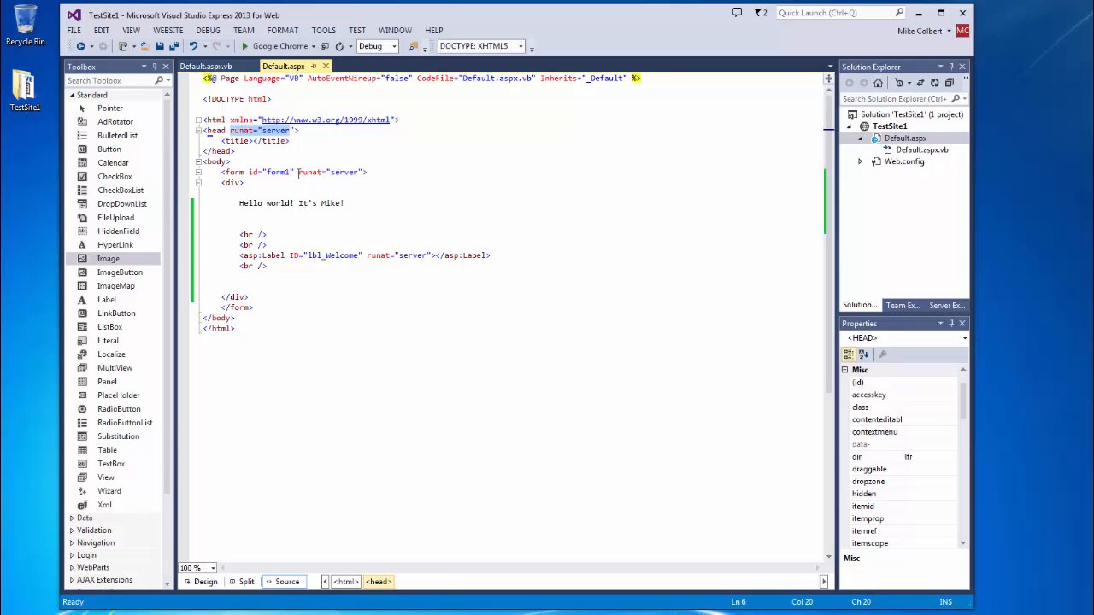
pyautogui.click(330, 172)
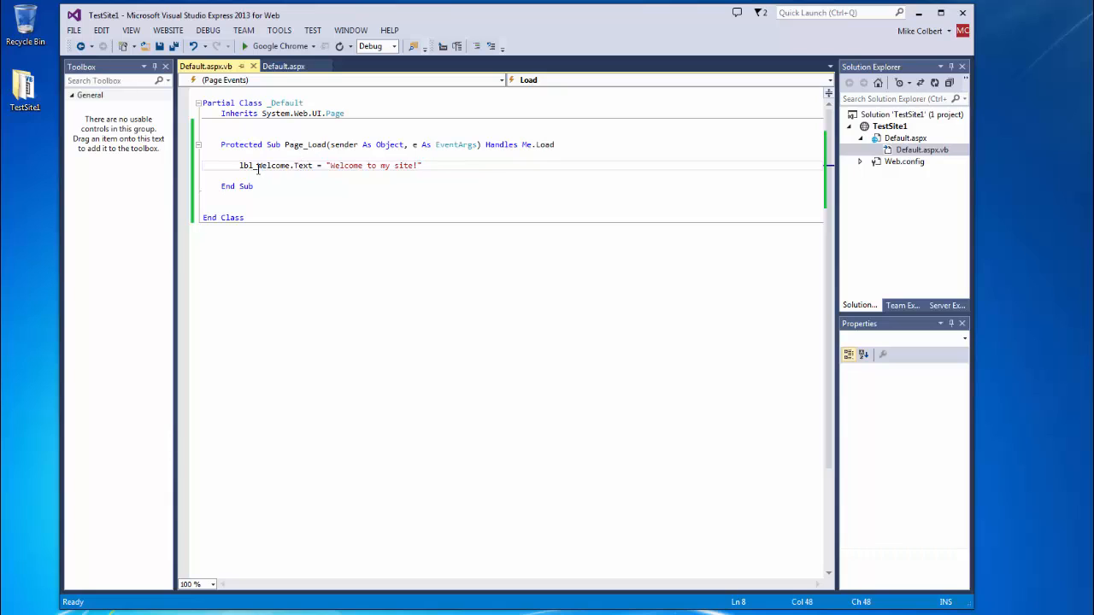
# Preview Default.aspx in Google Chrome through View in Browser in Solution Explorer.
pyautogui.doubleClick(265, 165)
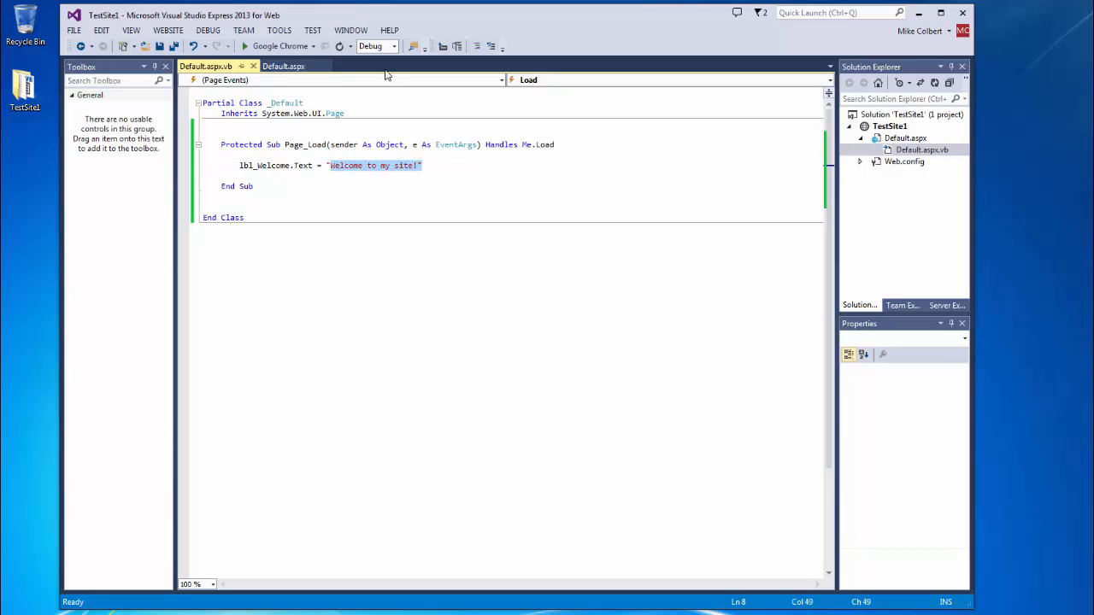
pyautogui.rightClick(905, 137)
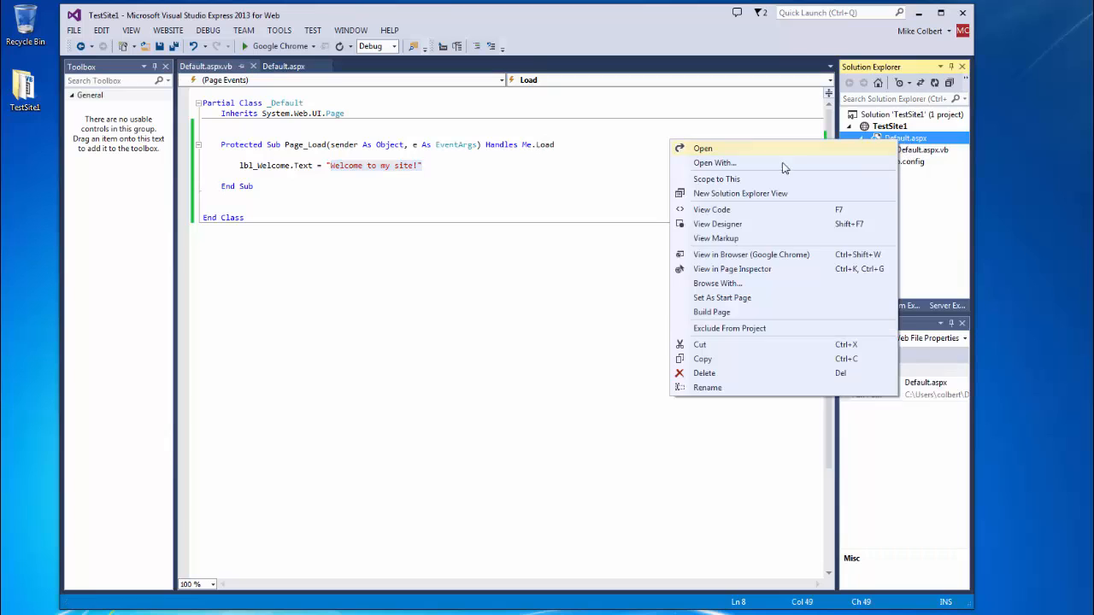
pyautogui.click(750, 254)
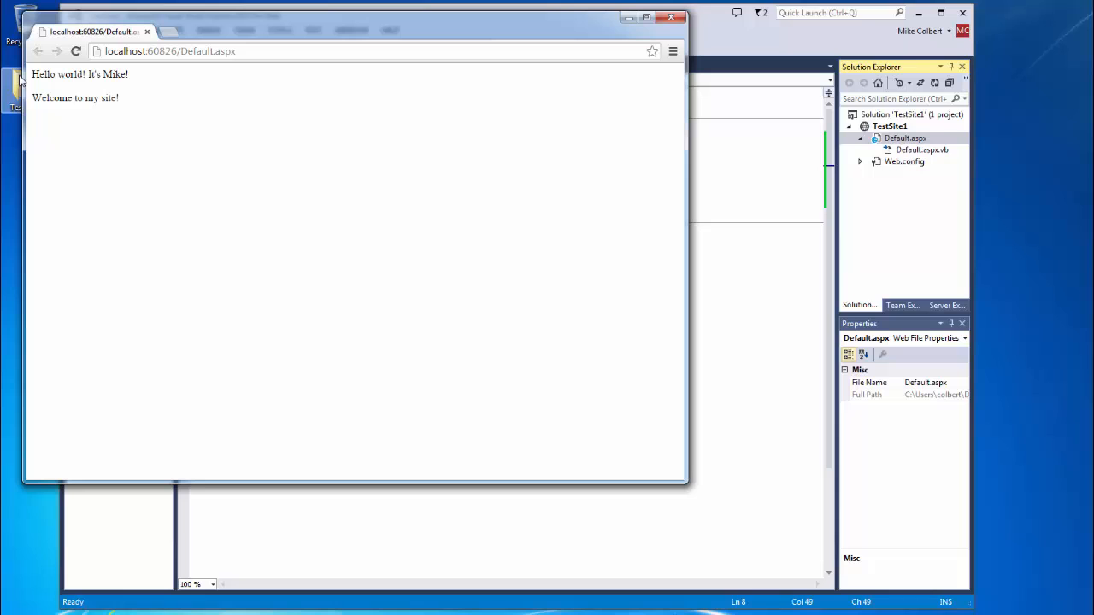
pyautogui.moveTo(601, 13)
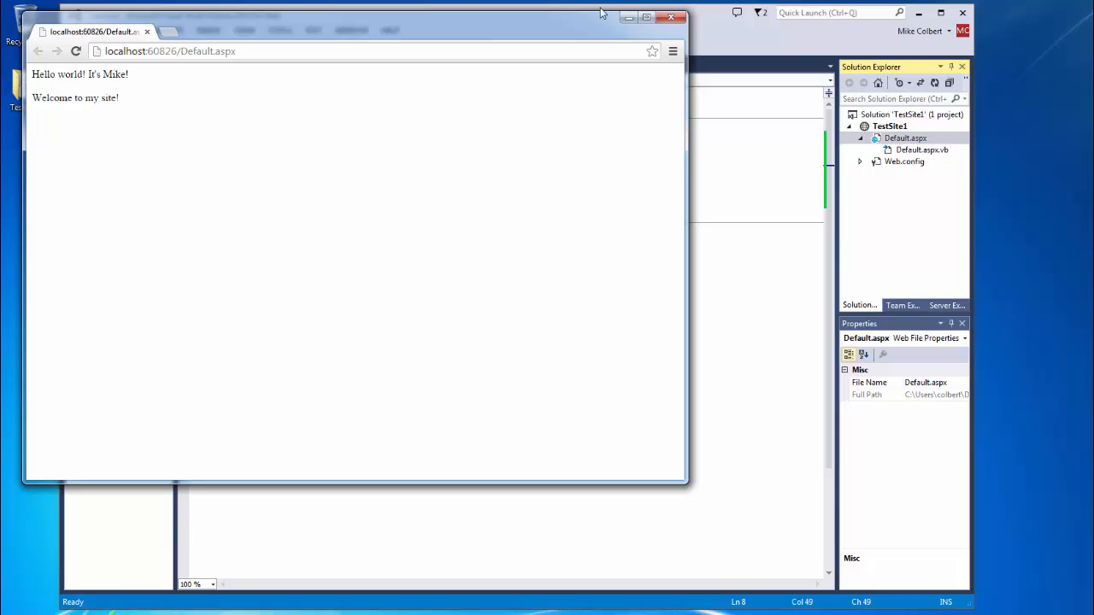
# Close the Chrome preview window showing "Welcome to my site!".
pyautogui.click(671, 17)
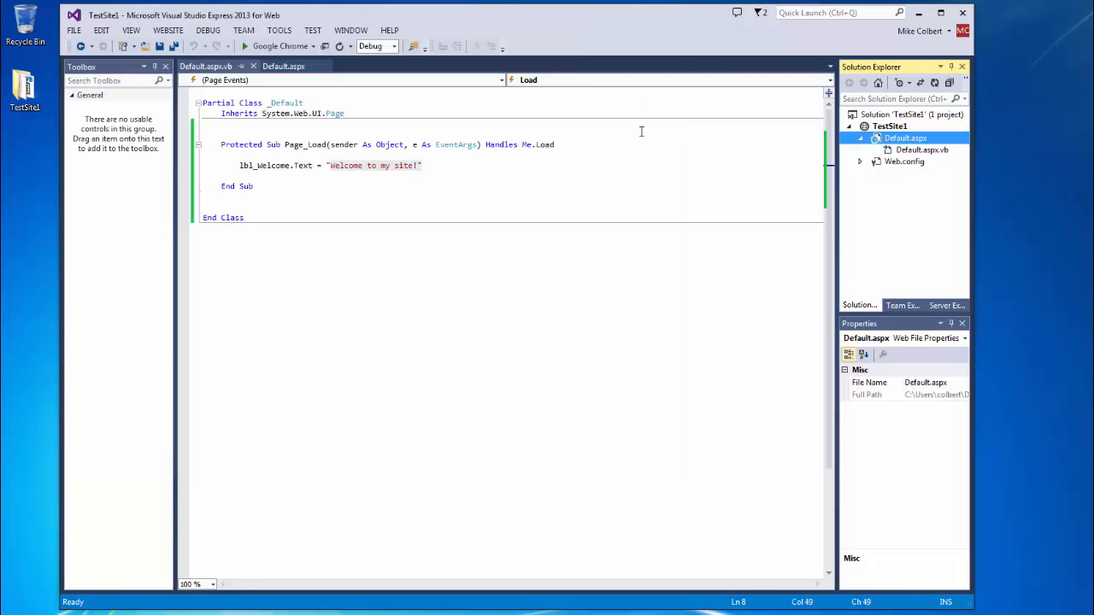